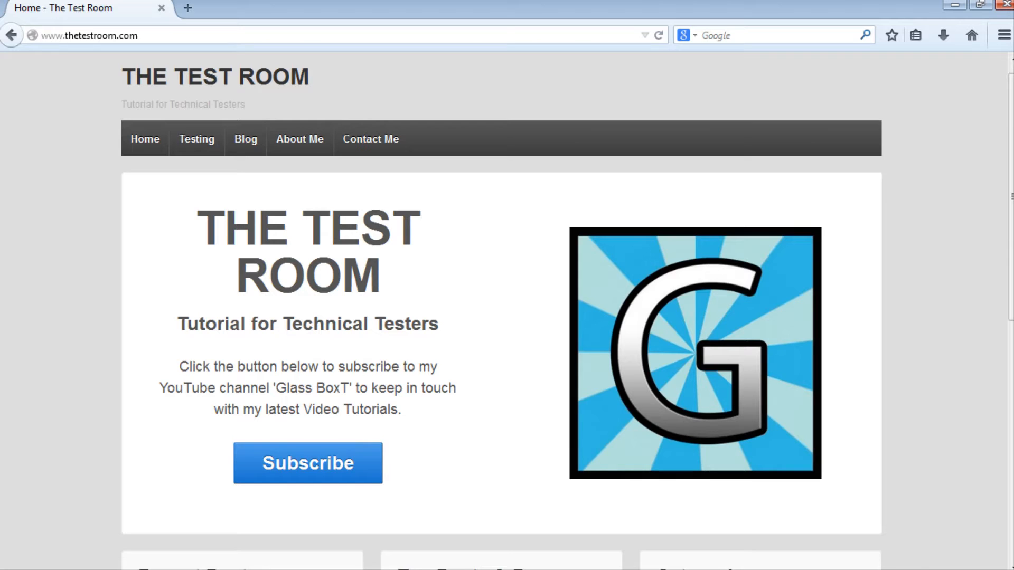
{"action": "mouse_move", "coordinate": [961, 433]}
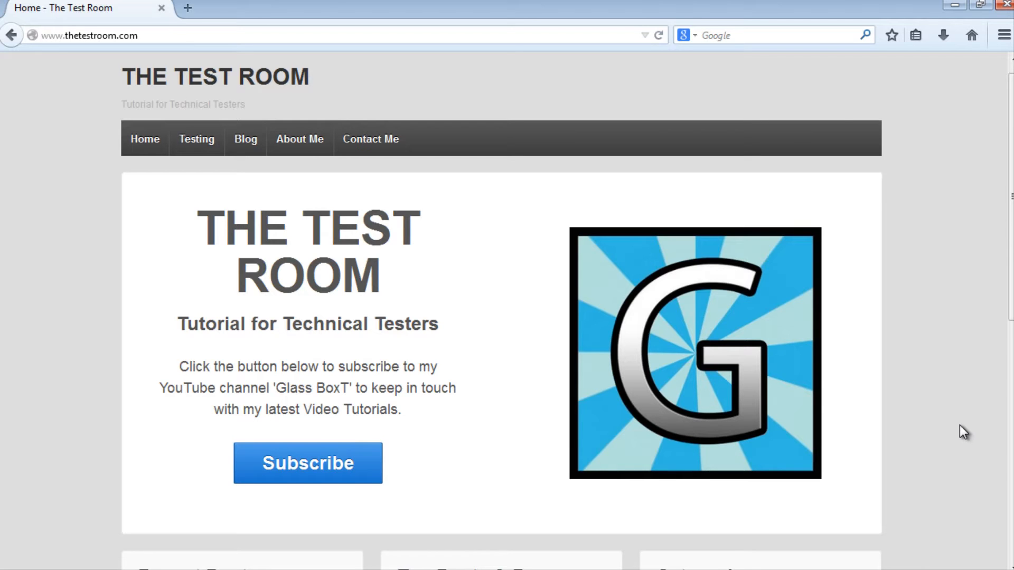
Step: Browse the zoo site's welcome page, then move to its Adoption page
{"action": "scroll", "scroll_direction": "down", "scroll_amount": 3}
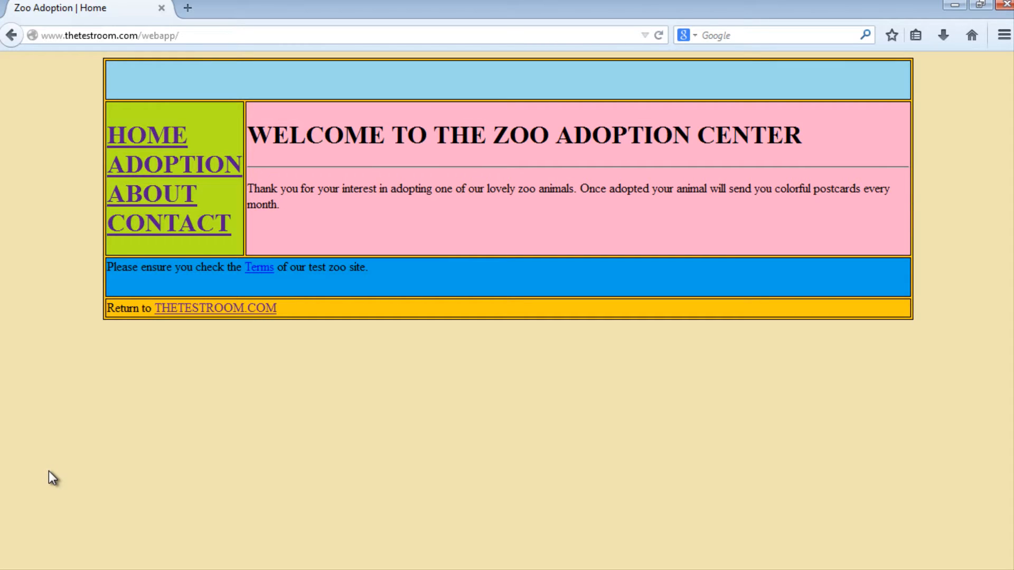
{"action": "mouse_move", "coordinate": [52, 479]}
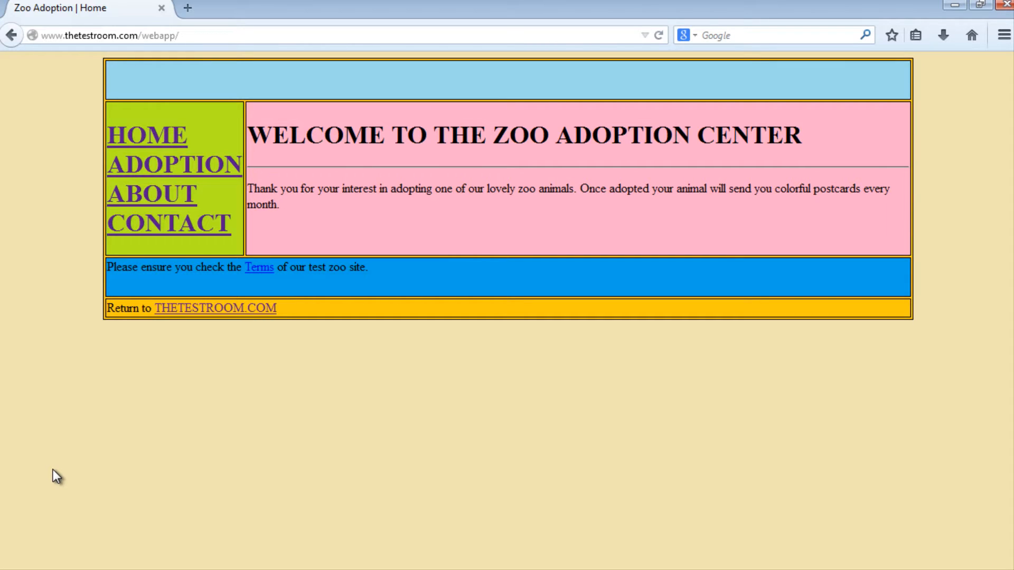
{"action": "mouse_move", "coordinate": [58, 477]}
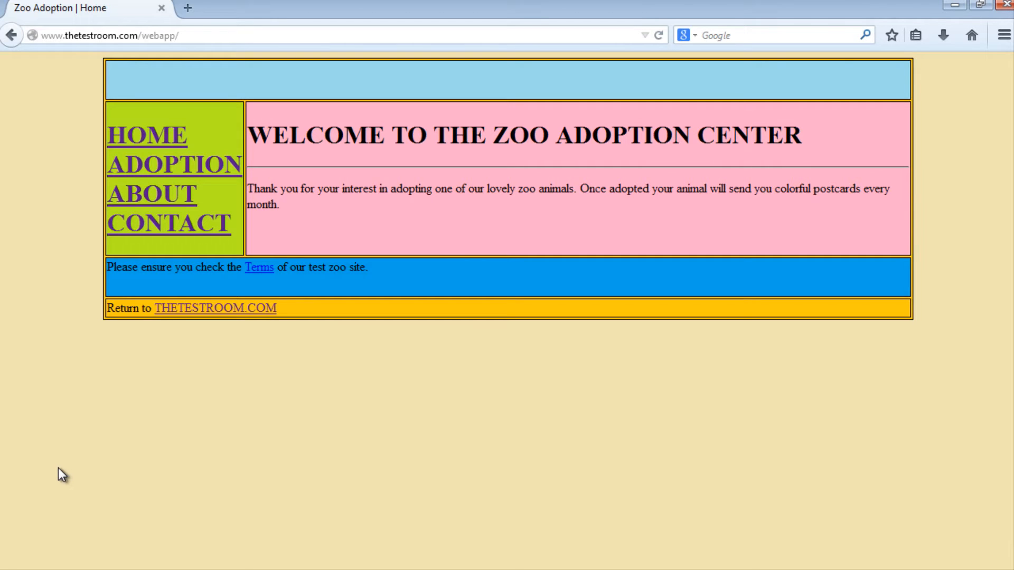
{"action": "mouse_move", "coordinate": [163, 220]}
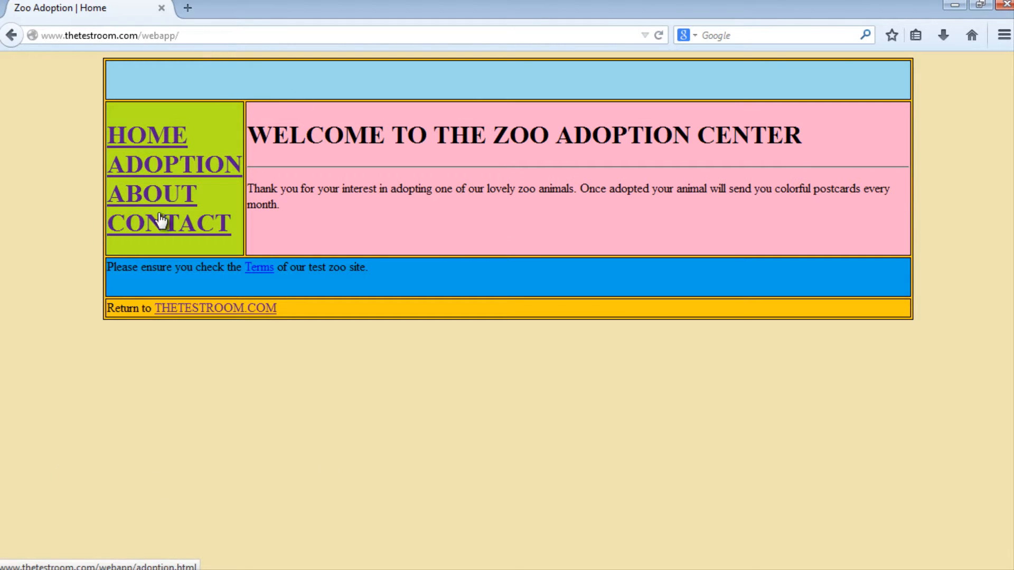
{"action": "mouse_move", "coordinate": [342, 218]}
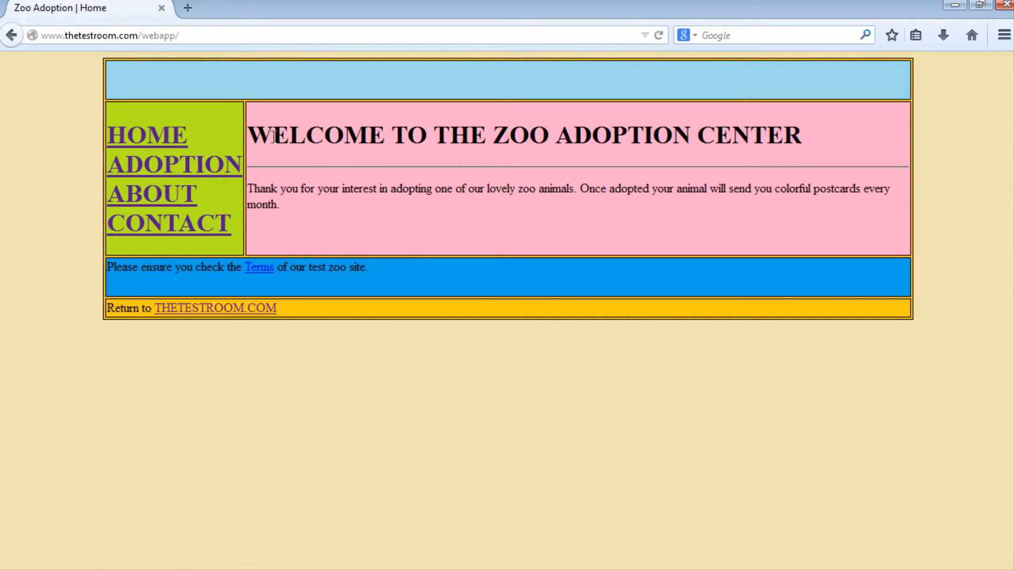
{"action": "double_click", "coordinate": [315, 135]}
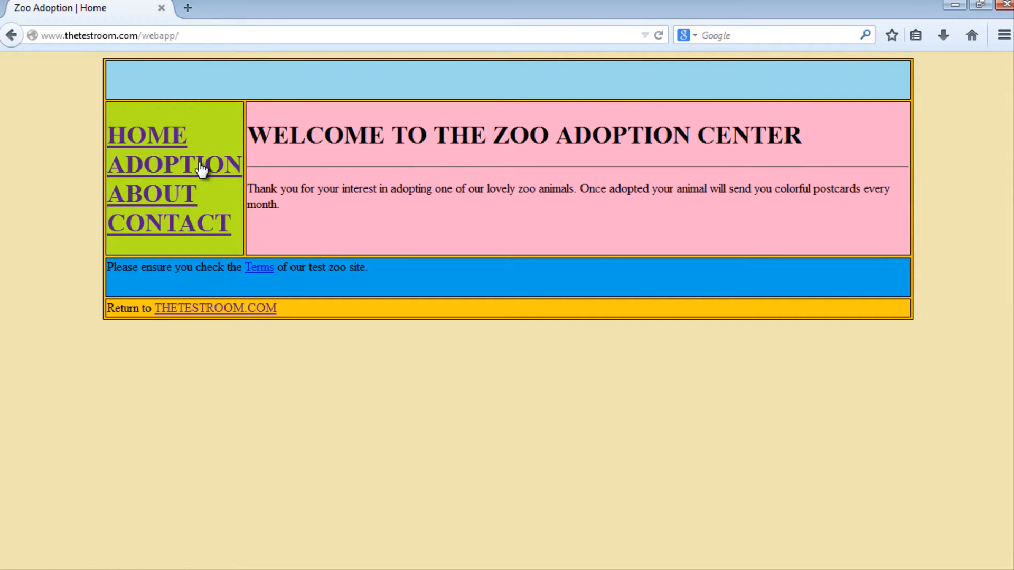
{"action": "left_click", "coordinate": [175, 165]}
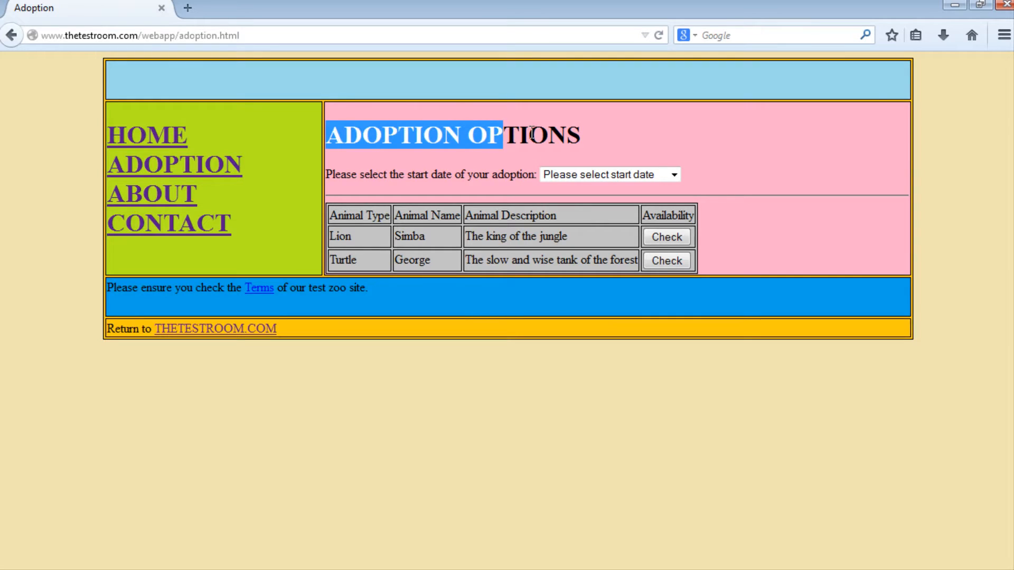
Step: Check the ADOPTION OPTIONS heading and continue to the zoo site's About page
{"action": "left_click_drag", "start_coordinate": [503, 134], "coordinate": [582, 134]}
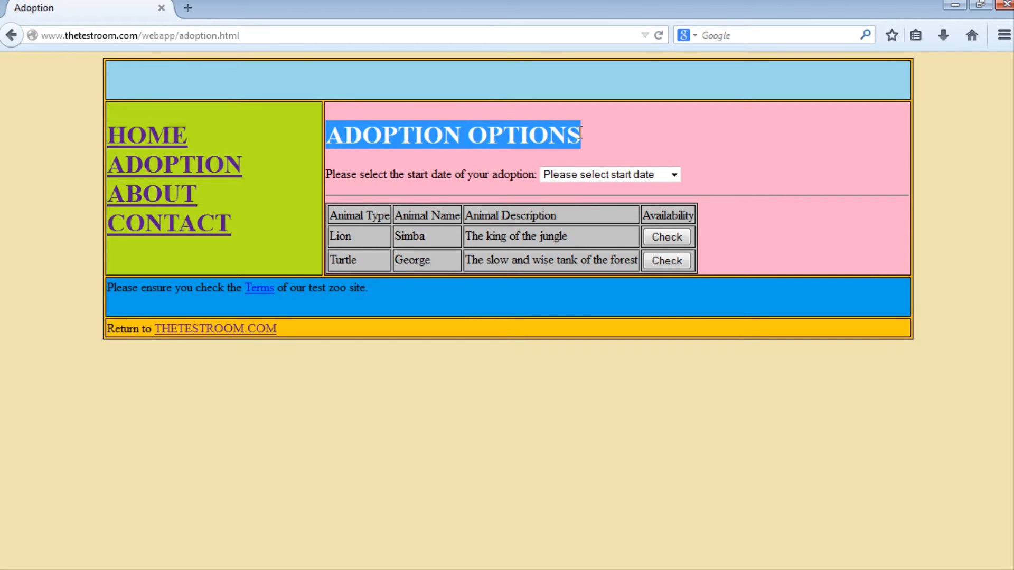
{"action": "mouse_move", "coordinate": [166, 202]}
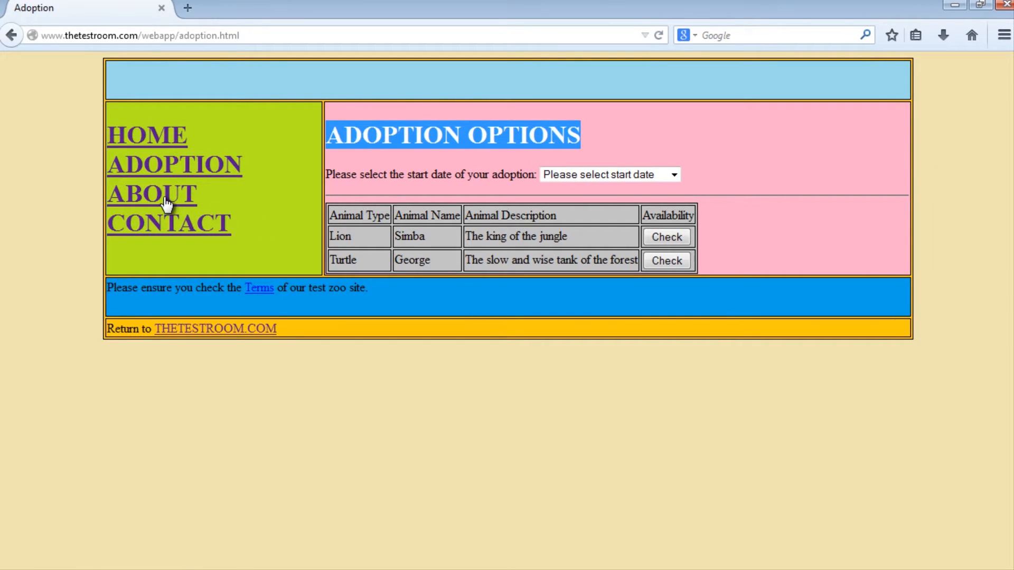
{"action": "left_click", "coordinate": [152, 195]}
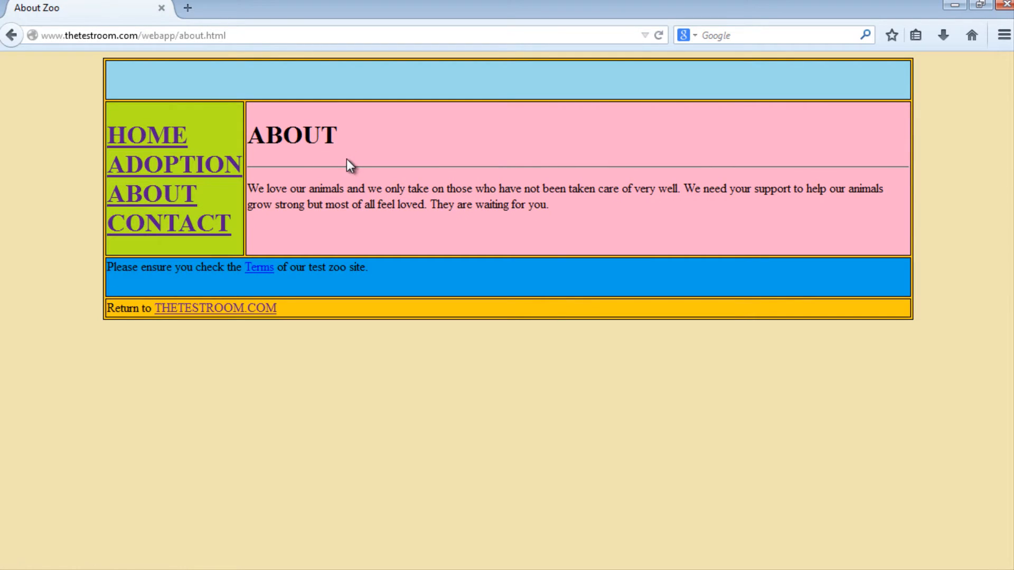
{"action": "mouse_move", "coordinate": [324, 68]}
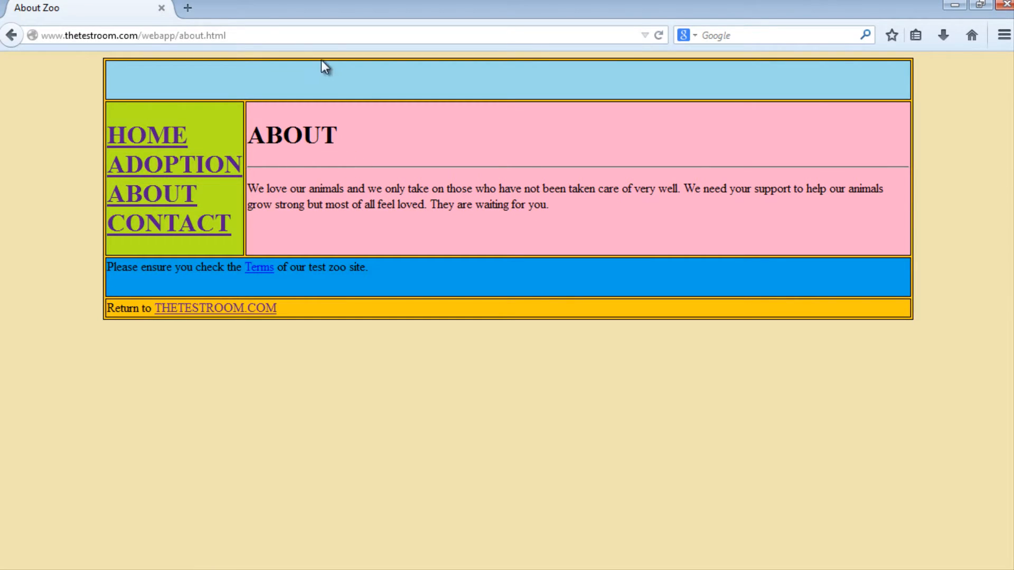
{"action": "left_click", "coordinate": [147, 35]}
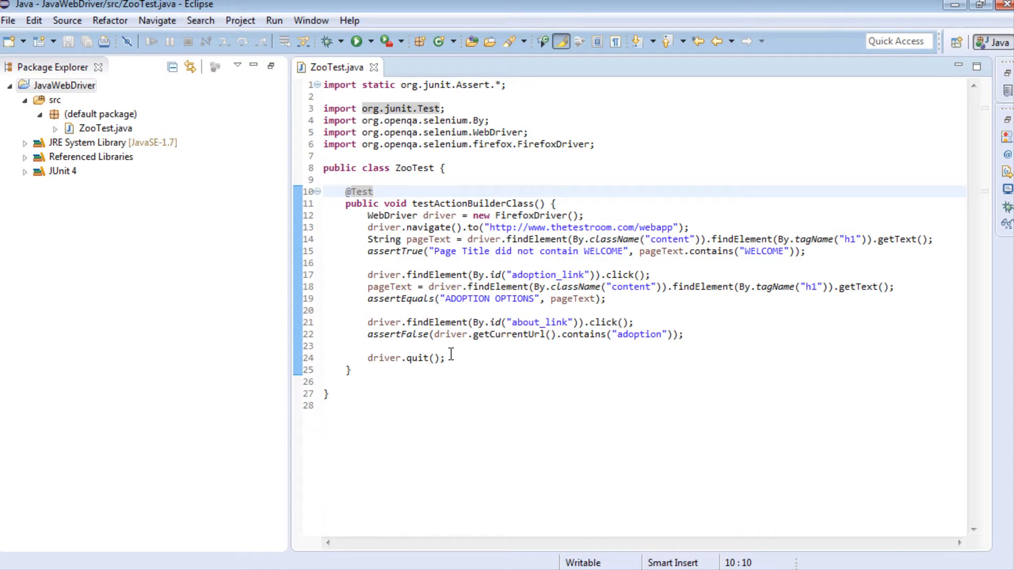
{"action": "mouse_move", "coordinate": [372, 260]}
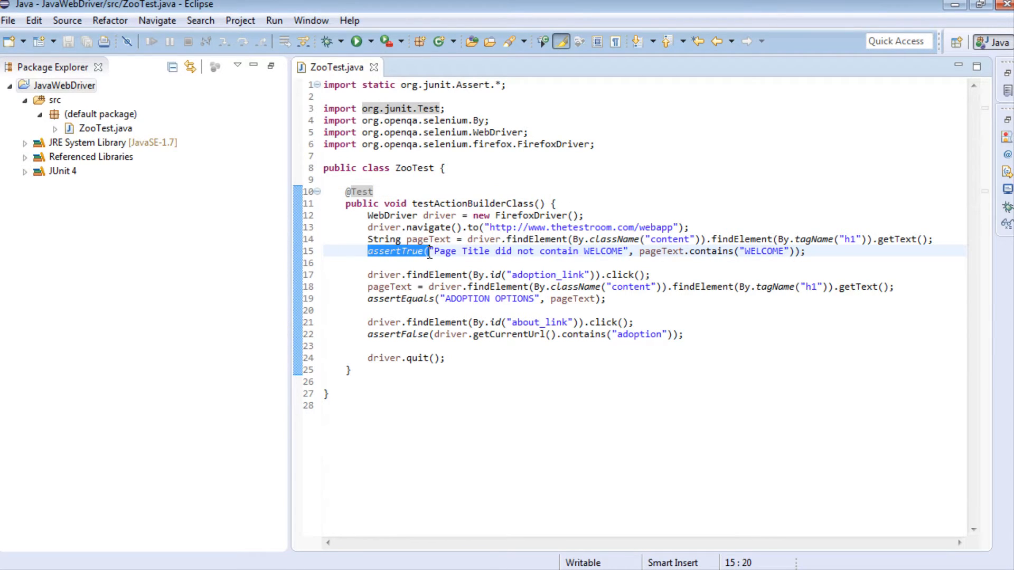
Step: Inspect the zoo welcome page's heading markup in the browser's developer tools
{"action": "left_click", "coordinate": [818, 252]}
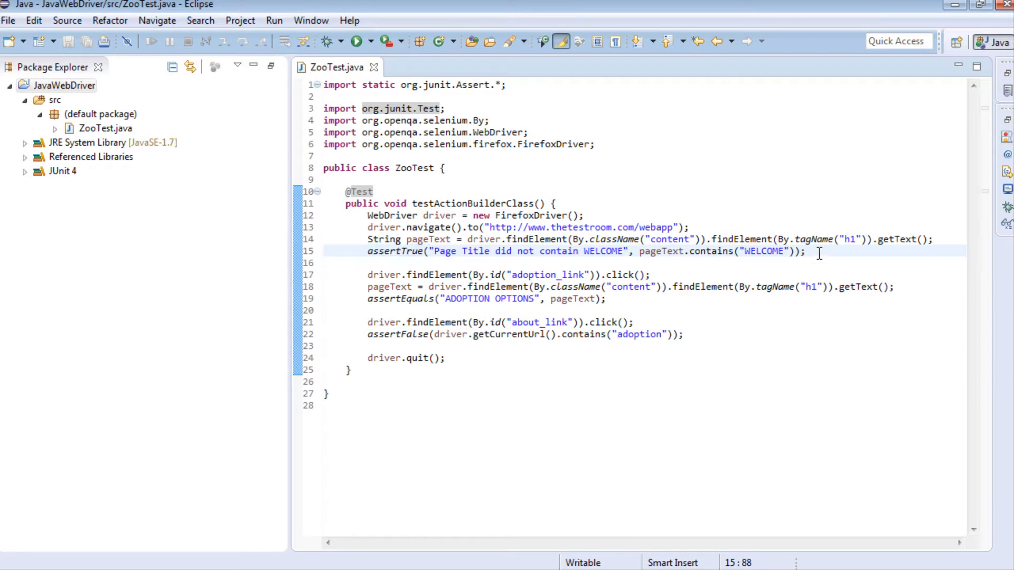
{"action": "mouse_move", "coordinate": [597, 213]}
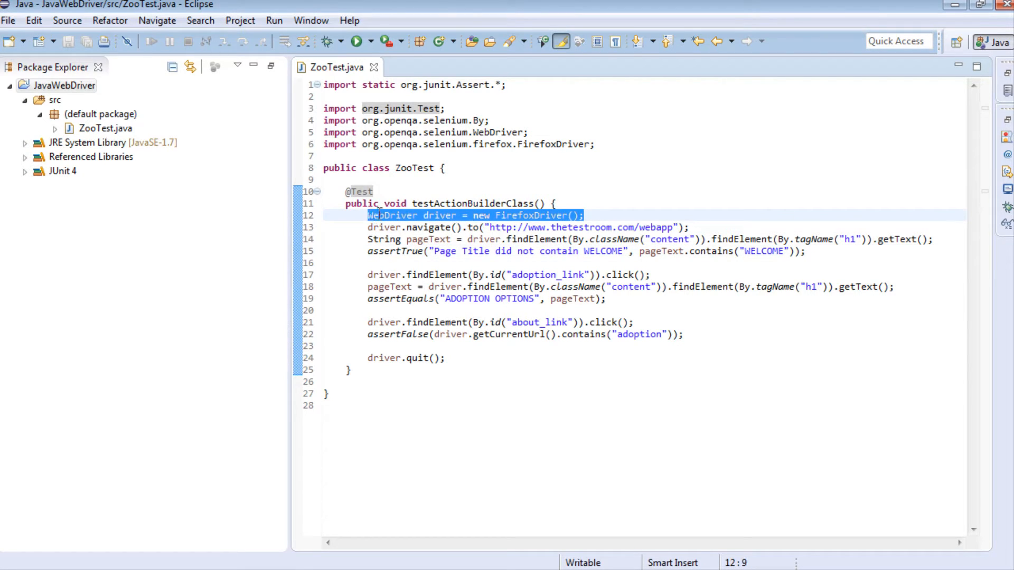
{"action": "mouse_move", "coordinate": [455, 216]}
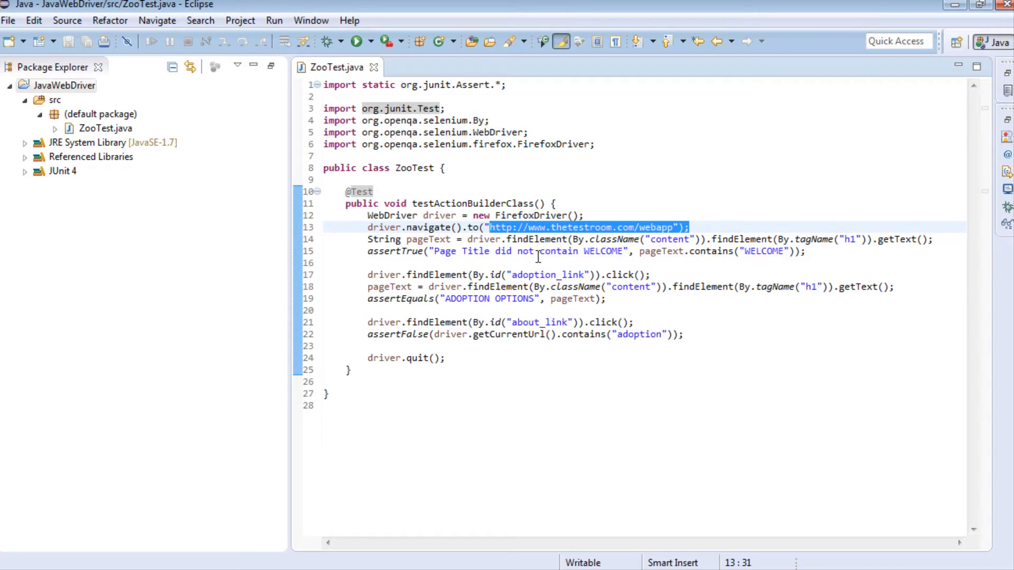
{"action": "mouse_move", "coordinate": [757, 253]}
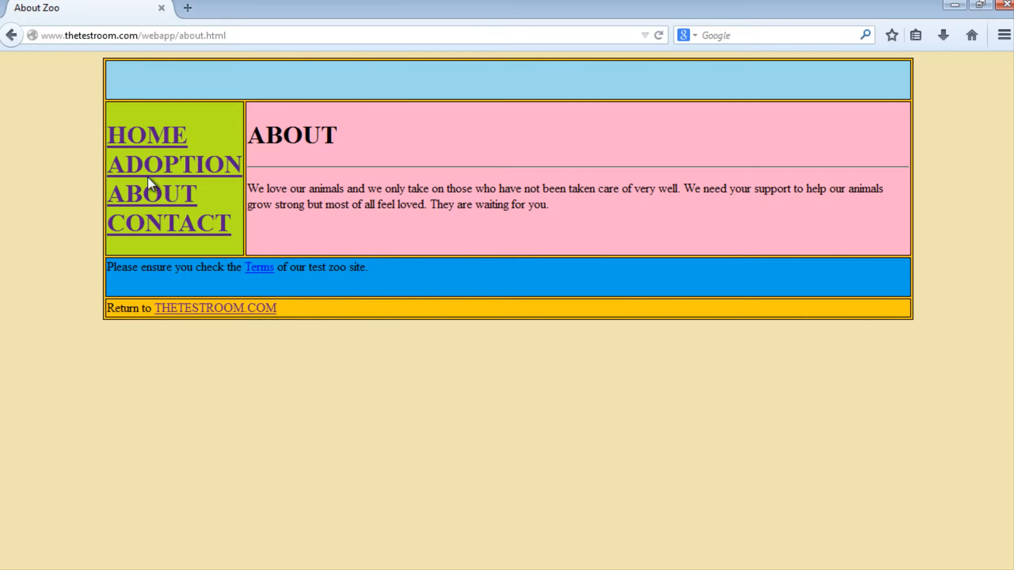
{"action": "left_click", "coordinate": [142, 137]}
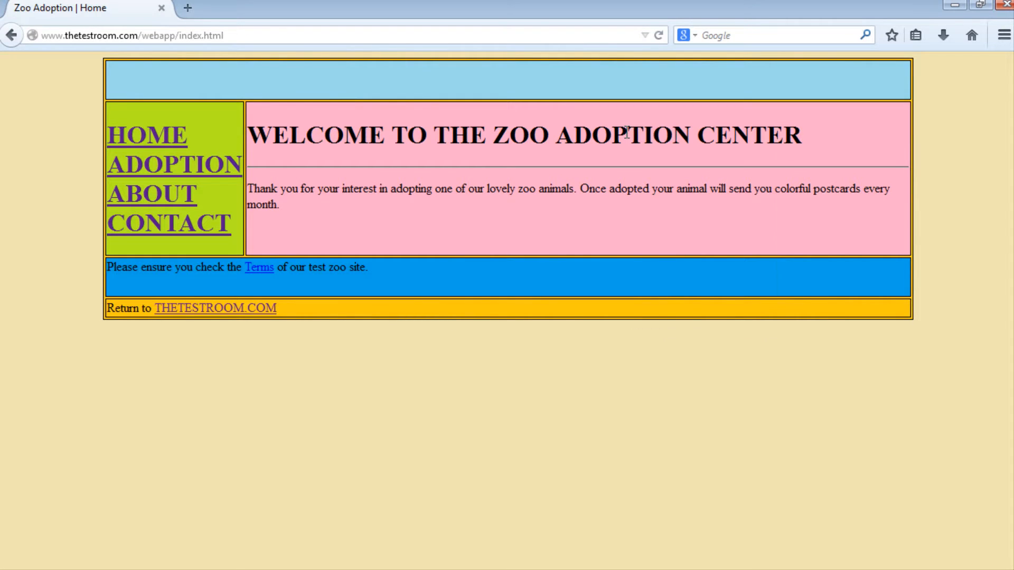
{"action": "left_click", "coordinate": [626, 134]}
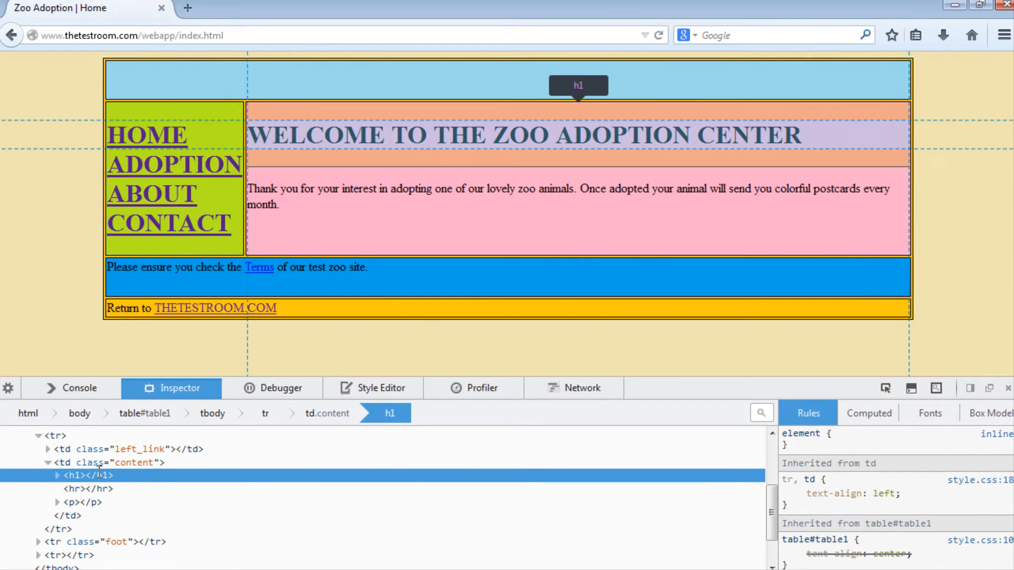
{"action": "left_click", "coordinate": [328, 414]}
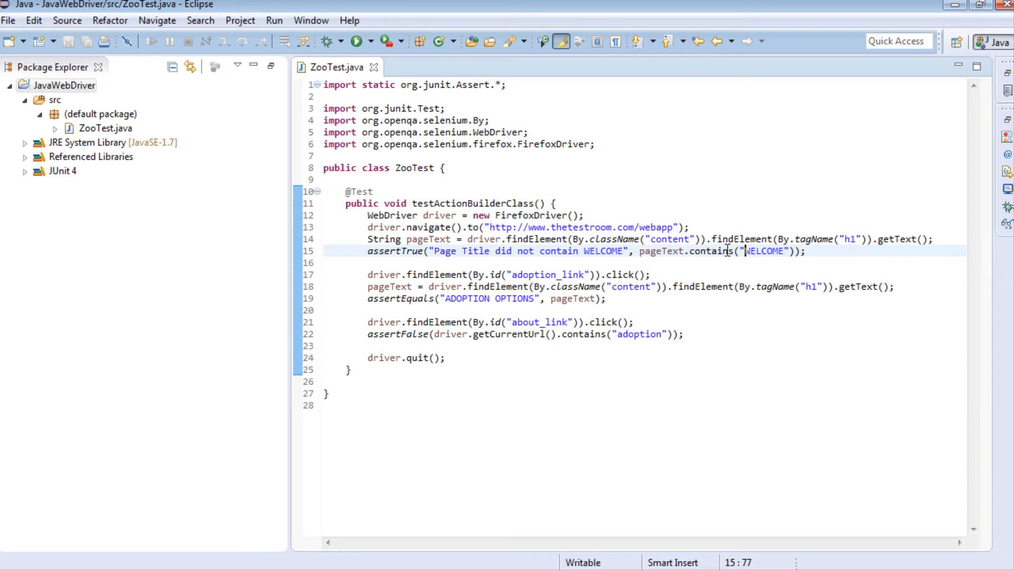
{"action": "mouse_move", "coordinate": [850, 238]}
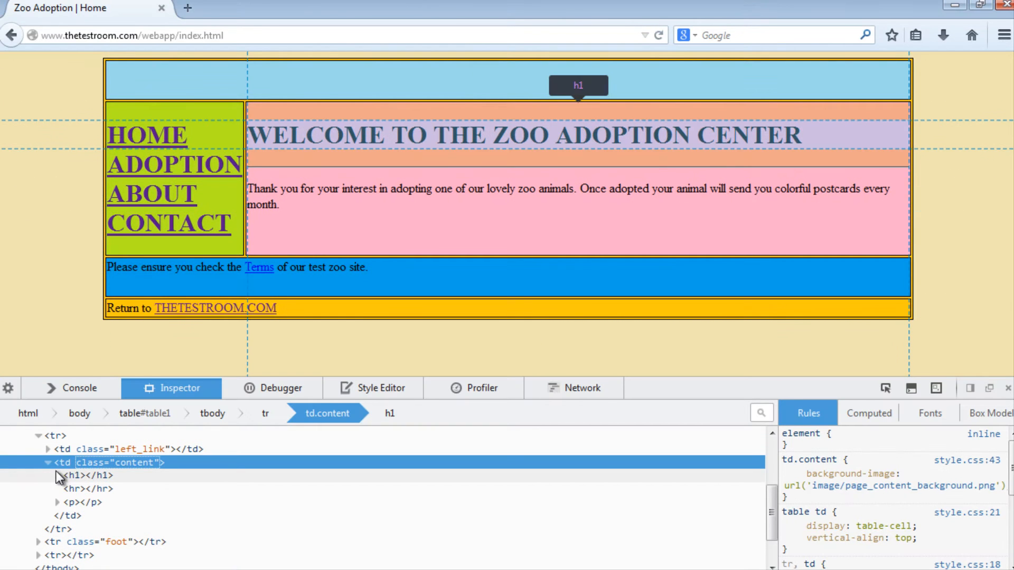
{"action": "left_click", "coordinate": [58, 476]}
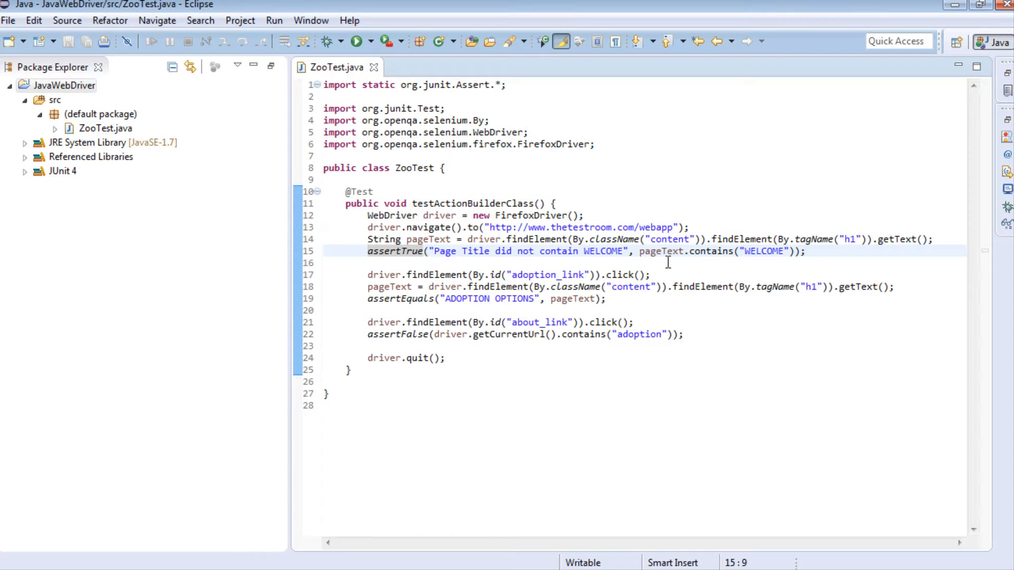
Step: Review ZooTest's line-15 failure message and the assertFalse check on "adoption"
{"action": "double_click", "coordinate": [763, 251]}
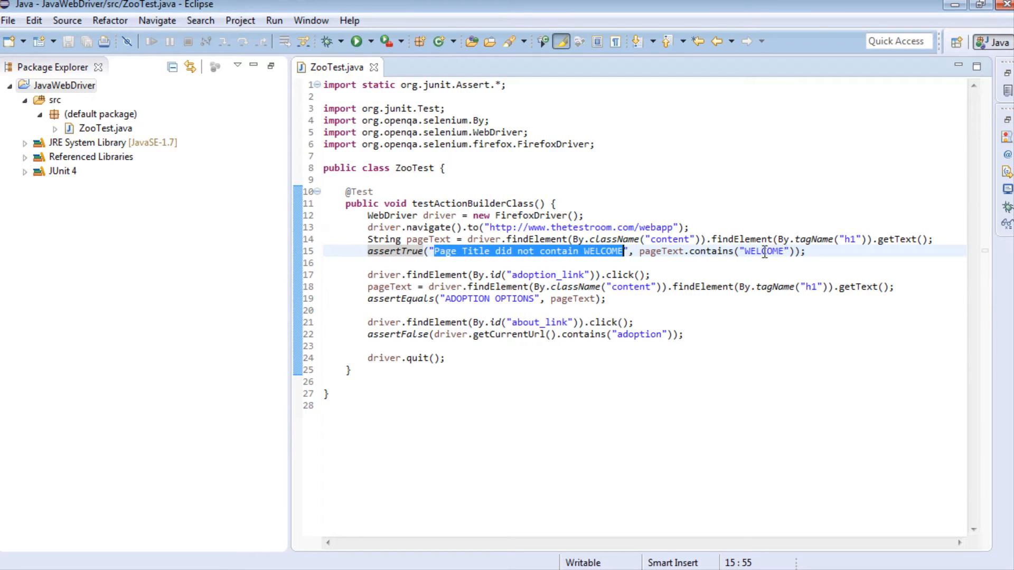
{"action": "double_click", "coordinate": [760, 251]}
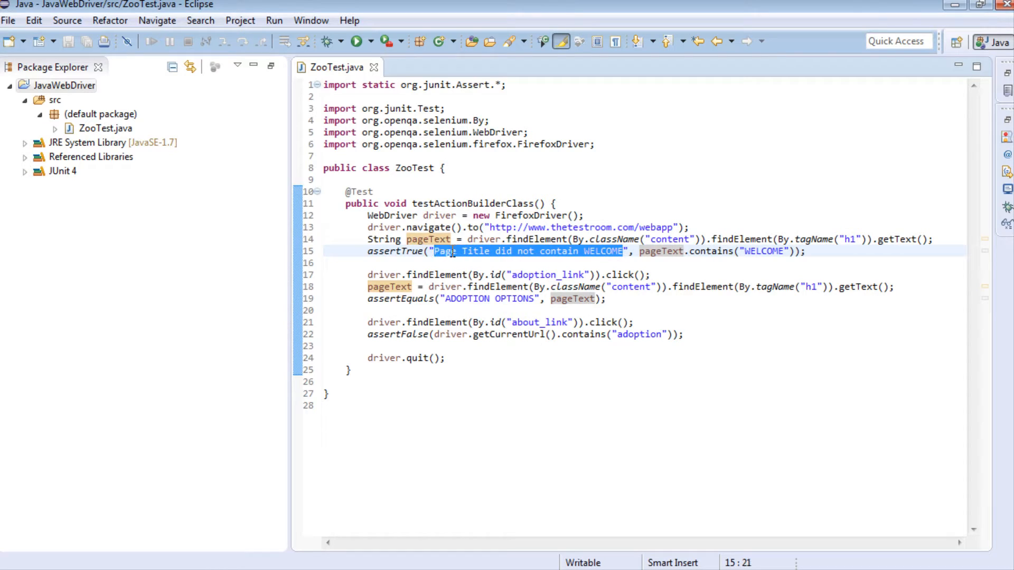
{"action": "left_click", "coordinate": [659, 274]}
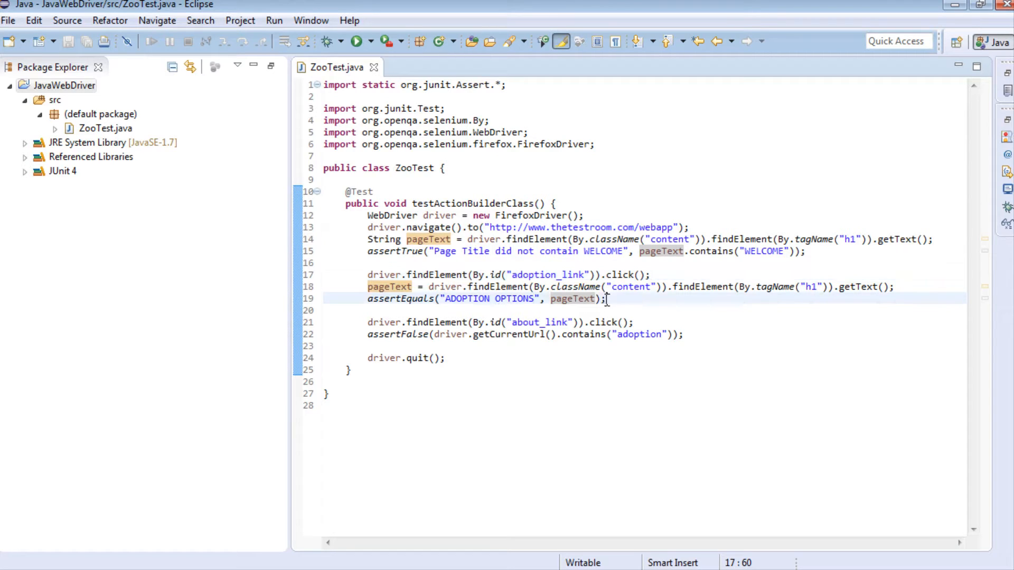
{"action": "left_click_drag", "start_coordinate": [440, 298], "coordinate": [600, 298]}
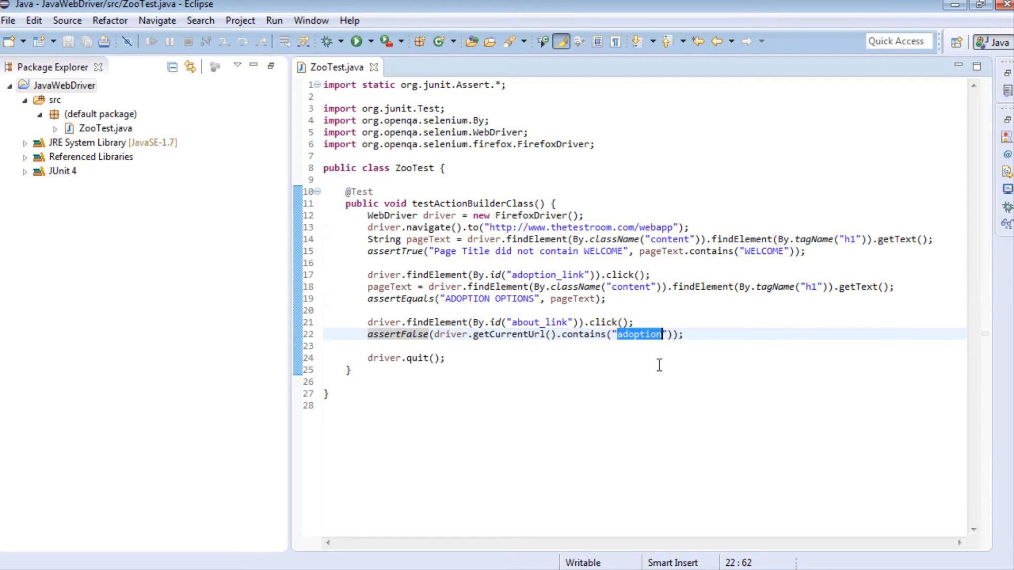
{"action": "mouse_move", "coordinate": [539, 334]}
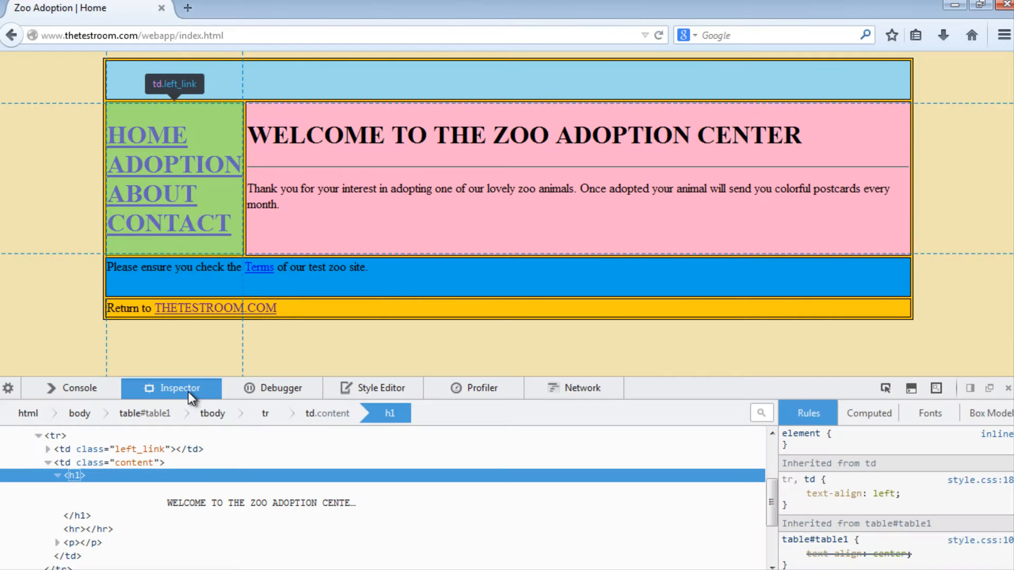
{"action": "left_click", "coordinate": [152, 195]}
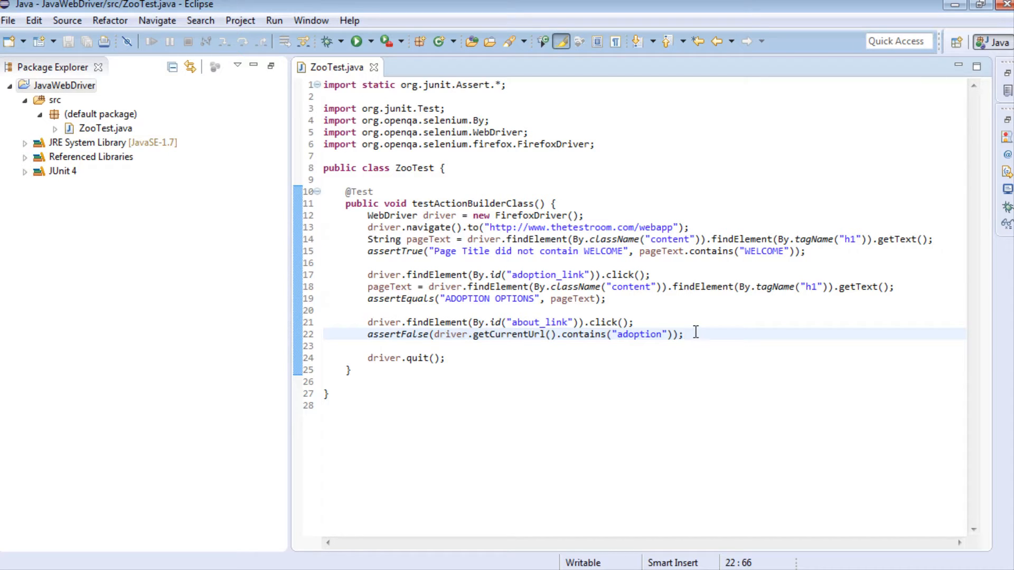
Step: Run ZooTest via Run As > JUnit Test and get a green 1 run, 0 failures result
{"action": "right_click", "coordinate": [695, 332]}
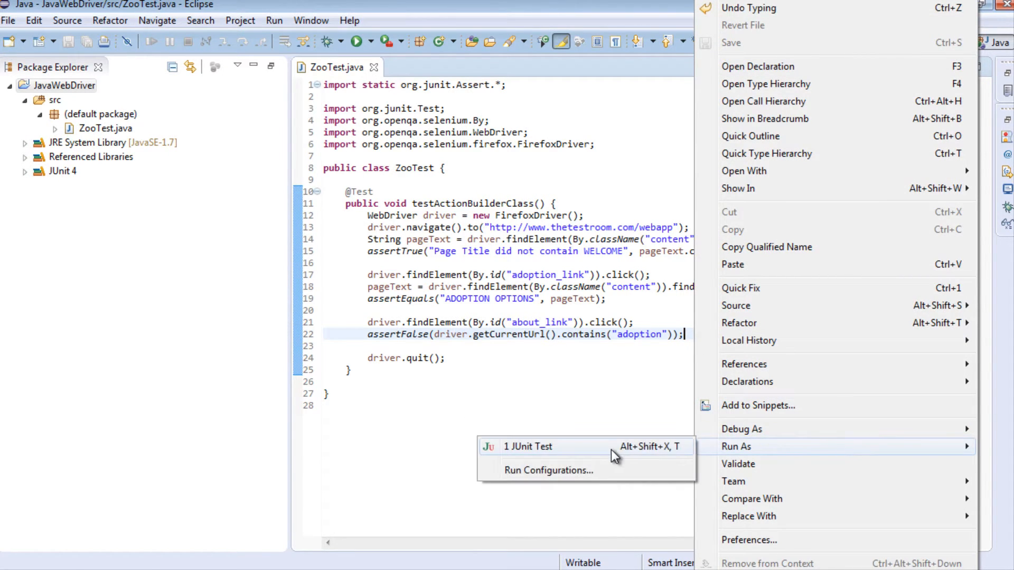
{"action": "left_click", "coordinate": [529, 447]}
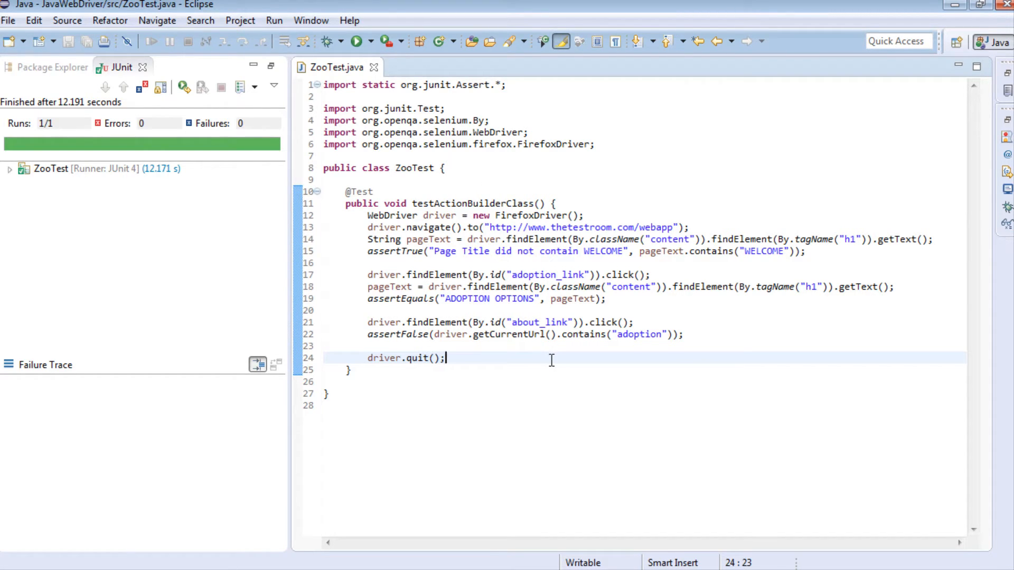
{"action": "mouse_move", "coordinate": [557, 360]}
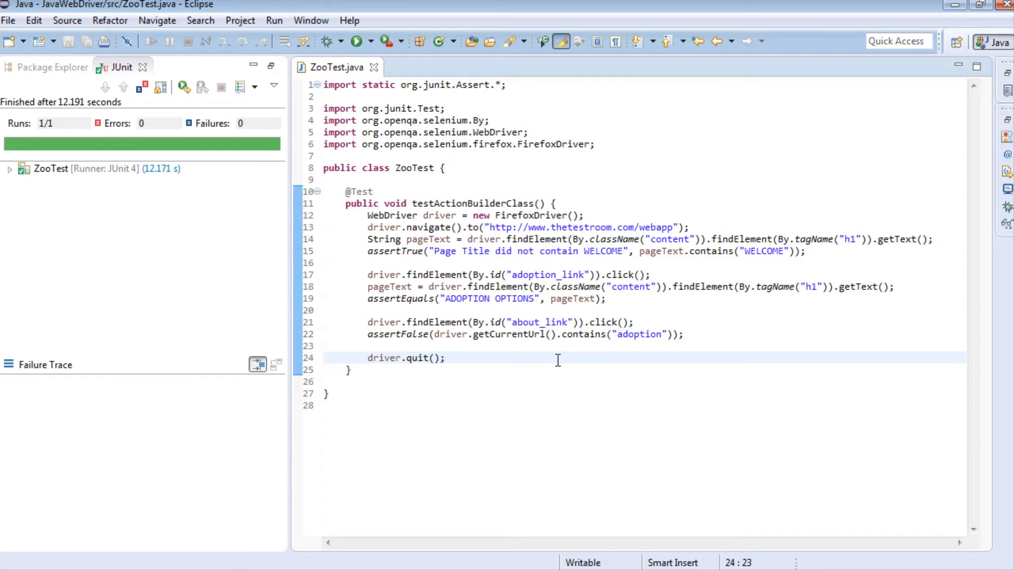
{"action": "mouse_move", "coordinate": [782, 268]}
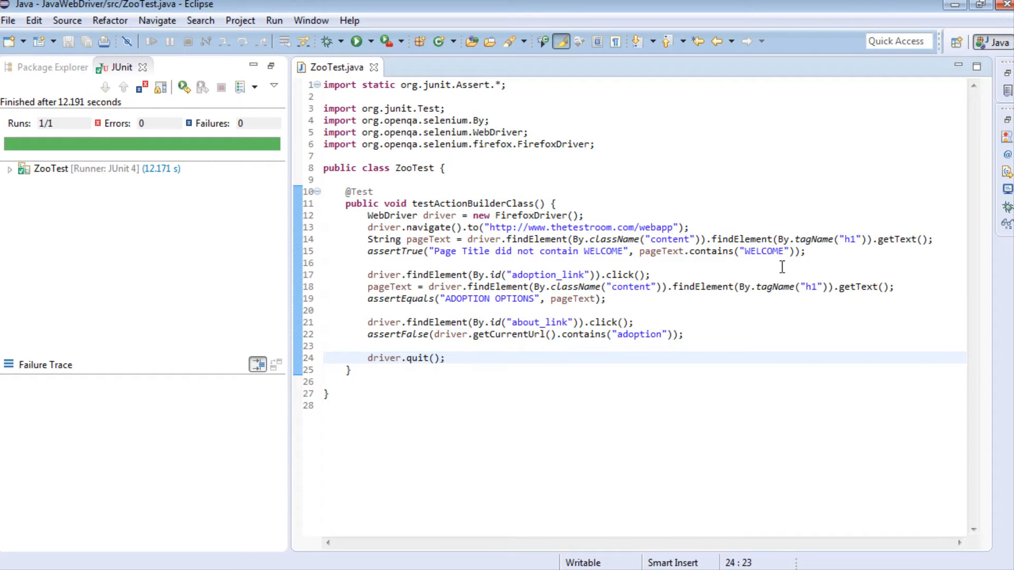
{"action": "mouse_move", "coordinate": [788, 271]}
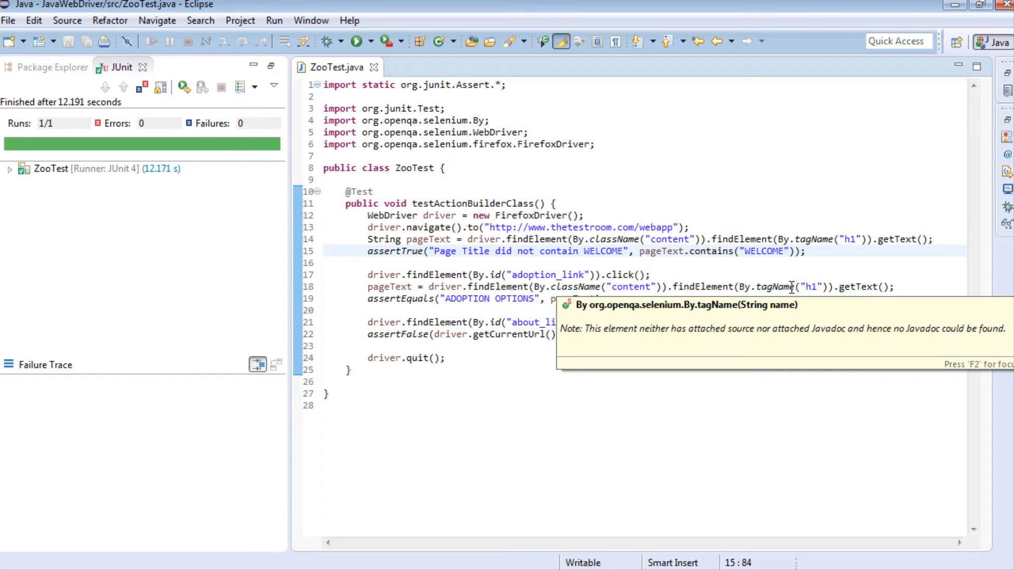
Step: Expect WELCOME1 instead, rerun, and view the 'Page Title did not contain WELCOME' failure
{"action": "type", "text": "1"}
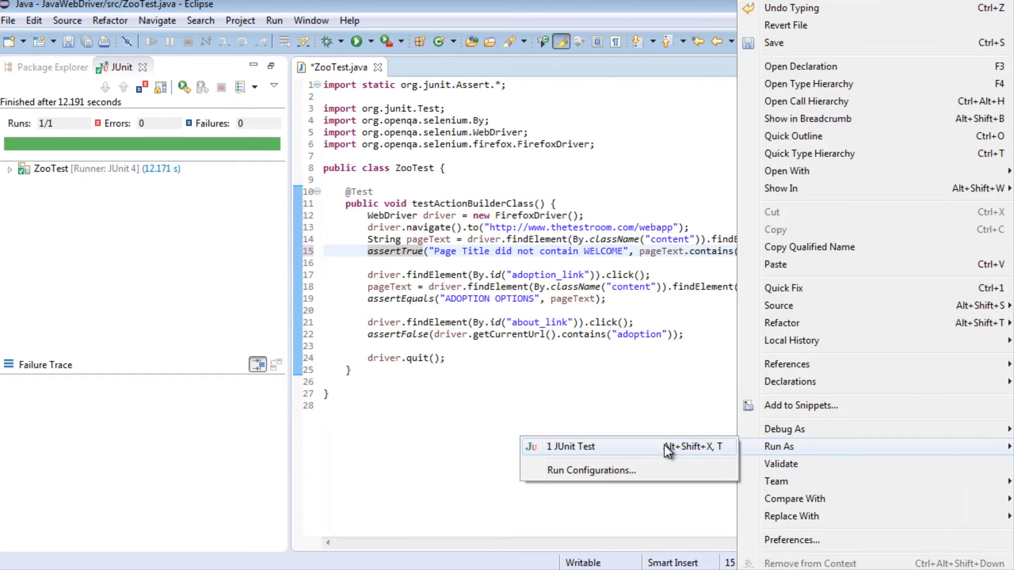
{"action": "left_click", "coordinate": [570, 447]}
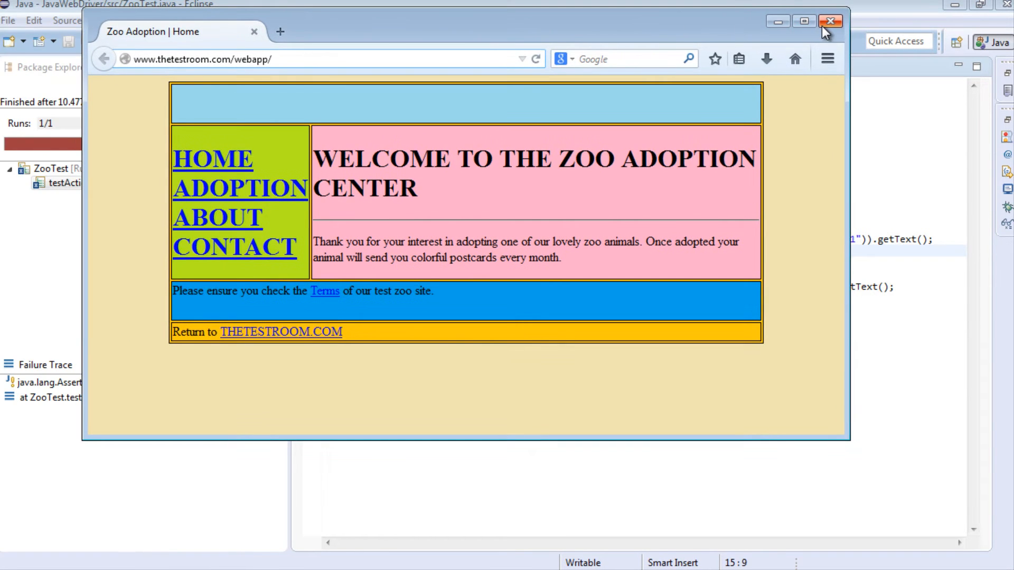
{"action": "left_click", "coordinate": [831, 20]}
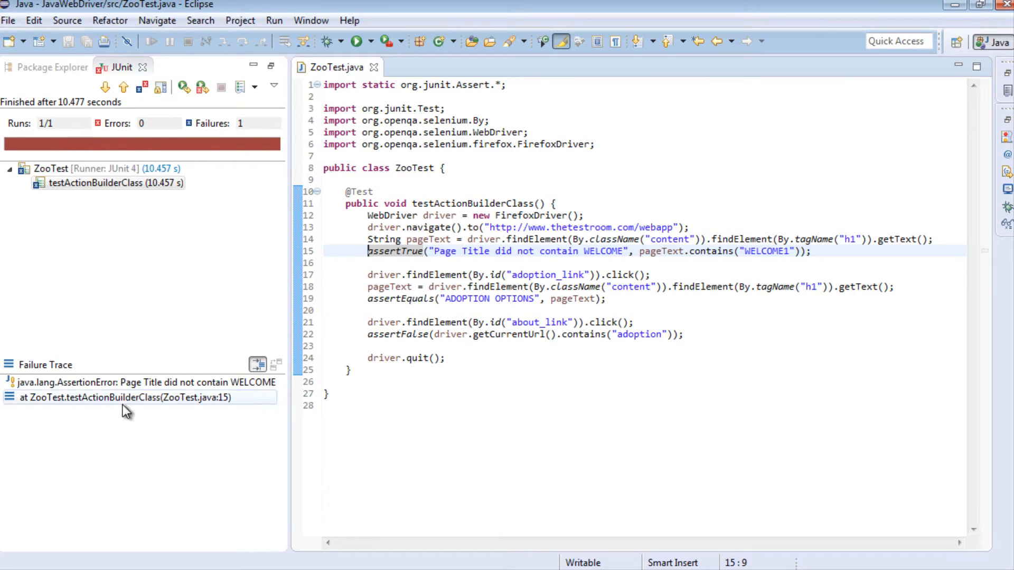
{"action": "left_click", "coordinate": [132, 382]}
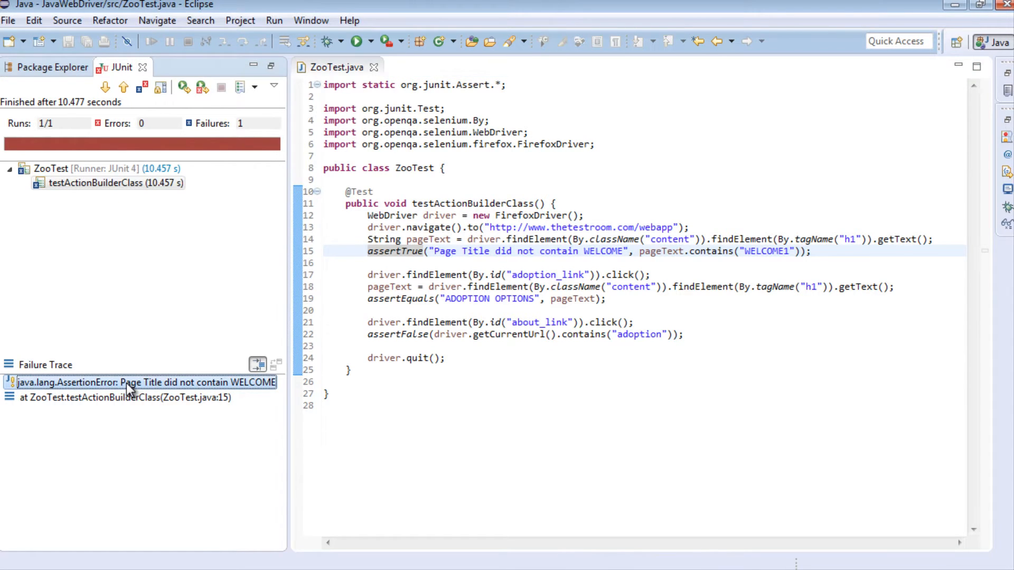
{"action": "mouse_move", "coordinate": [158, 401]}
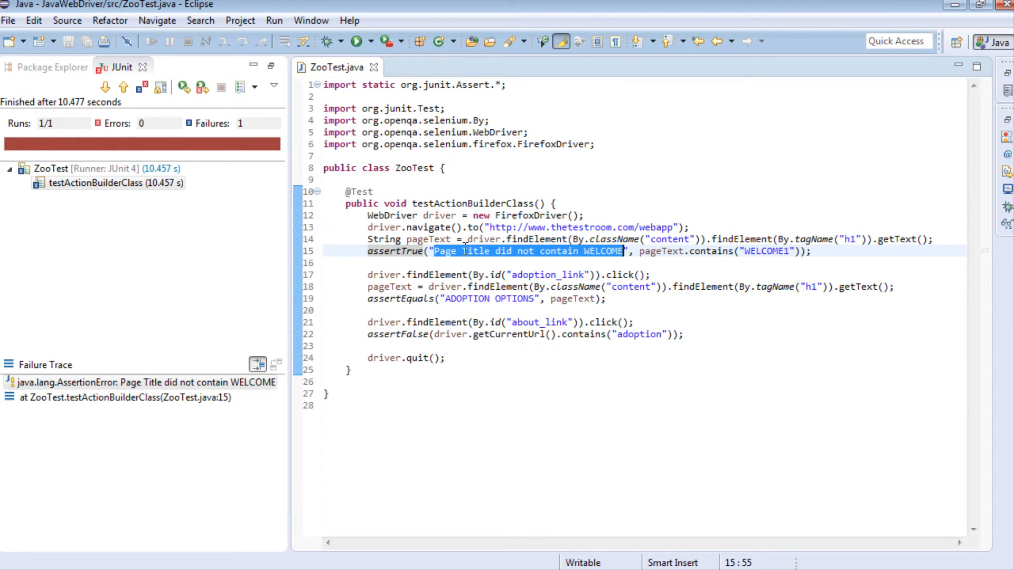
Step: Remove assertTrue's custom message on line 15, rerun, and see a bare AssertionError
{"action": "left_click", "coordinate": [797, 251]}
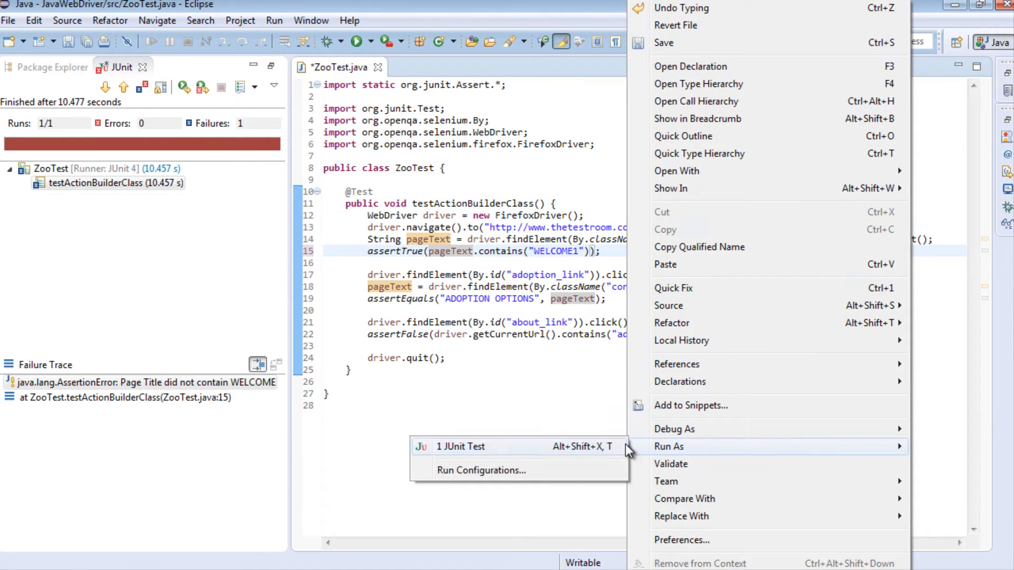
{"action": "left_click", "coordinate": [461, 446]}
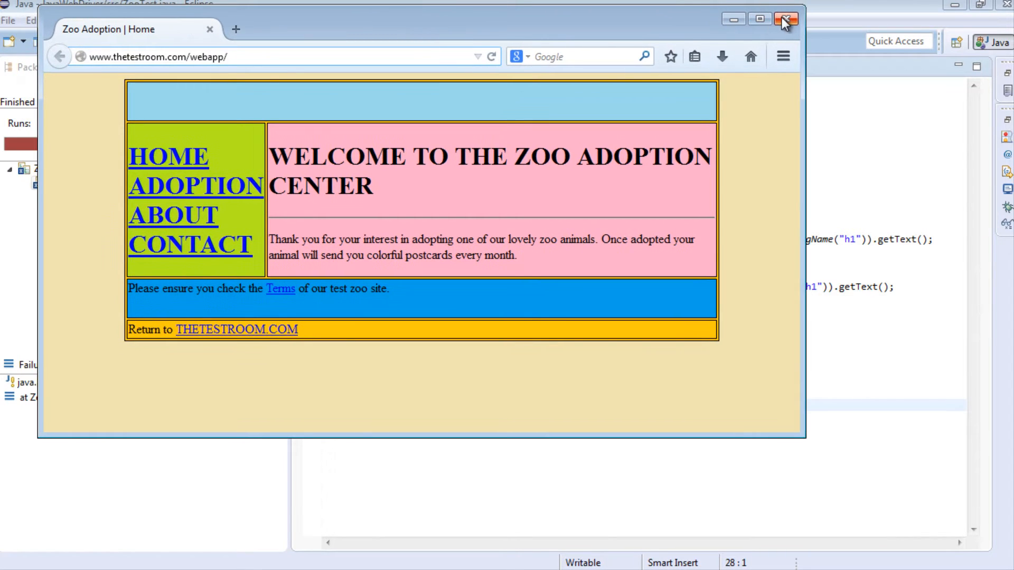
{"action": "left_click", "coordinate": [784, 19]}
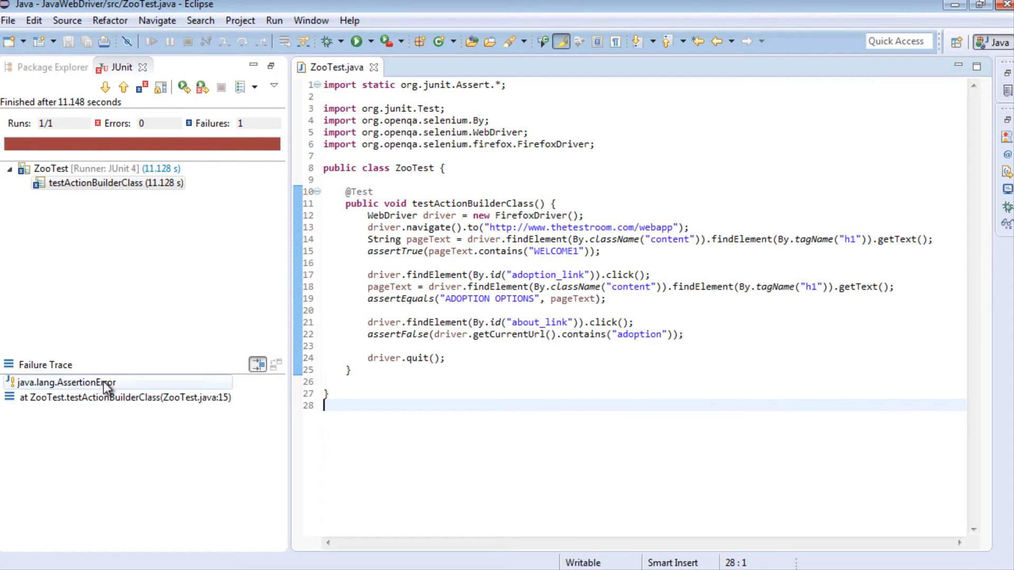
{"action": "left_click", "coordinate": [63, 383]}
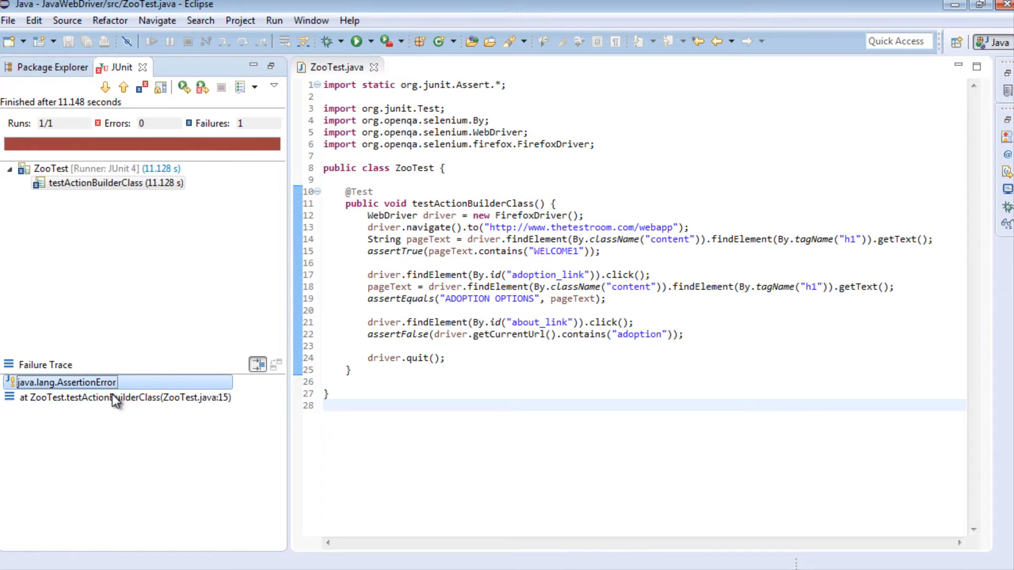
Step: Examine the failure trace entries pointing to ZooTest.java line 15
{"action": "left_click", "coordinate": [137, 397]}
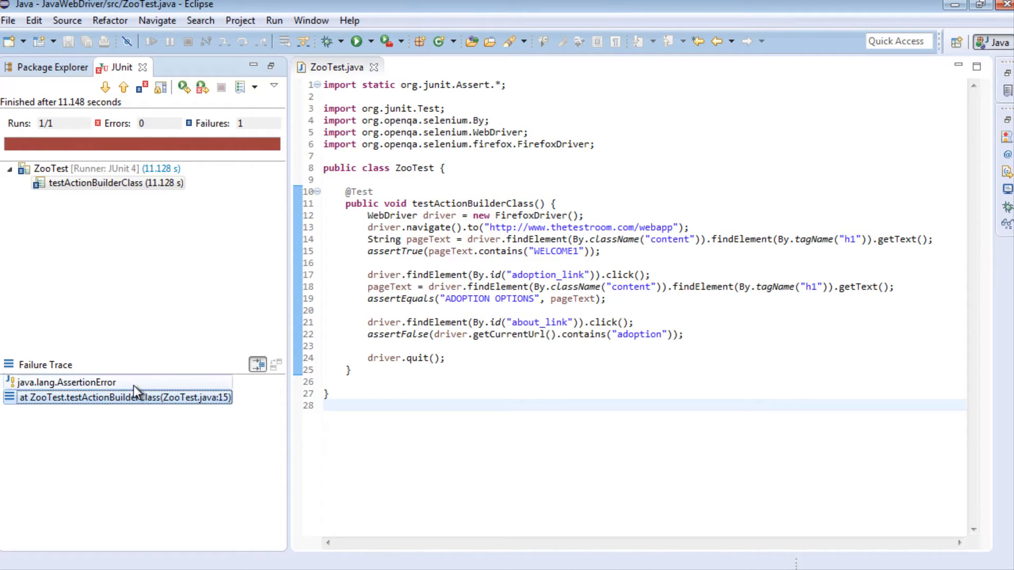
{"action": "left_click", "coordinate": [64, 382]}
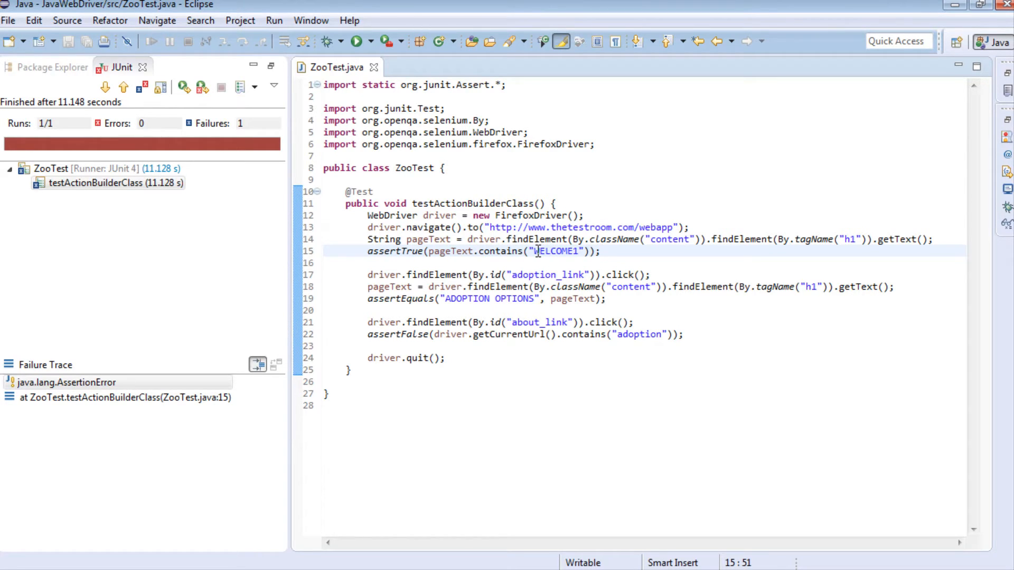
{"action": "mouse_move", "coordinate": [186, 337]}
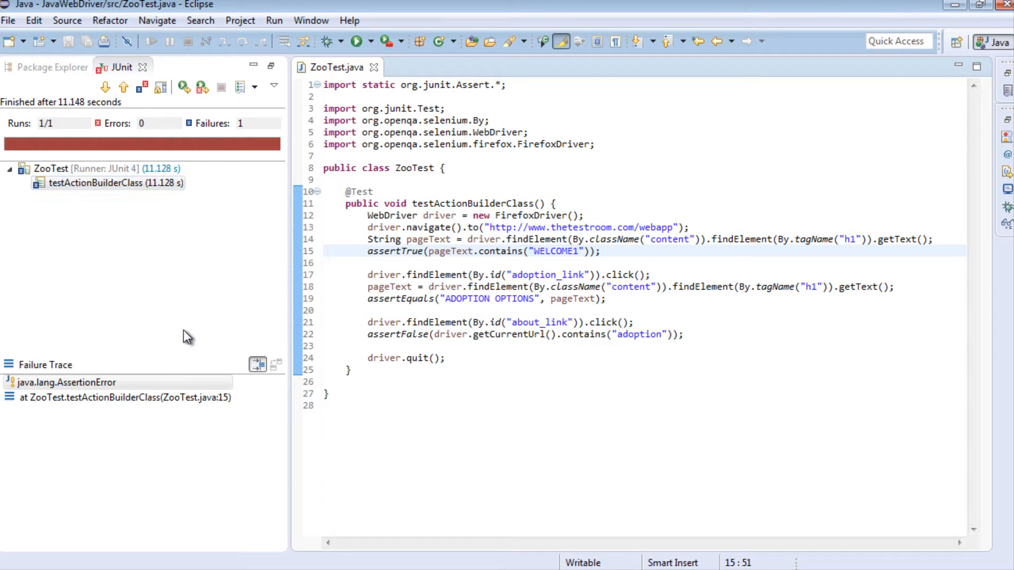
{"action": "left_click", "coordinate": [127, 398]}
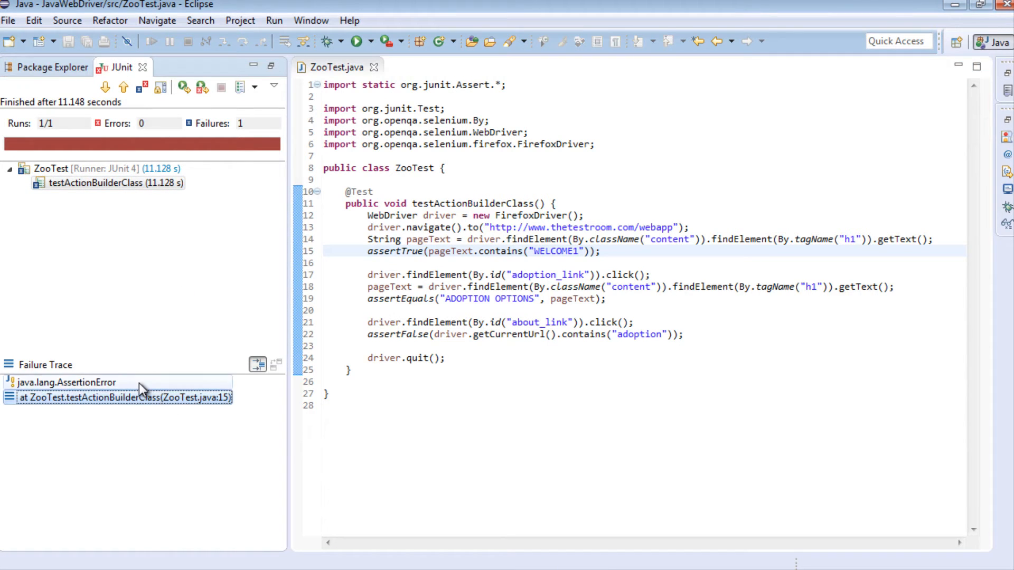
{"action": "left_click", "coordinate": [69, 380]}
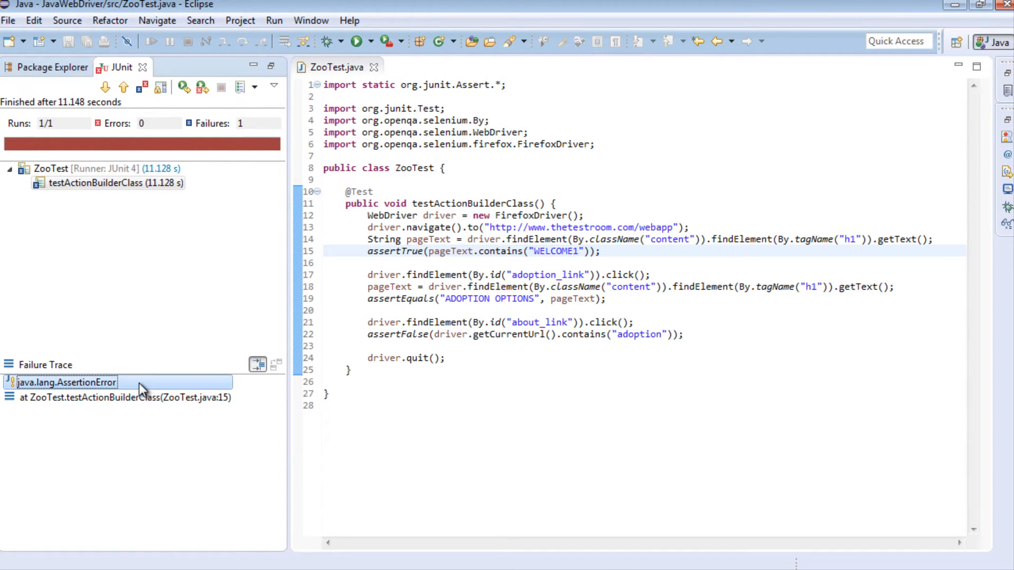
{"action": "mouse_move", "coordinate": [161, 392]}
{"action": "type", "text": "\""}
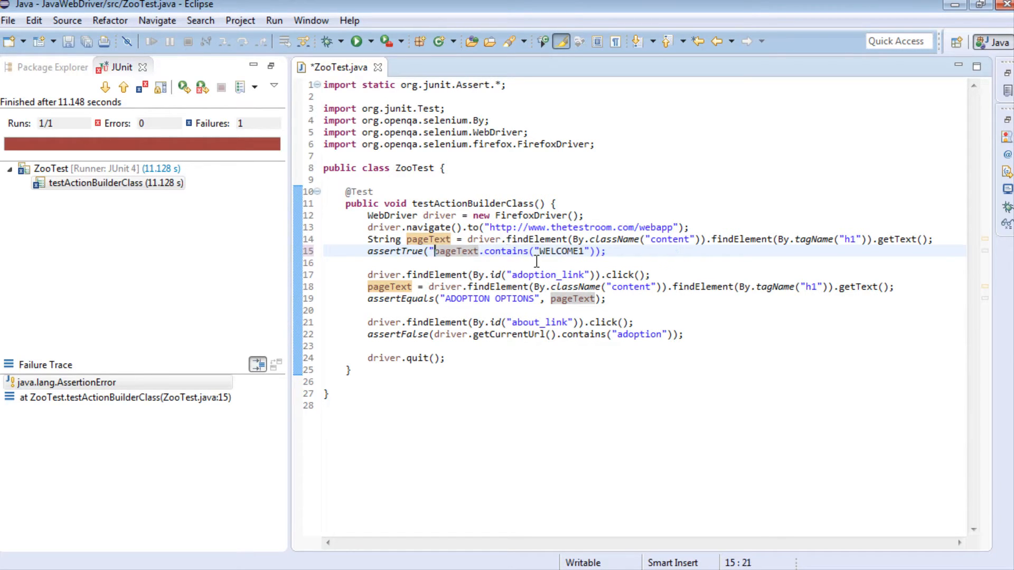
{"action": "mouse_move", "coordinate": [454, 251]}
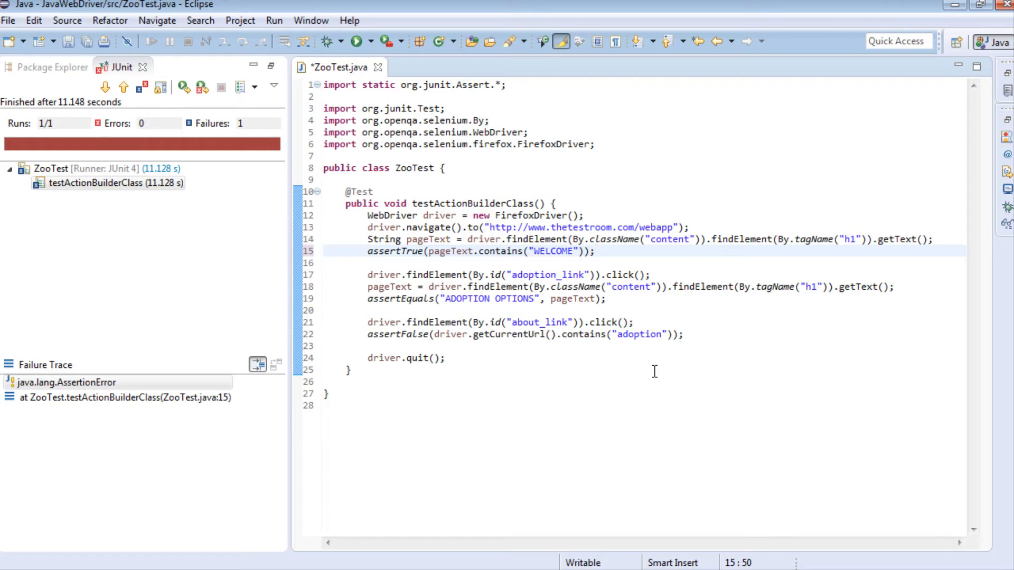
{"action": "mouse_move", "coordinate": [490, 227]}
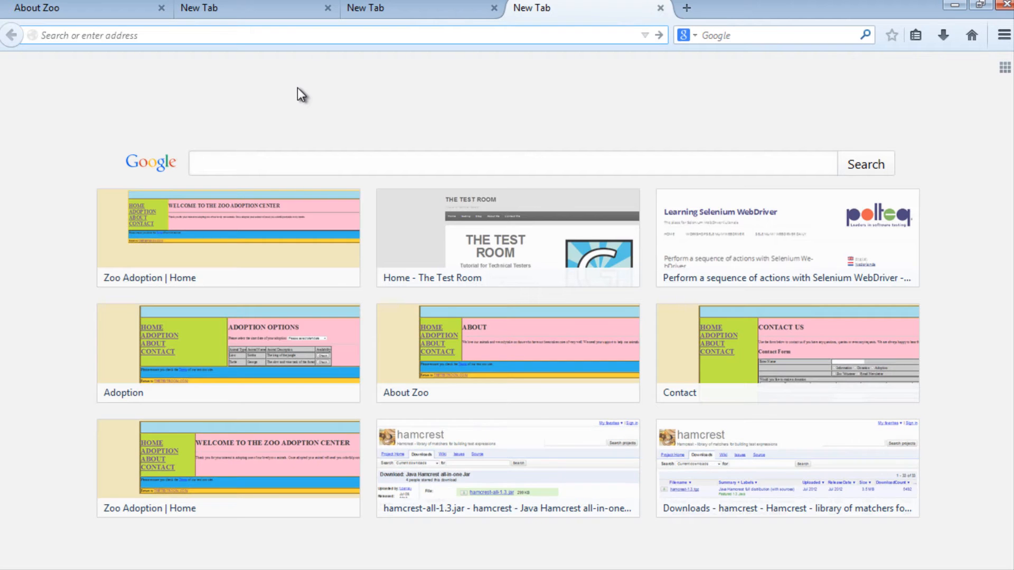
Step: Search the web for hamcrest and reach the Hamcrest project's downloads page
{"action": "type", "text": "google.co.uk/?gfe_rd=cr&ei=KwwnVLrzHcaq8weGzIDYAg&gws_rd=ssl"}
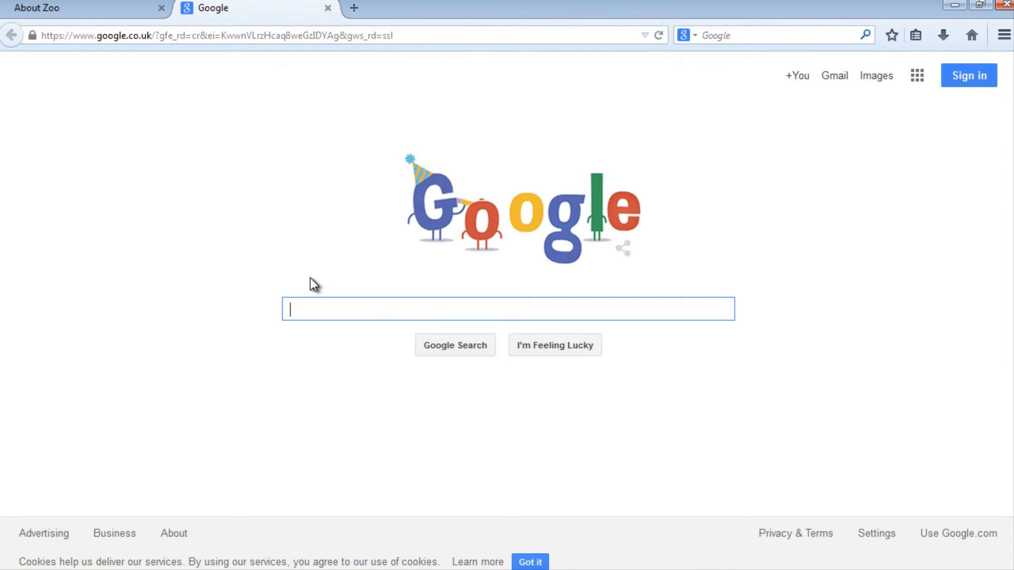
{"action": "type", "text": "hamcrest jar download"}
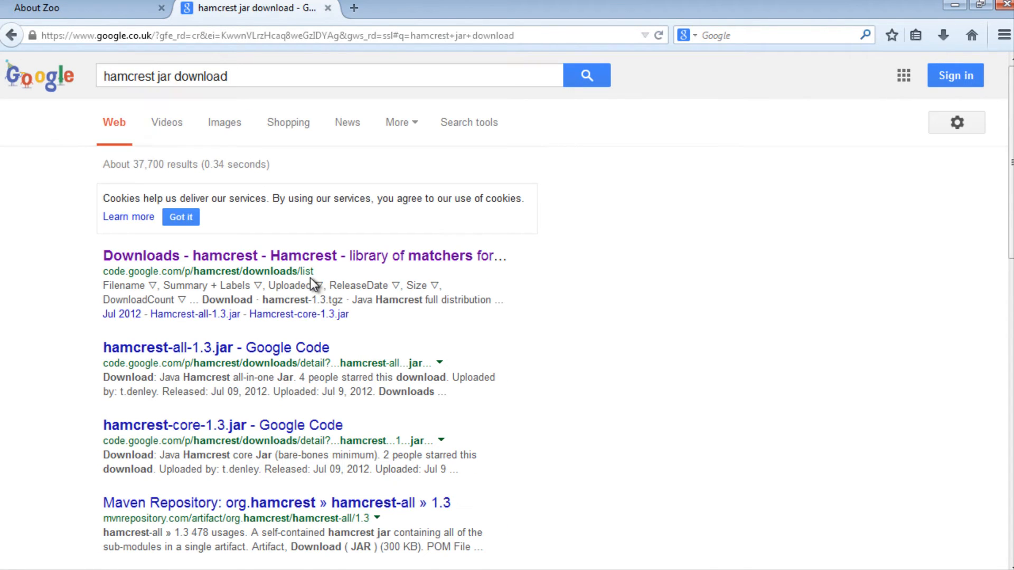
{"action": "mouse_move", "coordinate": [297, 281]}
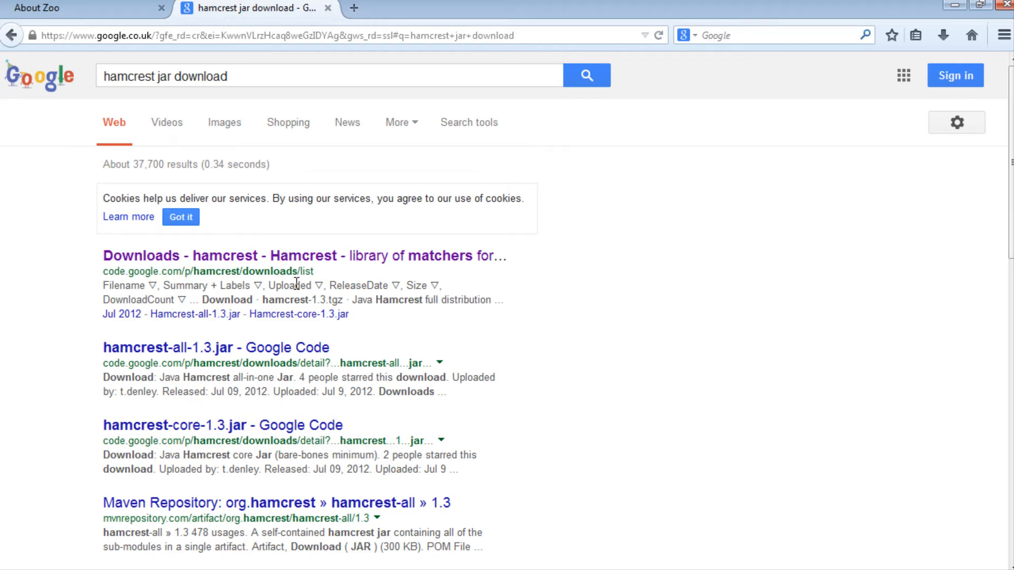
{"action": "mouse_move", "coordinate": [375, 262]}
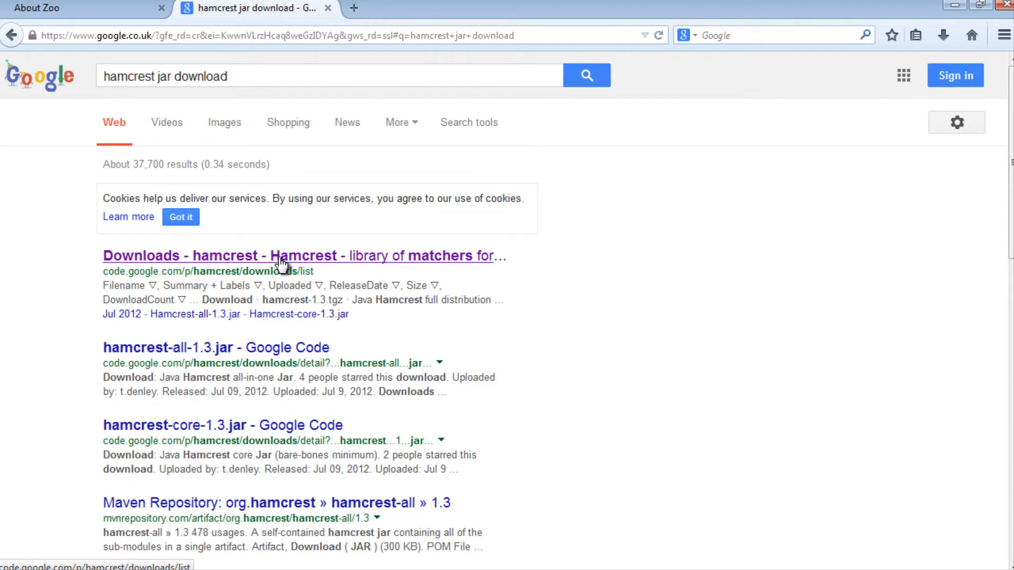
{"action": "left_click", "coordinate": [280, 256]}
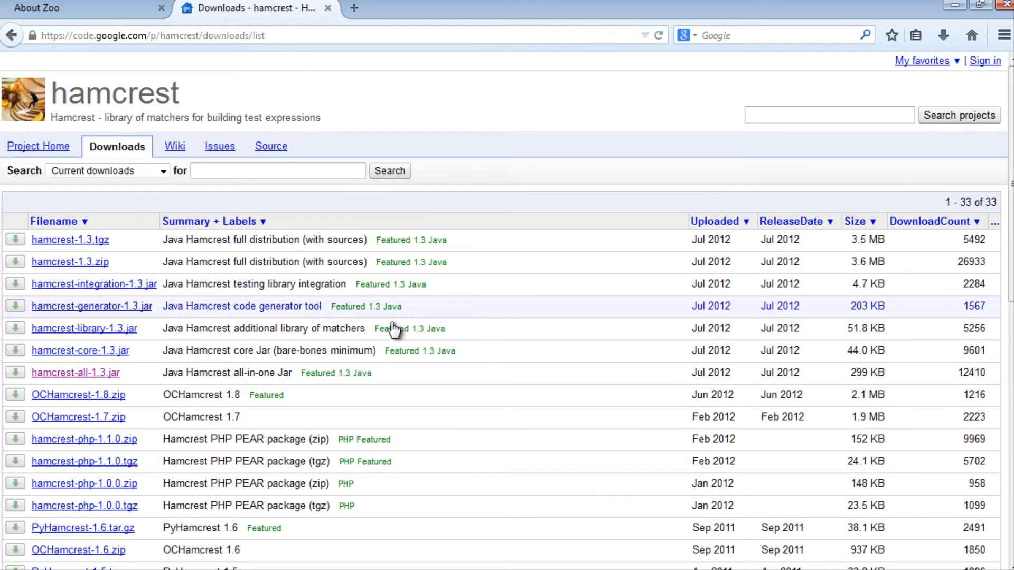
{"action": "mouse_move", "coordinate": [83, 380]}
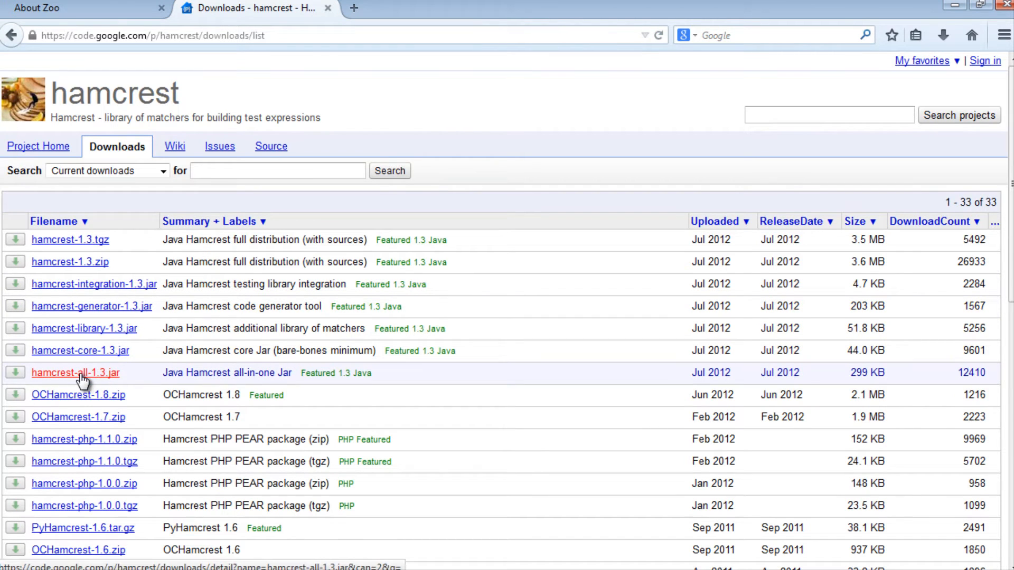
{"action": "mouse_move", "coordinate": [114, 378]}
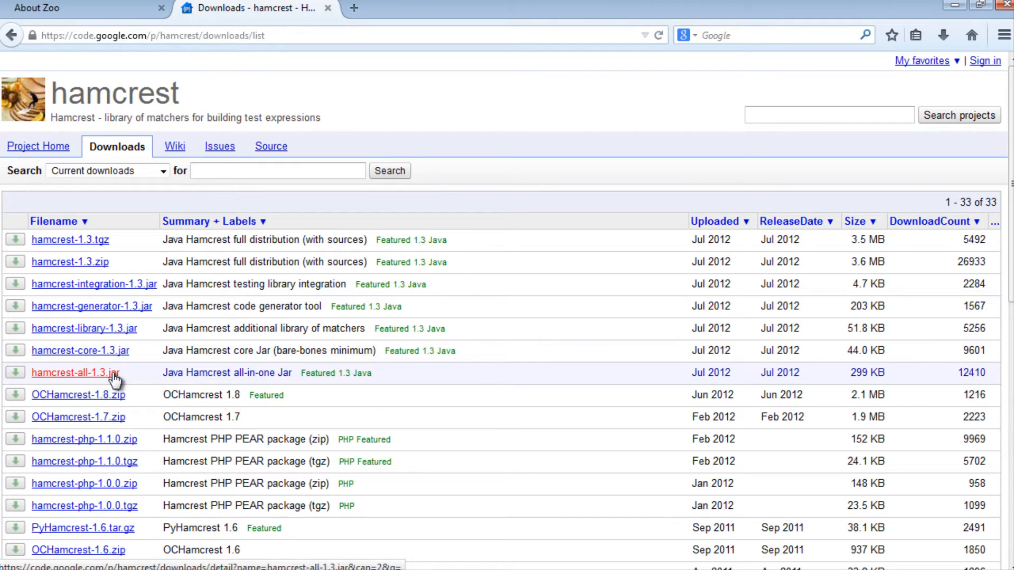
{"action": "mouse_move", "coordinate": [89, 381]}
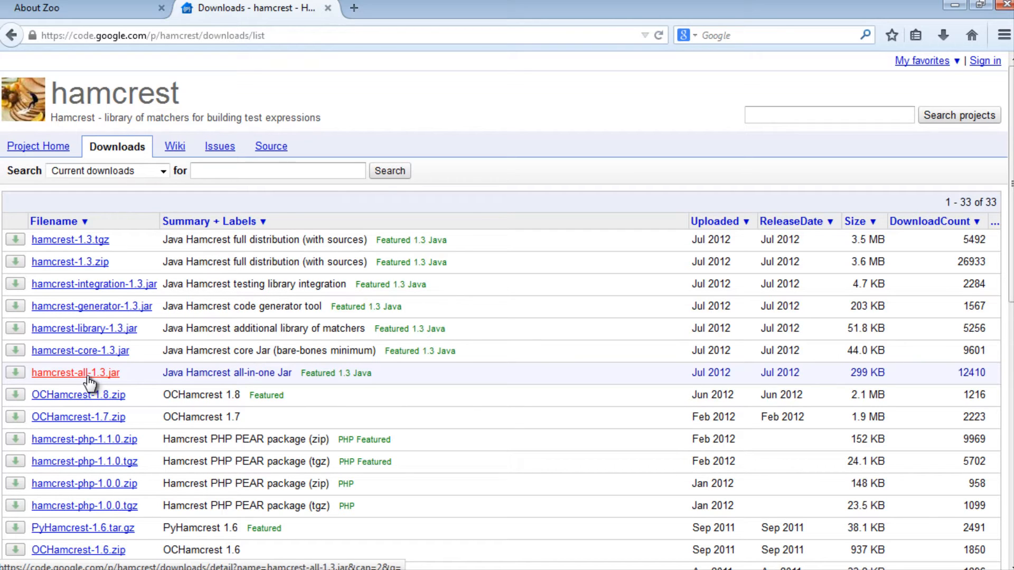
Step: Download hamcrest-all-1.3.jar from its detail page and save the file
{"action": "left_click", "coordinate": [76, 373]}
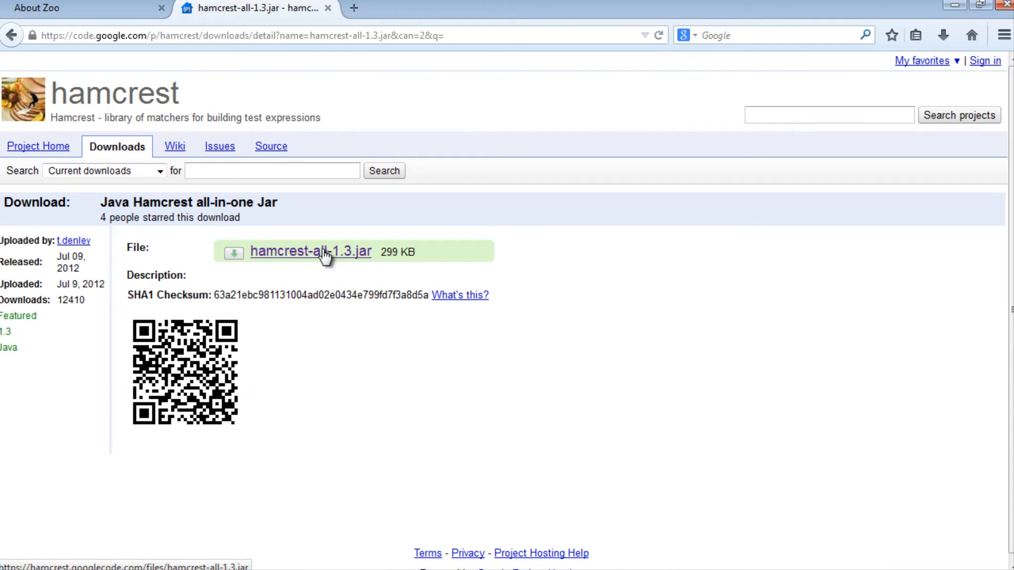
{"action": "left_click", "coordinate": [312, 251]}
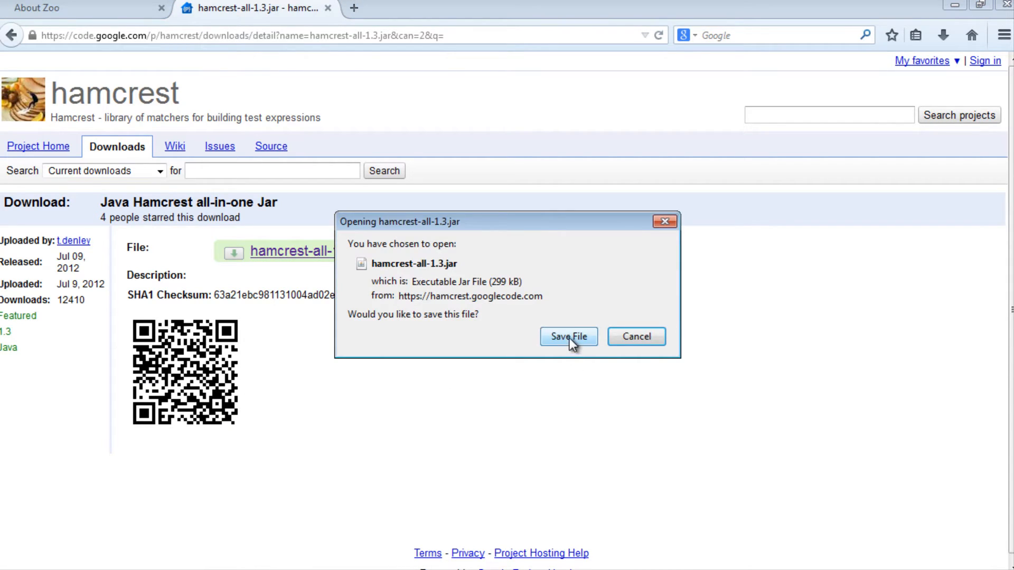
{"action": "left_click", "coordinate": [568, 337]}
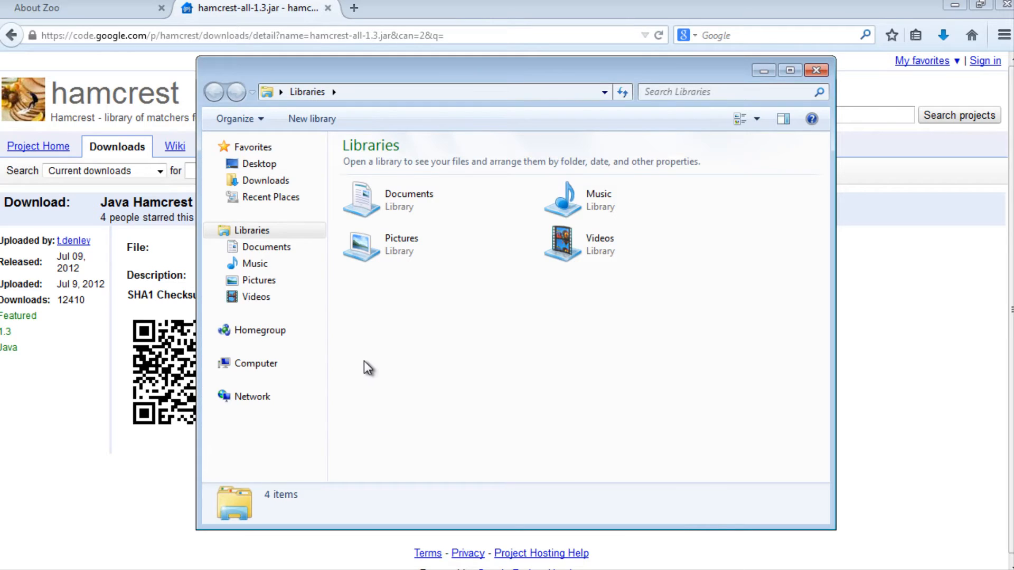
Step: Cut hamcrest-all-1.3.jar from Downloads and expand Local Disk (C:) folders
{"action": "left_click", "coordinate": [264, 179]}
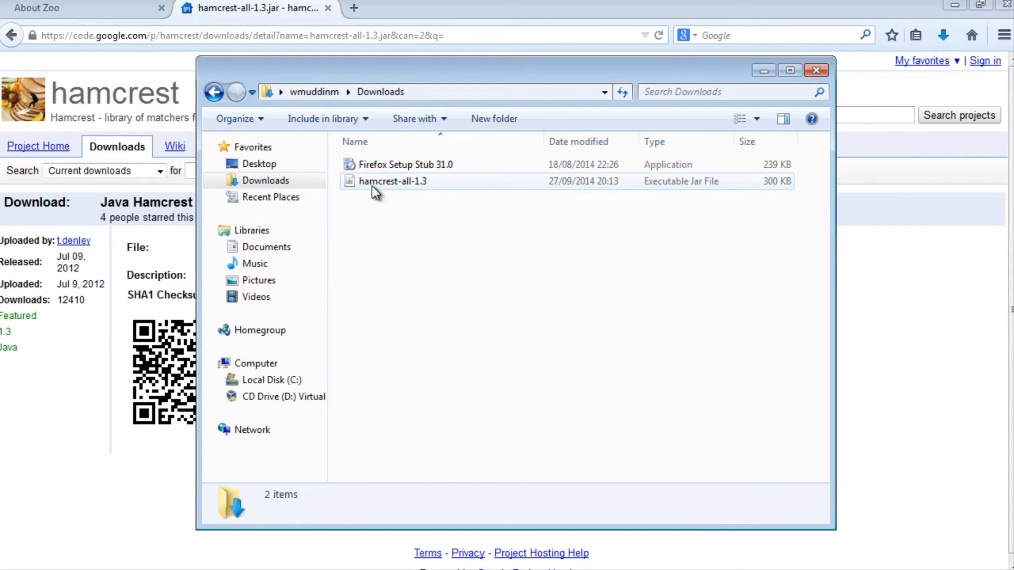
{"action": "right_click", "coordinate": [393, 182]}
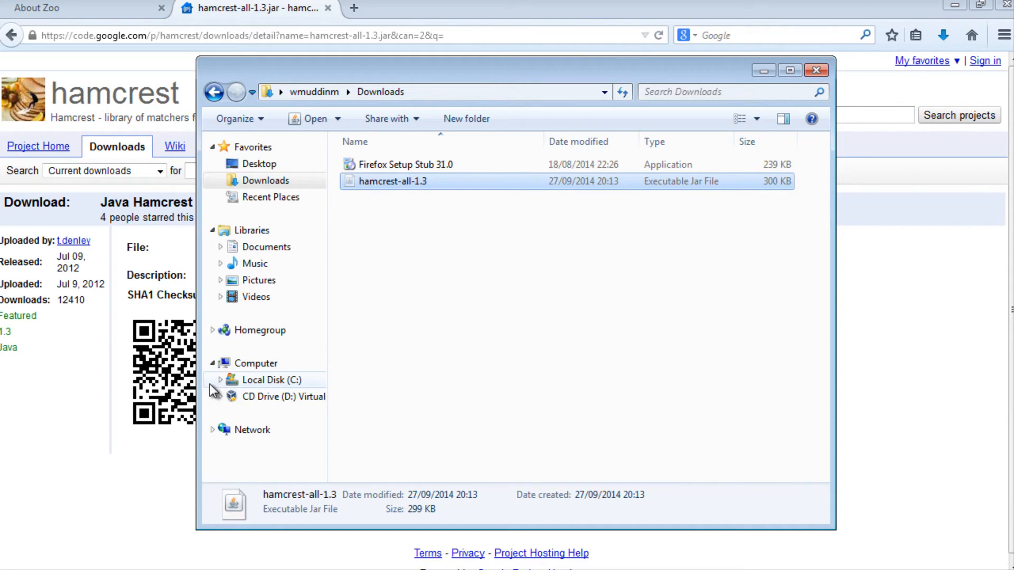
{"action": "left_click", "coordinate": [220, 379]}
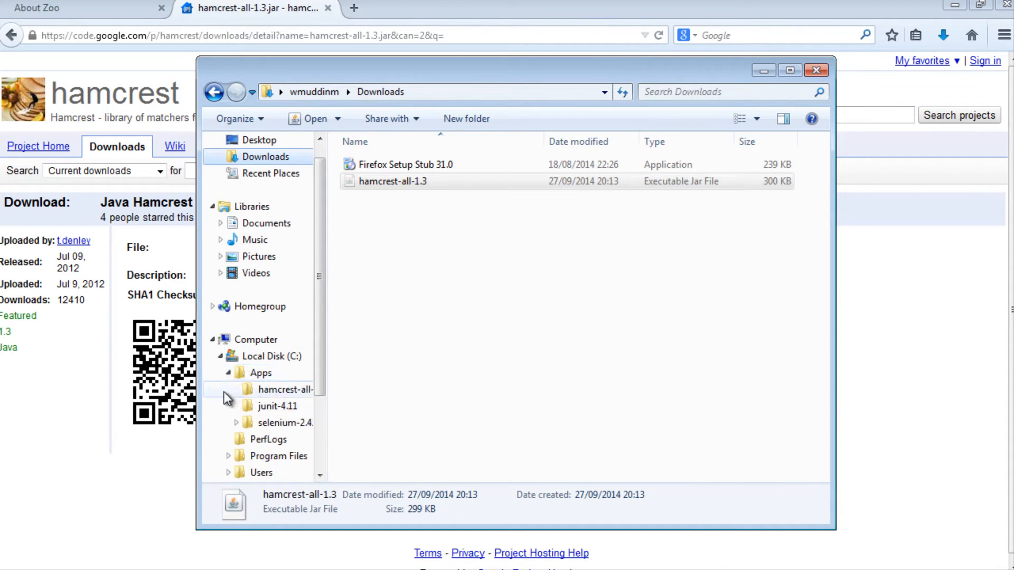
Step: Paste the jar into C:\Apps\hamcrest-all-1.3 and return to Eclipse
{"action": "left_click", "coordinate": [281, 390]}
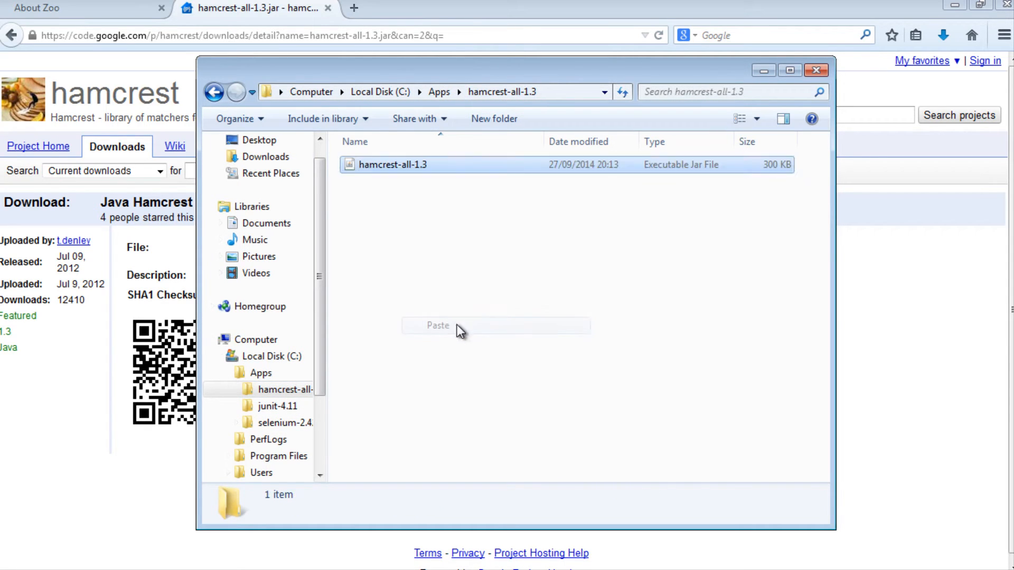
{"action": "left_click", "coordinate": [380, 92]}
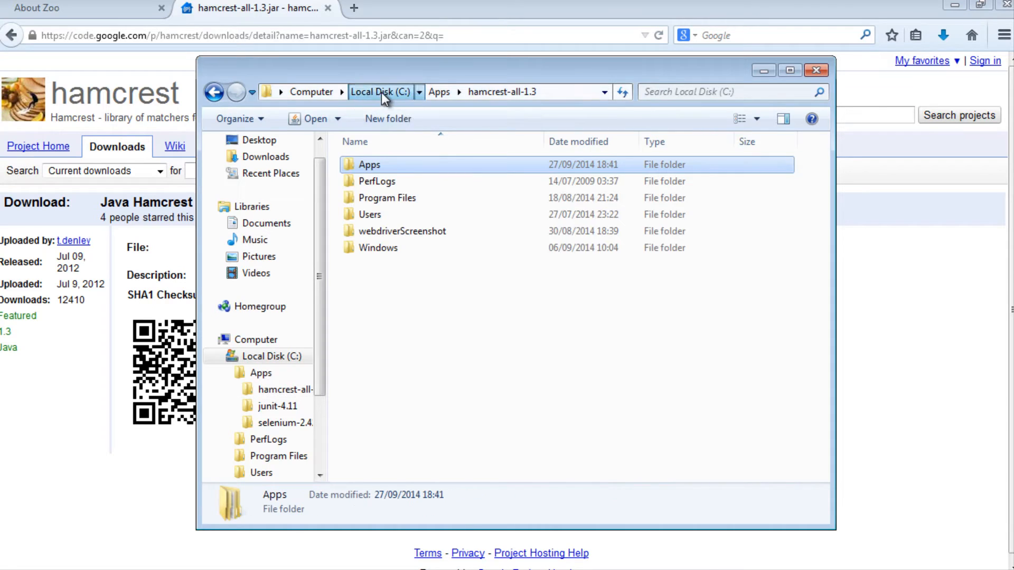
{"action": "double_click", "coordinate": [369, 164]}
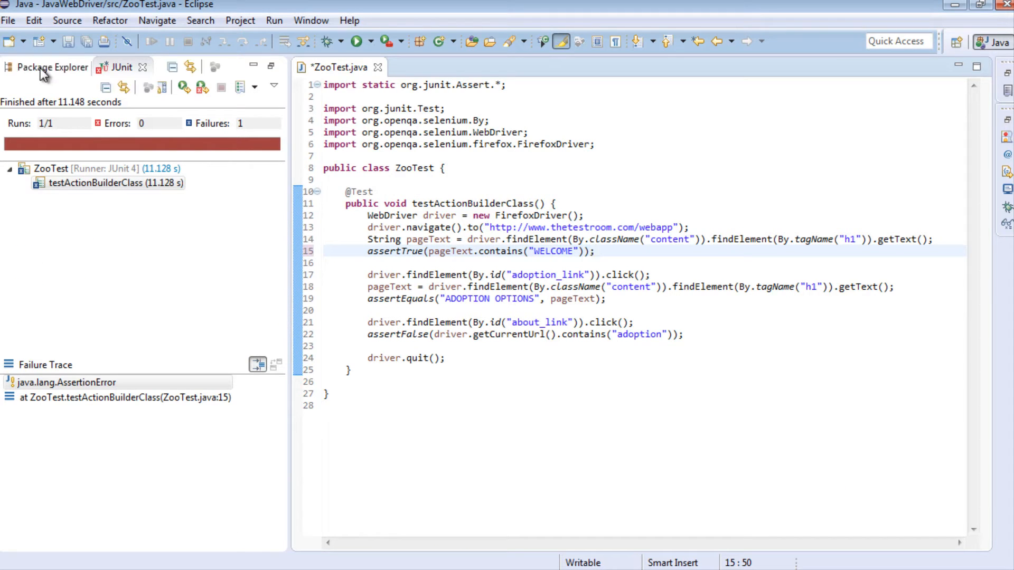
Step: Add hamcrest-all-1.3.jar as an external JAR on the JavaWebDriver project's build path
{"action": "right_click", "coordinate": [35, 87]}
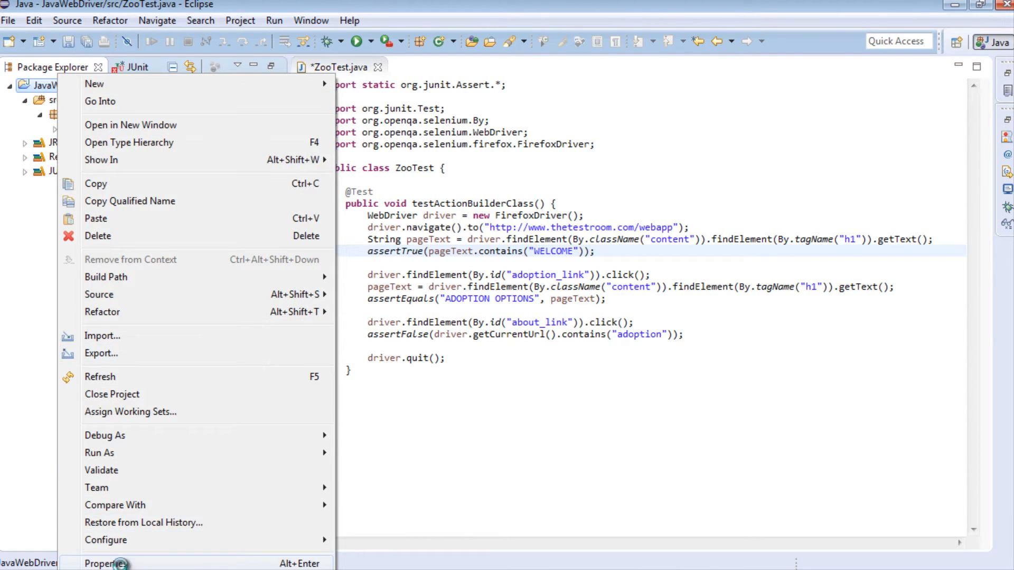
{"action": "left_click", "coordinate": [121, 560]}
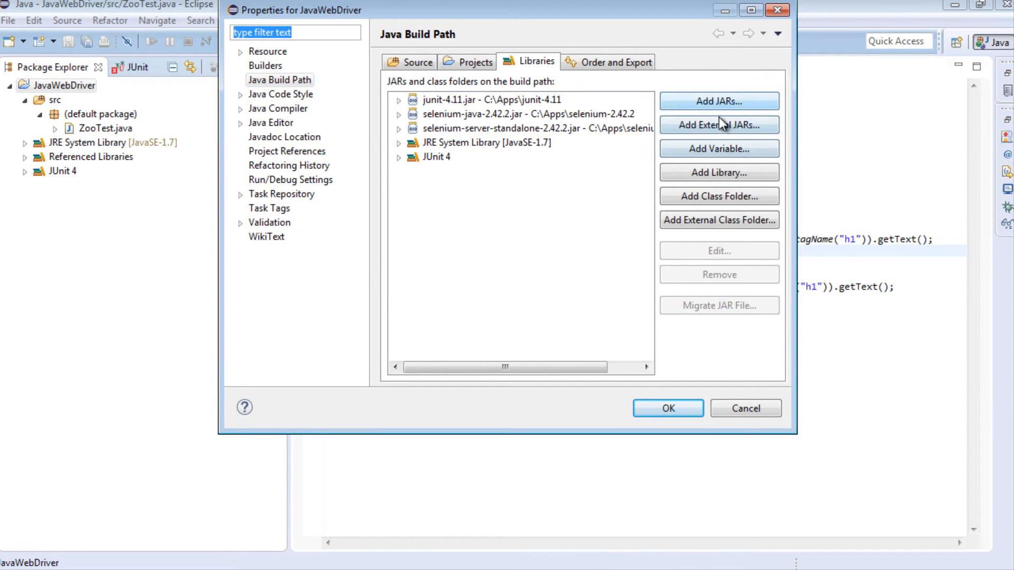
{"action": "left_click", "coordinate": [719, 124]}
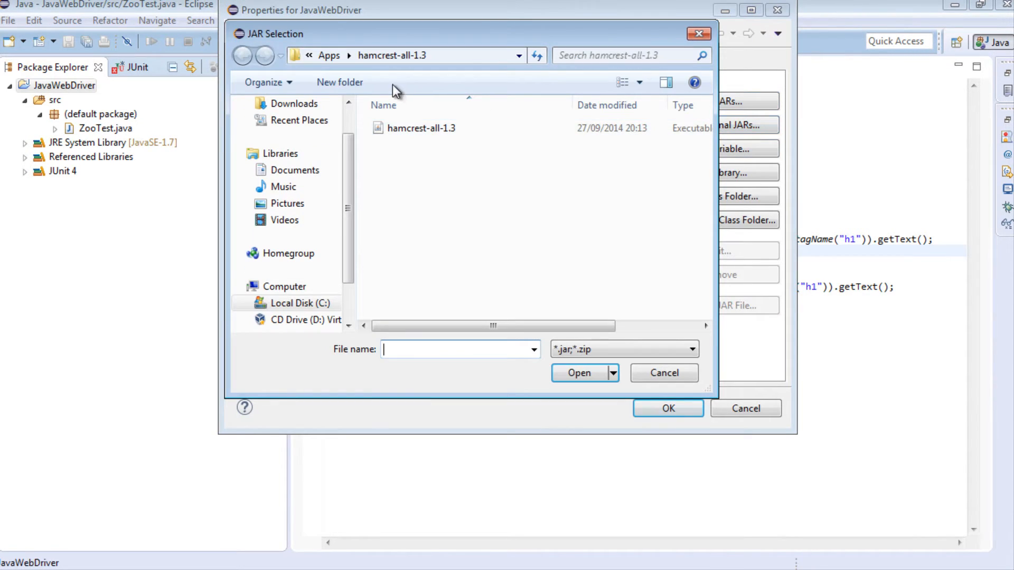
{"action": "left_click", "coordinate": [579, 372]}
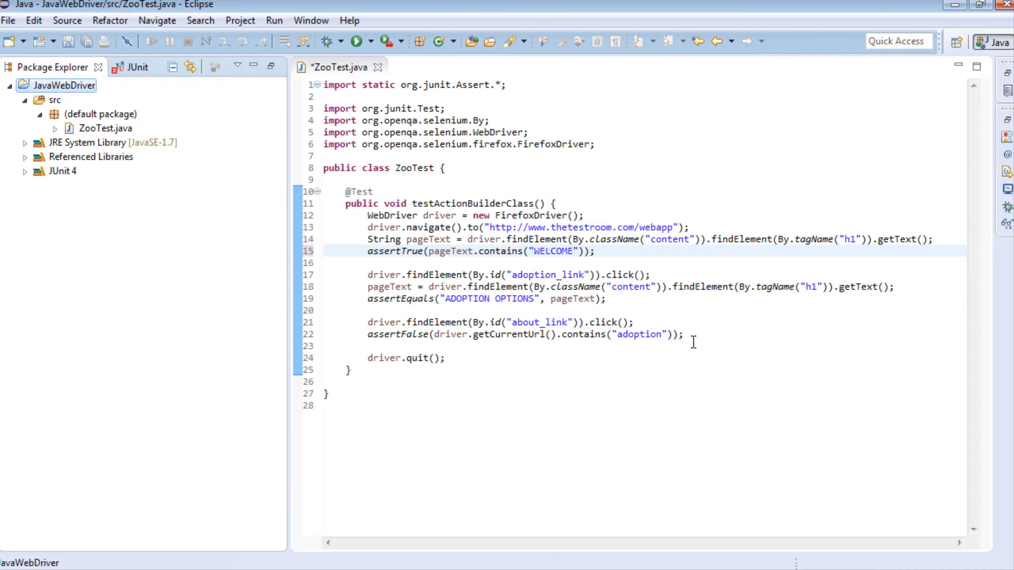
Step: Add the import static org.hamcrest.CoreMatchers.*; line below the Assert import
{"action": "left_click", "coordinate": [508, 85]}
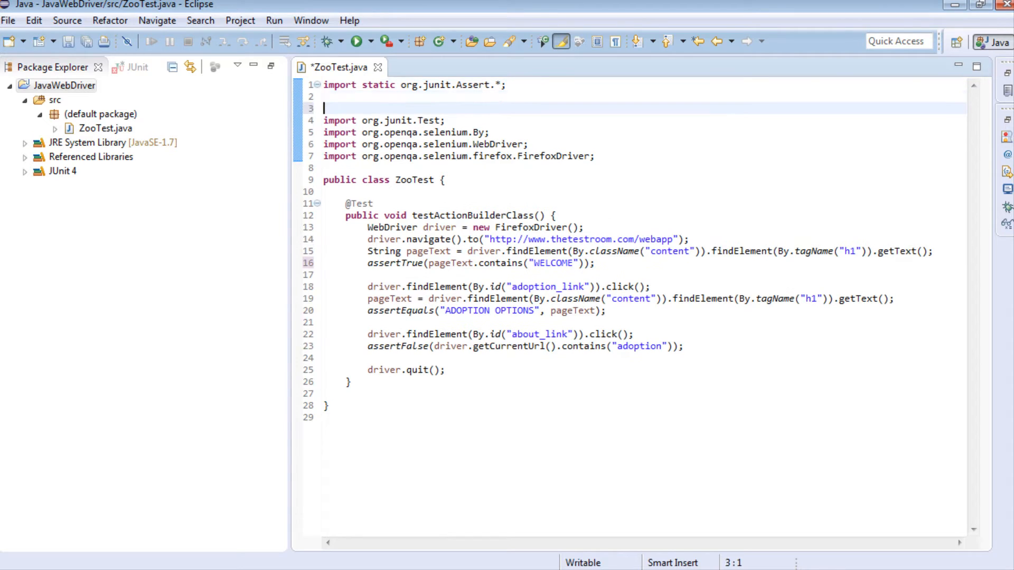
{"action": "key", "text": "Enter"}
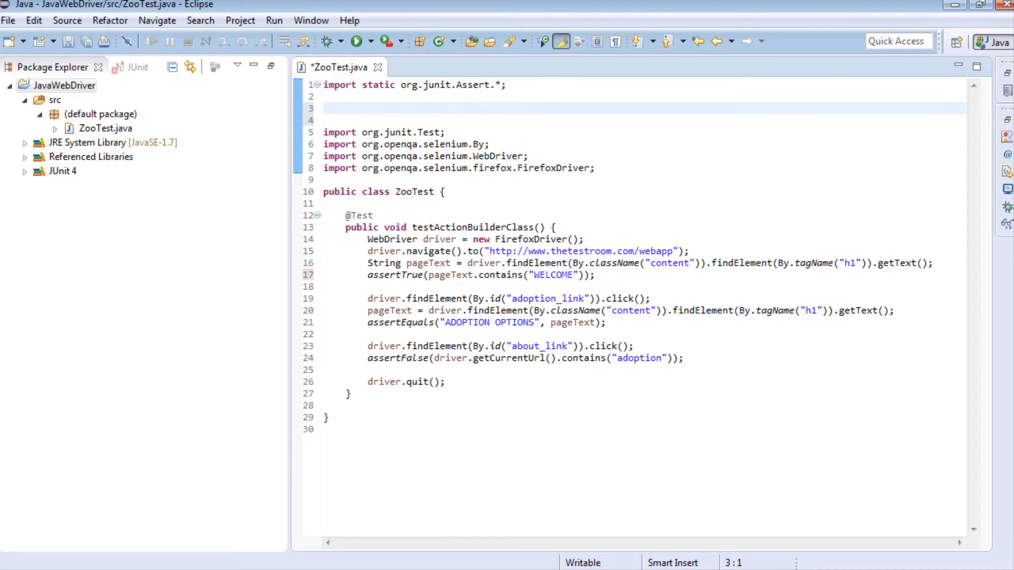
{"action": "type", "text": "import st"}
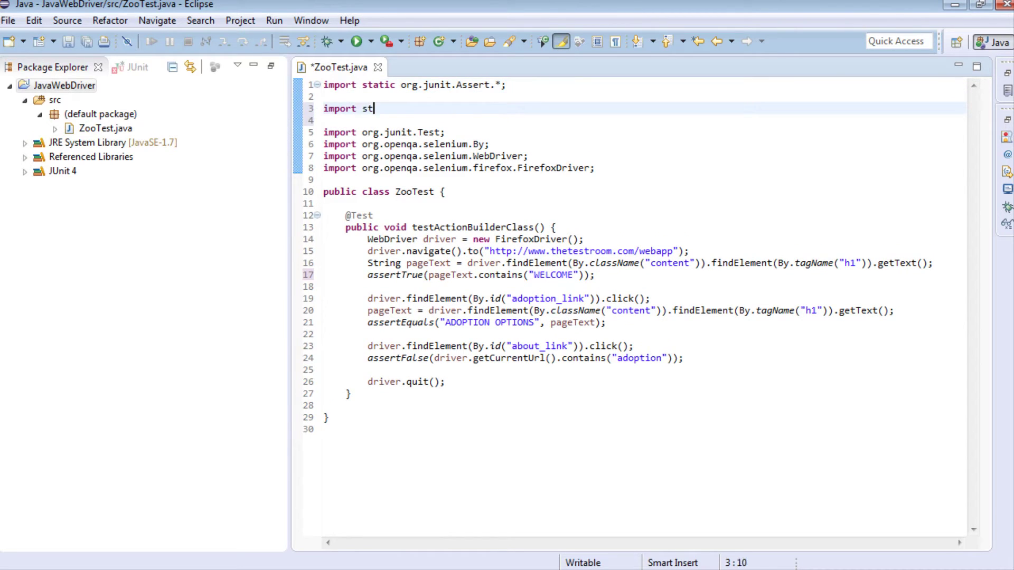
{"action": "type", "text": "atic"}
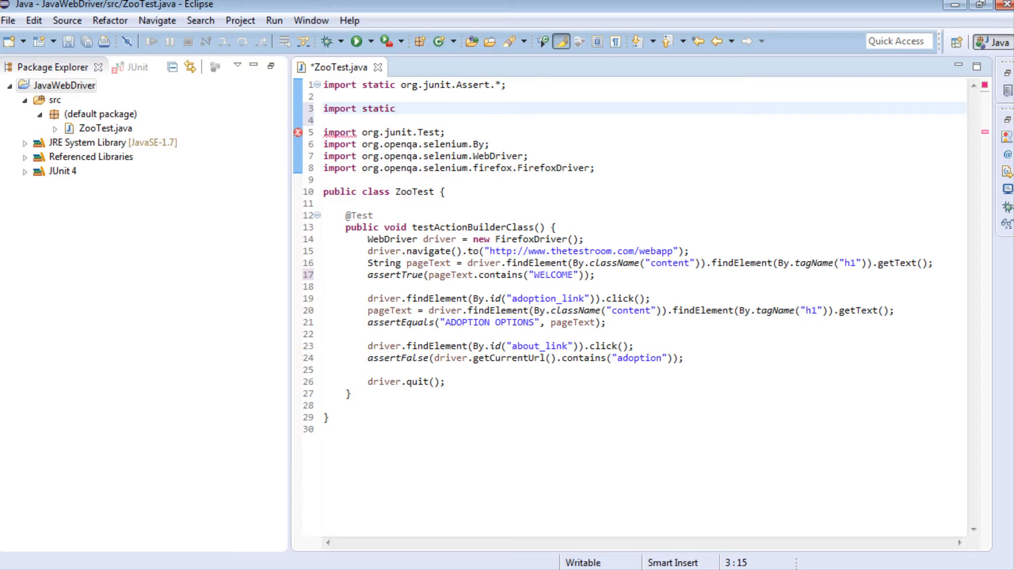
{"action": "type", "text": "org."}
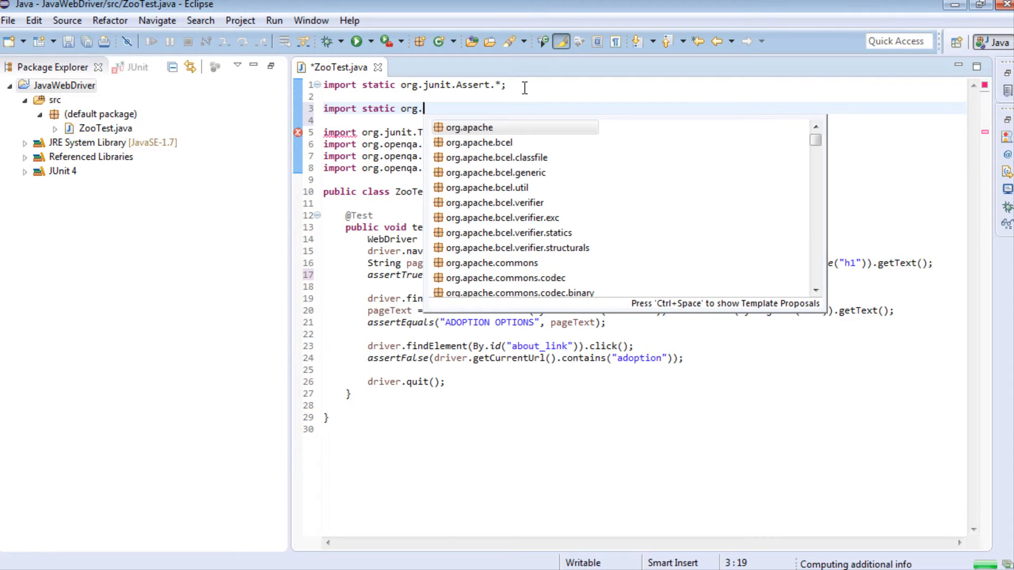
{"action": "type", "text": "ha"}
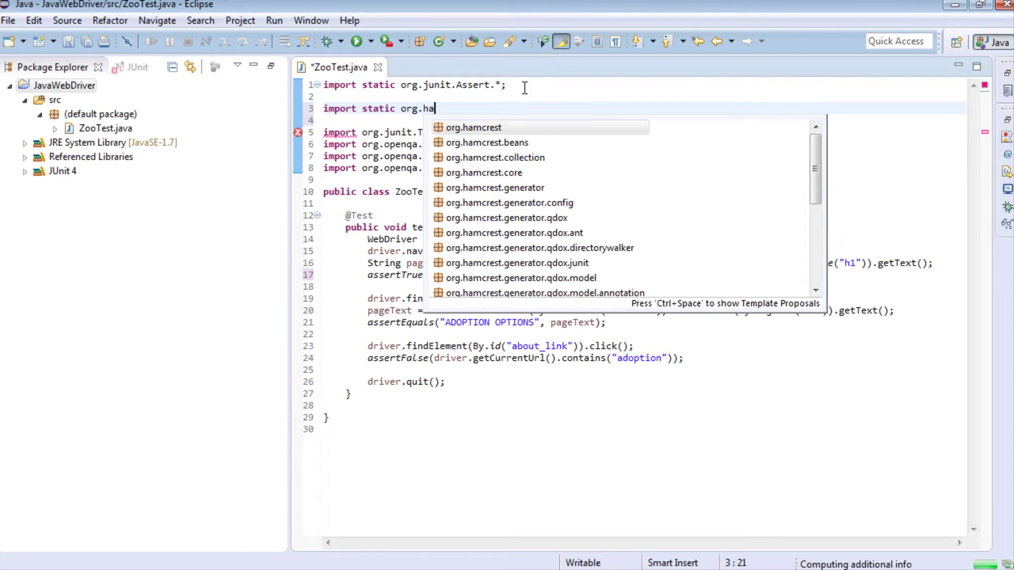
{"action": "left_click", "coordinate": [473, 127]}
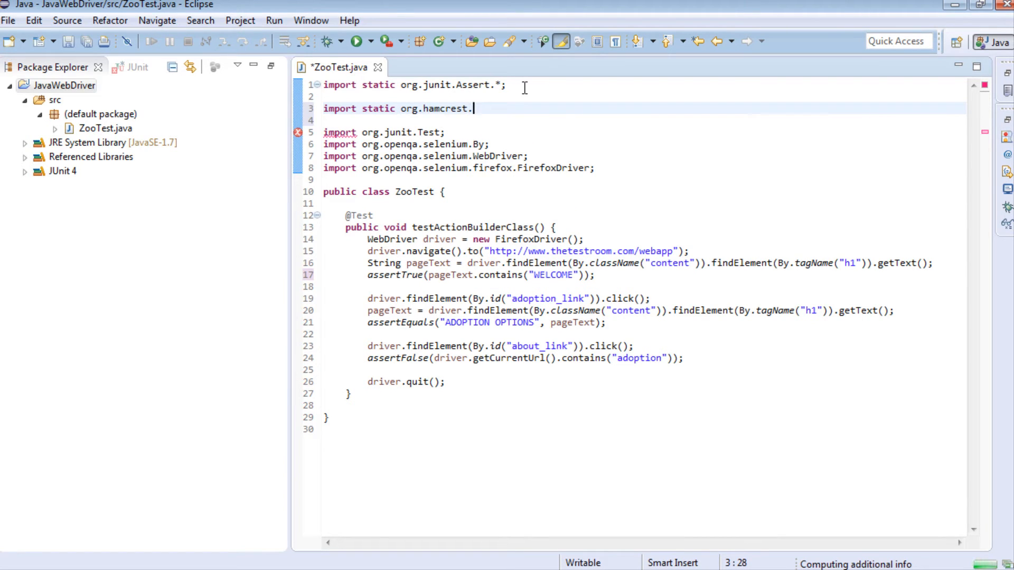
{"action": "type", "text": "c"}
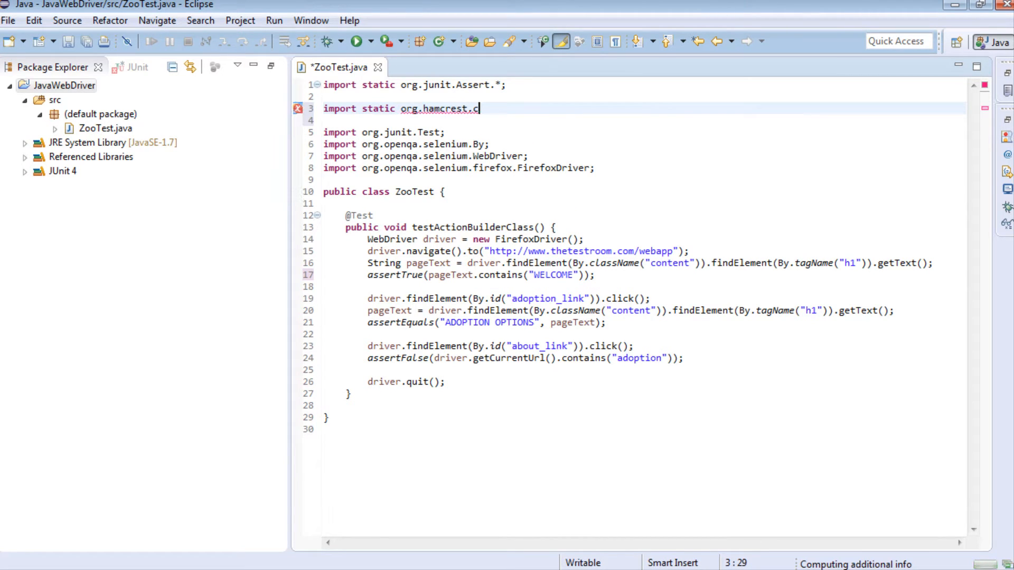
{"action": "key", "text": "ctrl+space"}
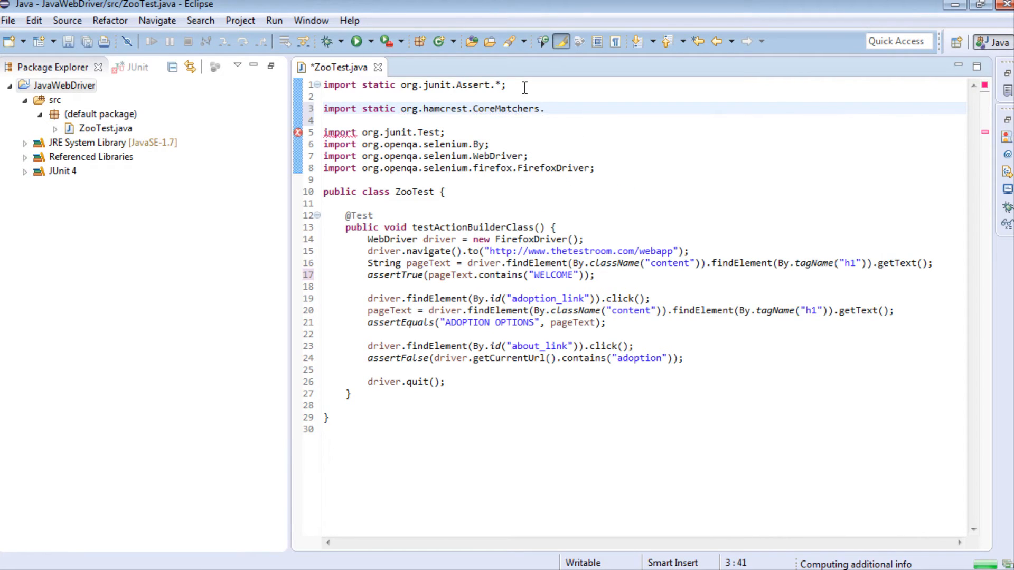
{"action": "type", "text": "*"}
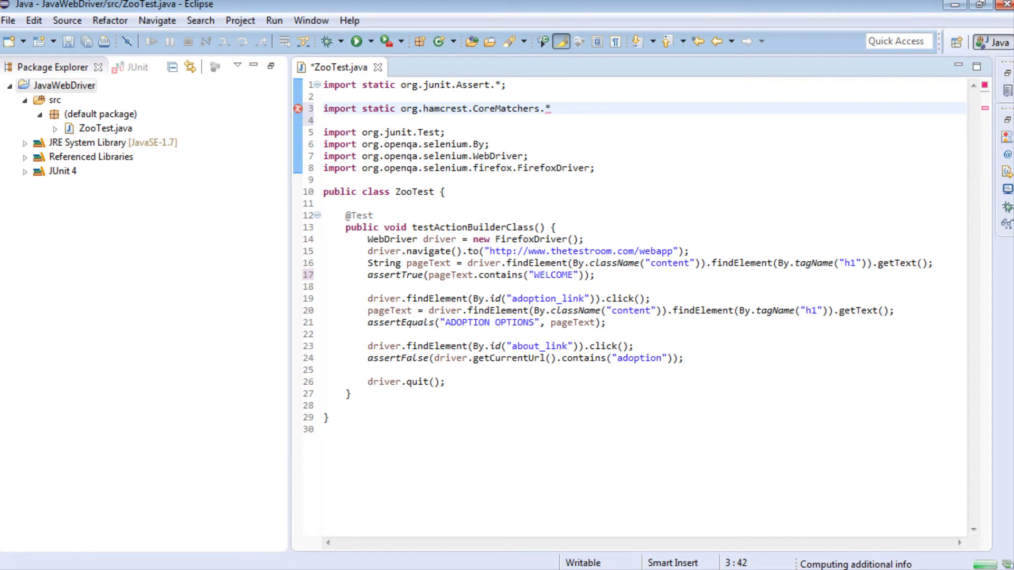
{"action": "type", "text": ";"}
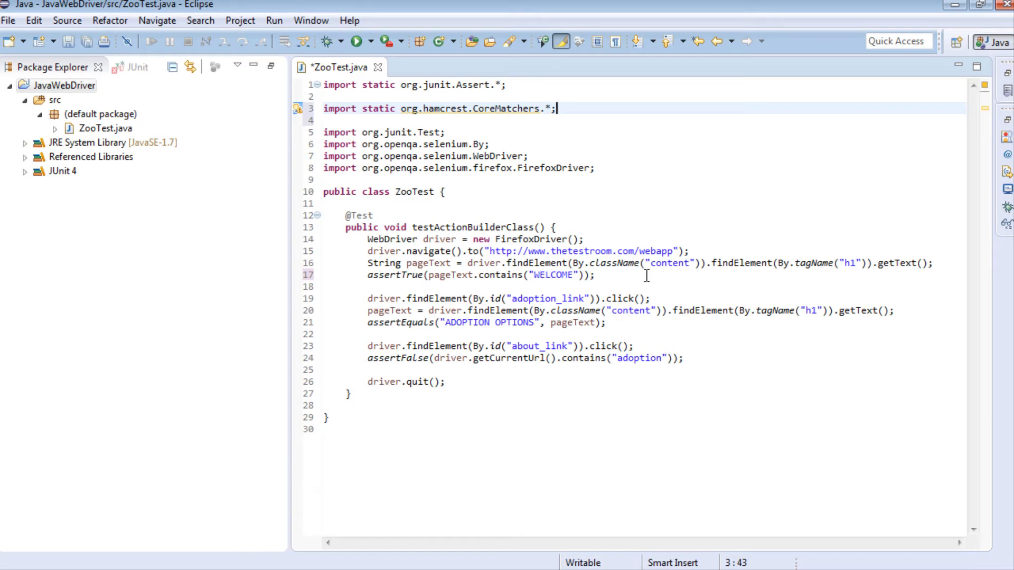
Step: Write assertThat(pageText, is("WELCOME TO THE ZOO ADOPTION CENTER")); on line 18
{"action": "left_click", "coordinate": [676, 279]}
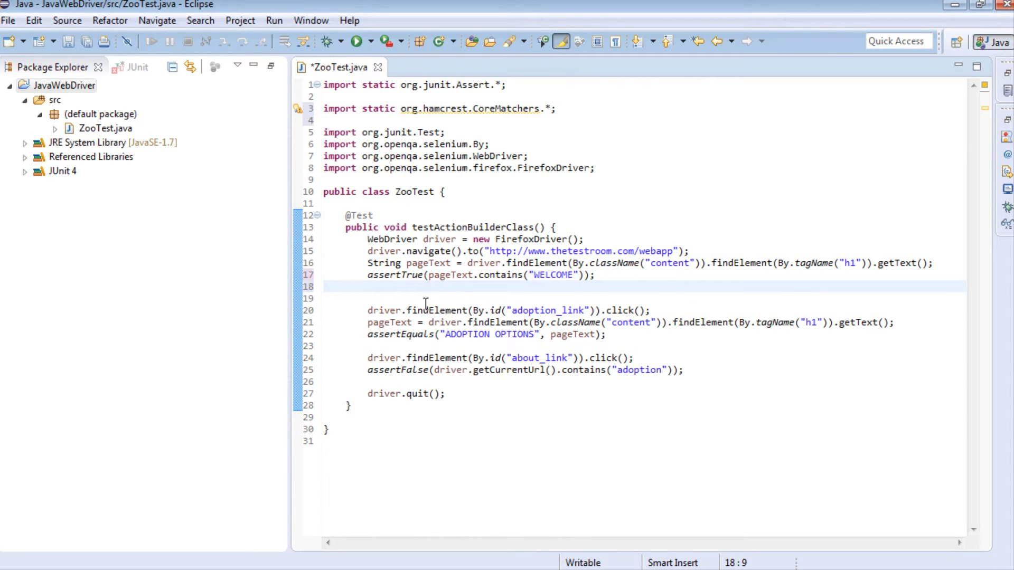
{"action": "left_click", "coordinate": [485, 85]}
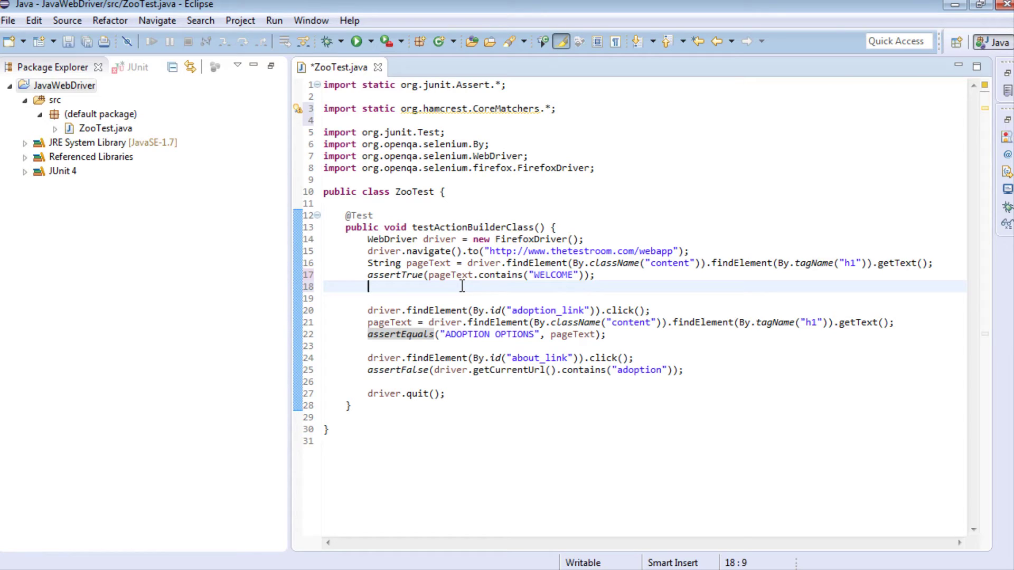
{"action": "type", "text": "asse"}
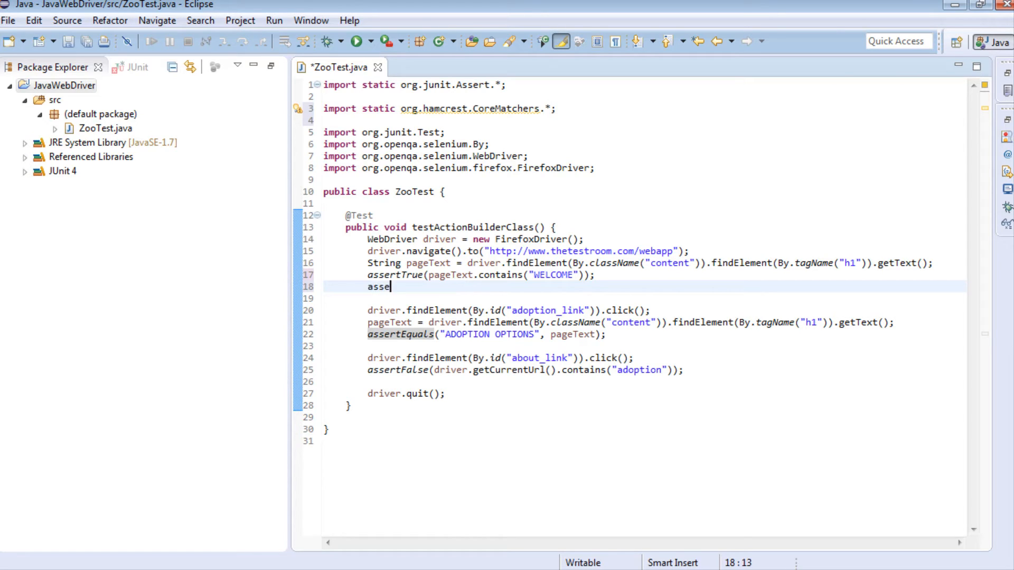
{"action": "type", "text": "rtThat"}
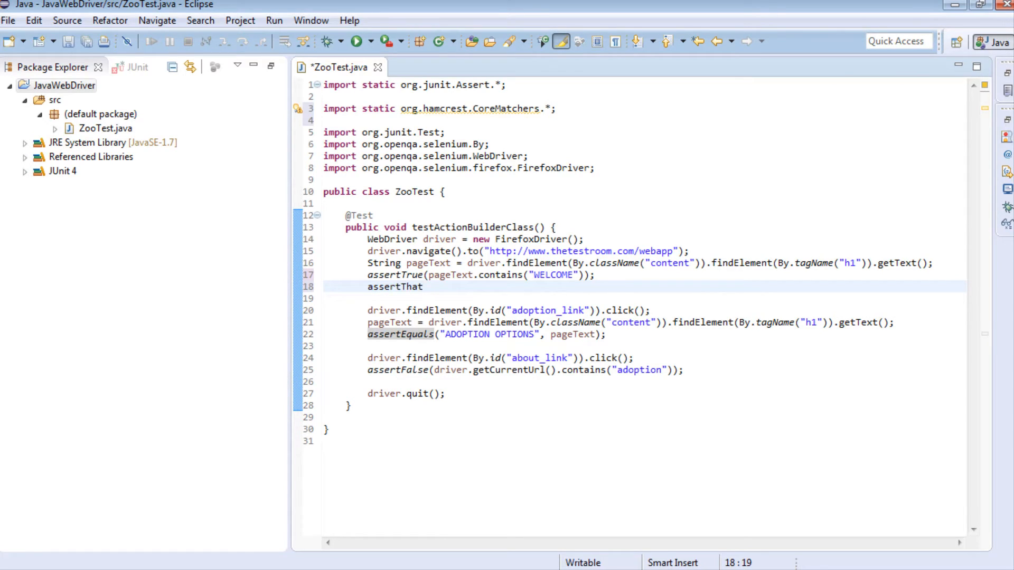
{"action": "type", "text": "()"}
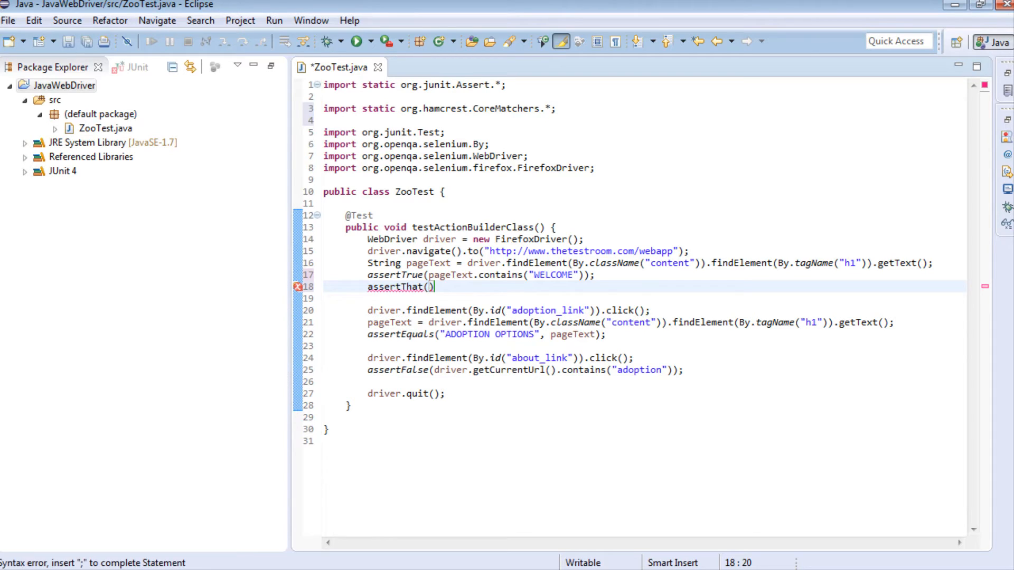
{"action": "type", "text": ";"}
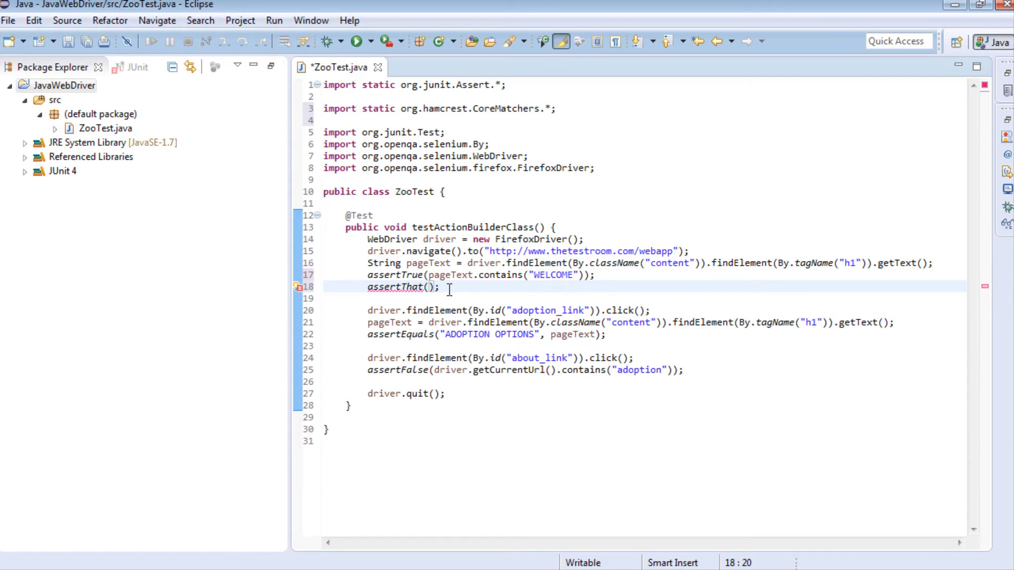
{"action": "type", "text": "pageT"}
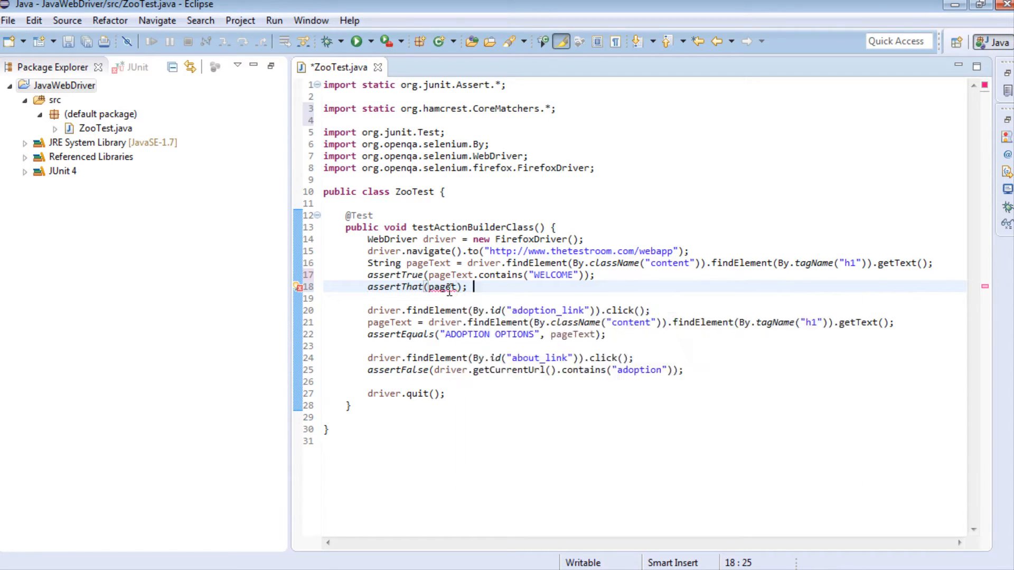
{"action": "type", "text": ","}
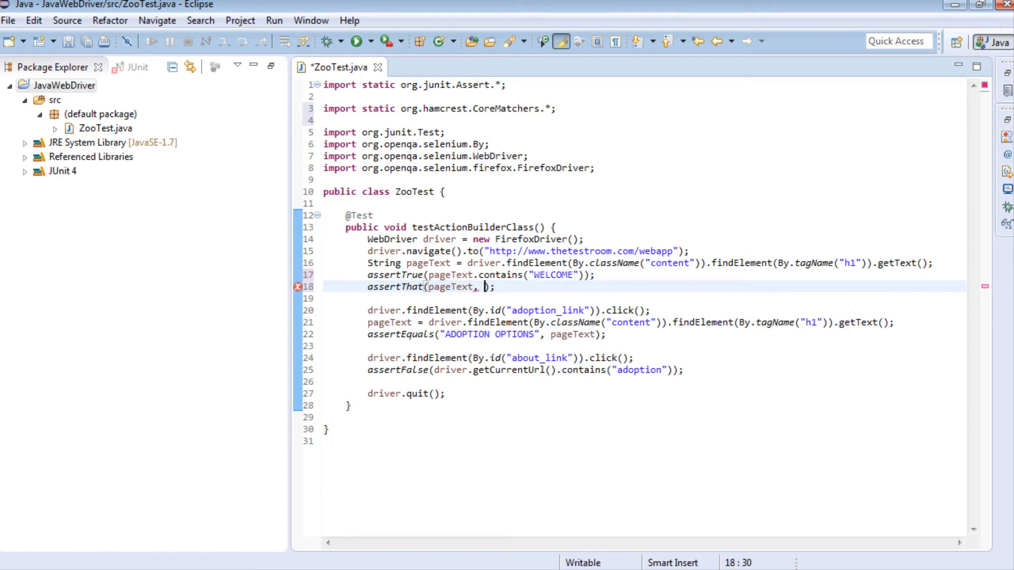
{"action": "type", "text": "is()"}
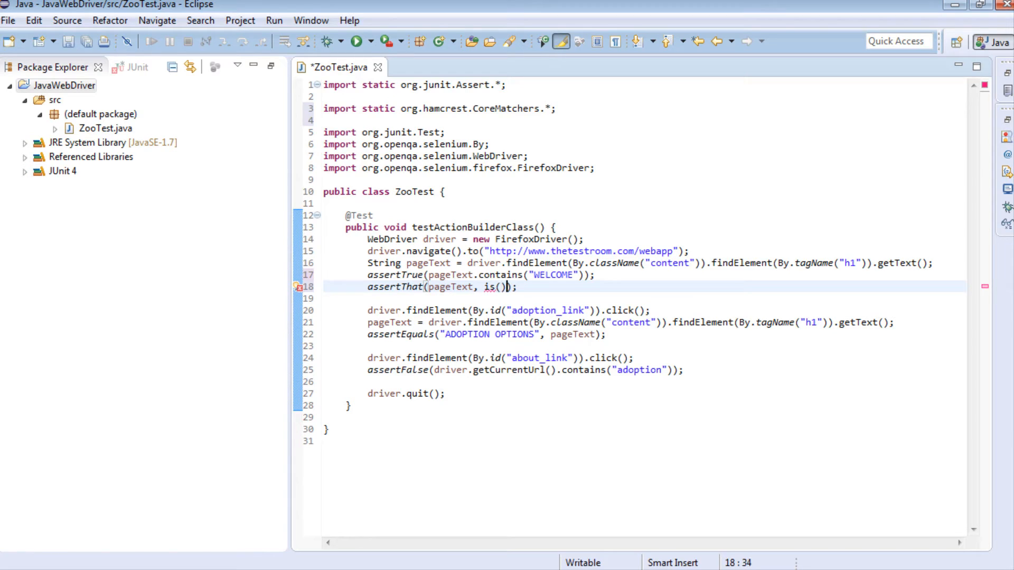
{"action": "type", "text": "\"\""}
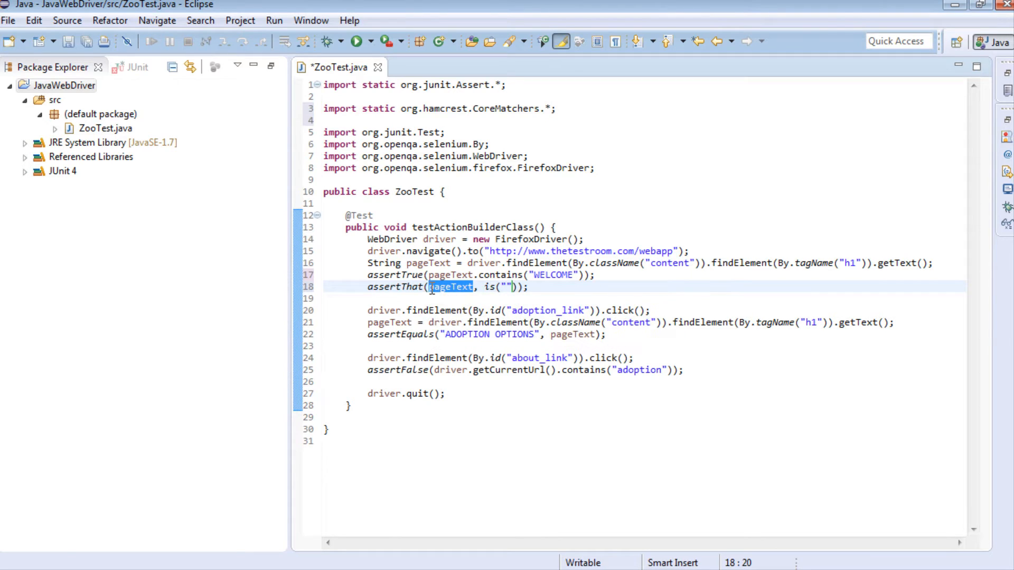
{"action": "mouse_move", "coordinate": [497, 296]}
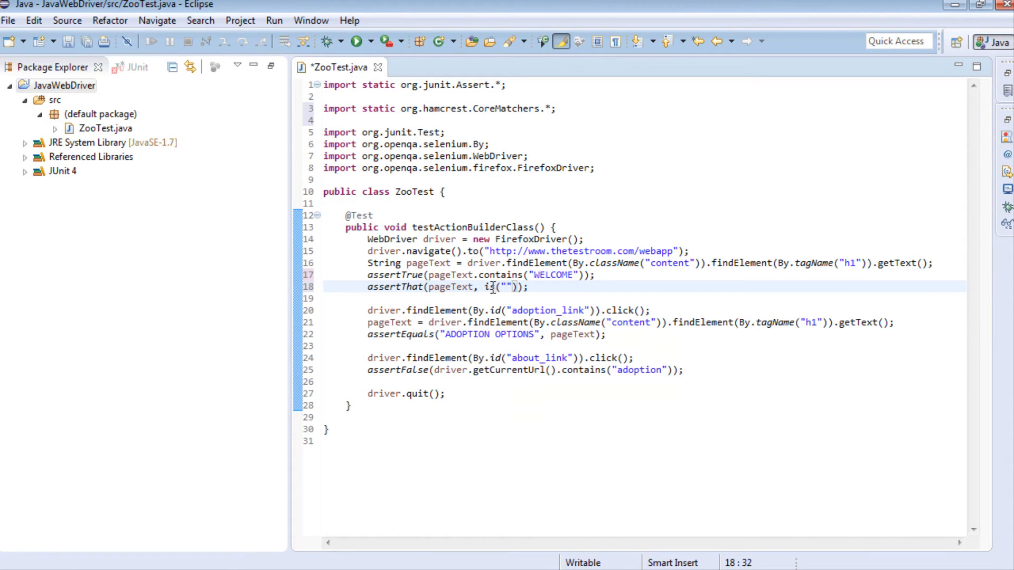
{"action": "mouse_move", "coordinate": [504, 287]}
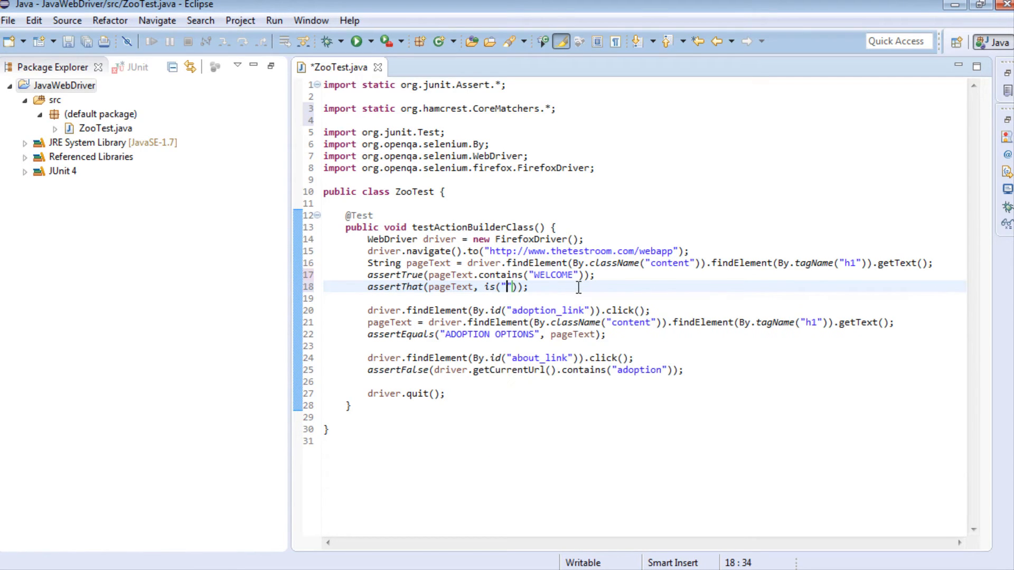
{"action": "type", "text": "WELCOME TO THE"}
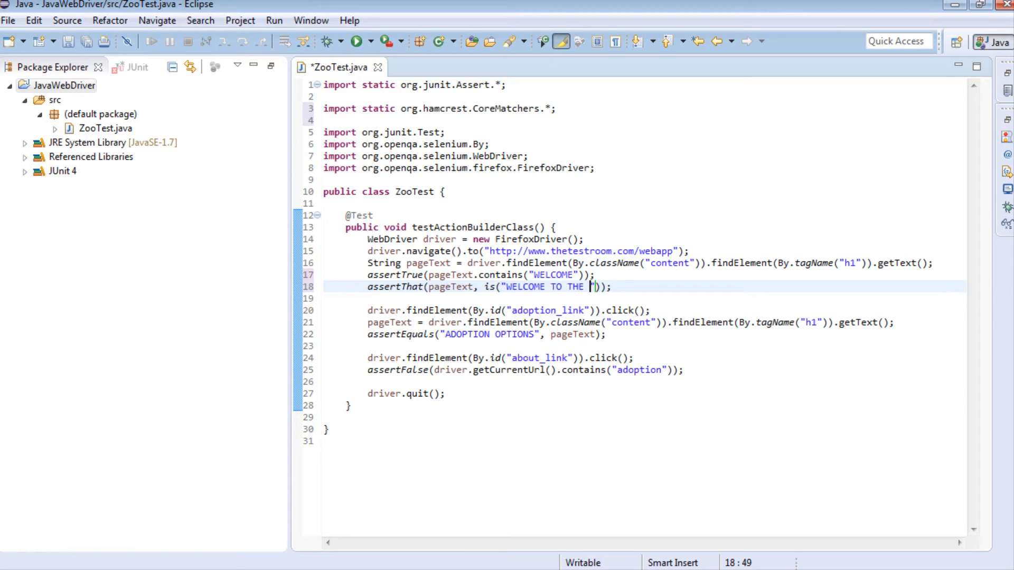
{"action": "type", "text": "ZOO ADOPTION"}
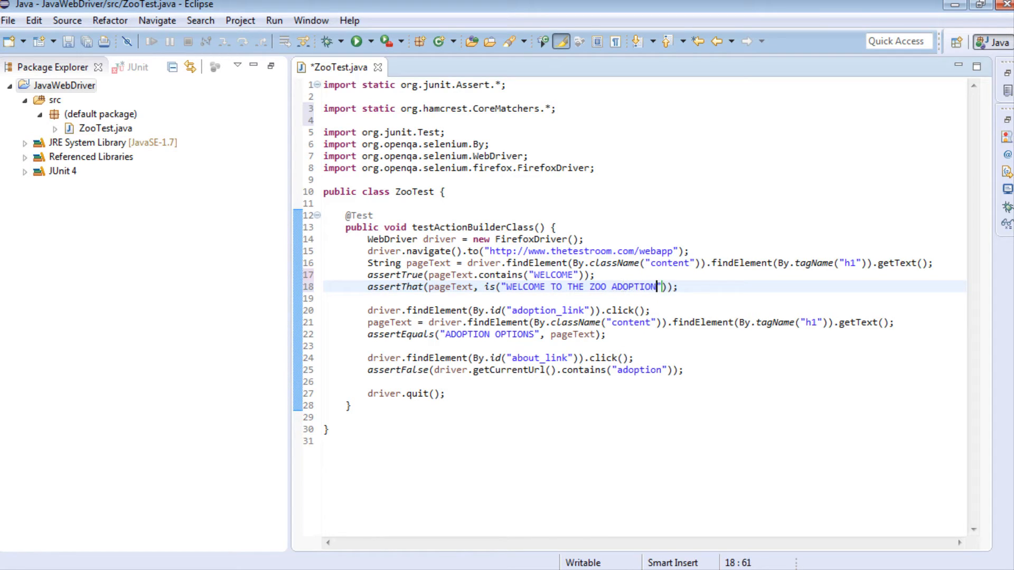
{"action": "type", "text": "CENTER"}
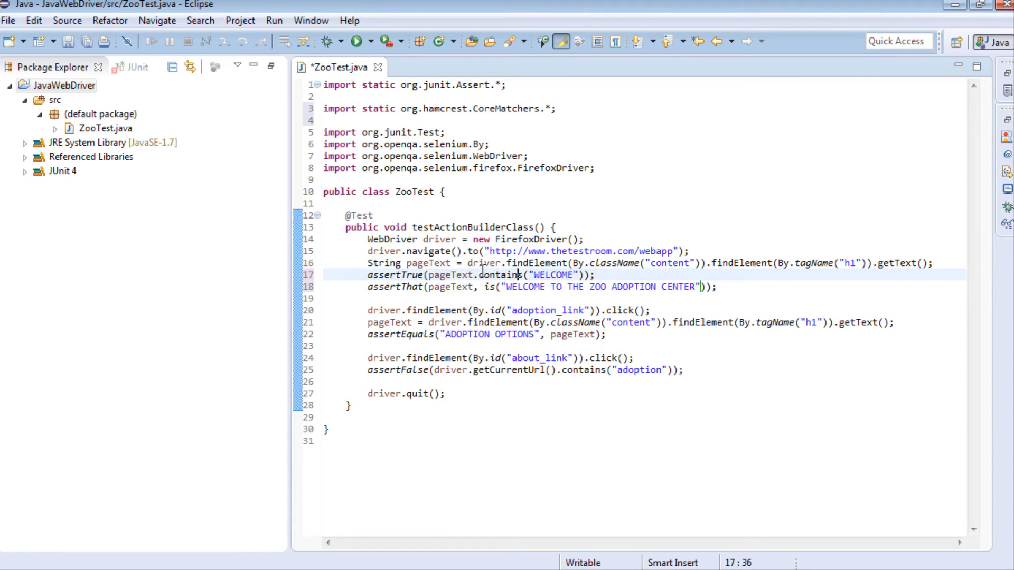
Step: Try equals on line 17's check, then keep it as contains
{"action": "double_click", "coordinate": [507, 274]}
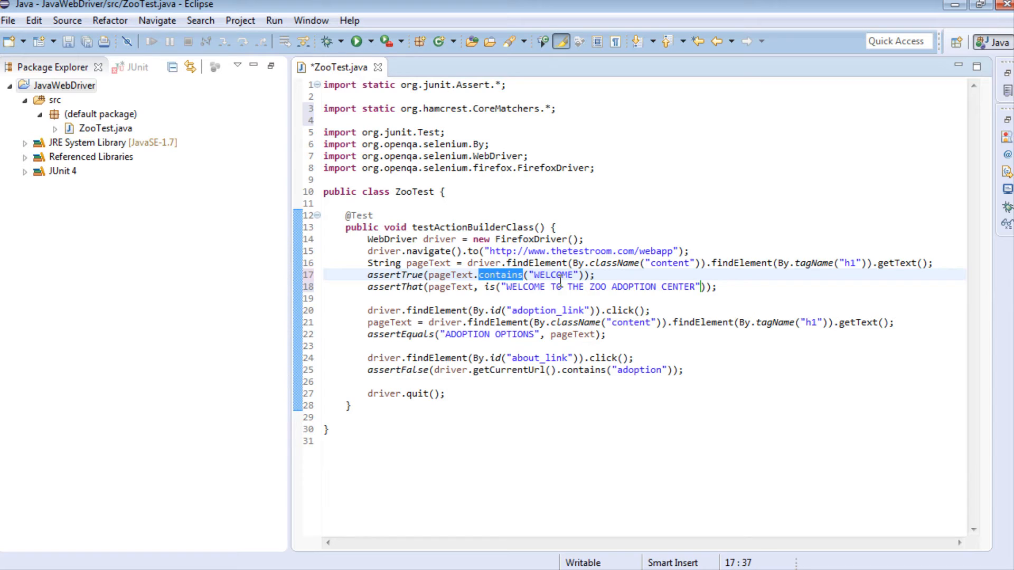
{"action": "type", "text": "equals(arg0"}
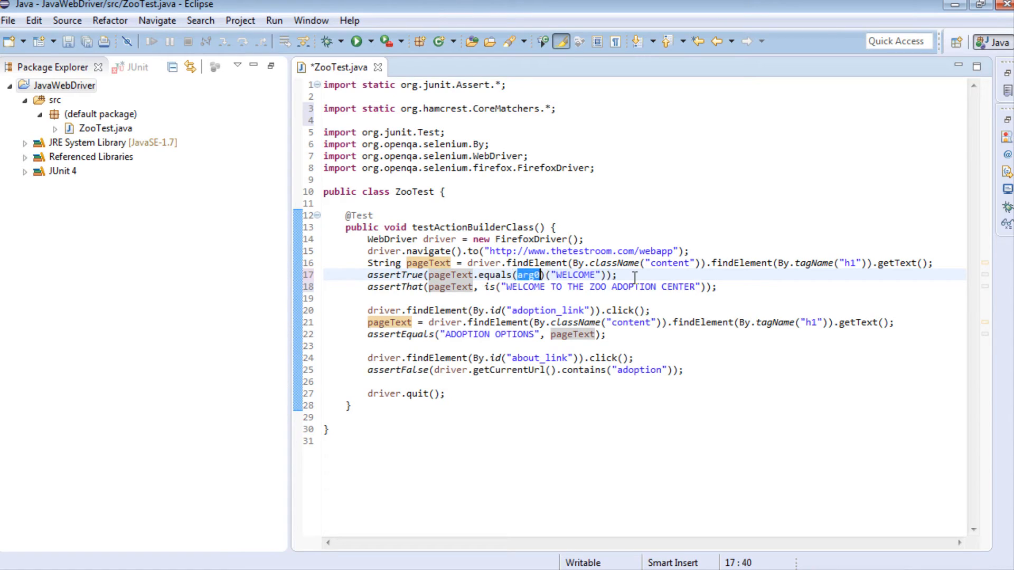
{"action": "type", "text": "contains"}
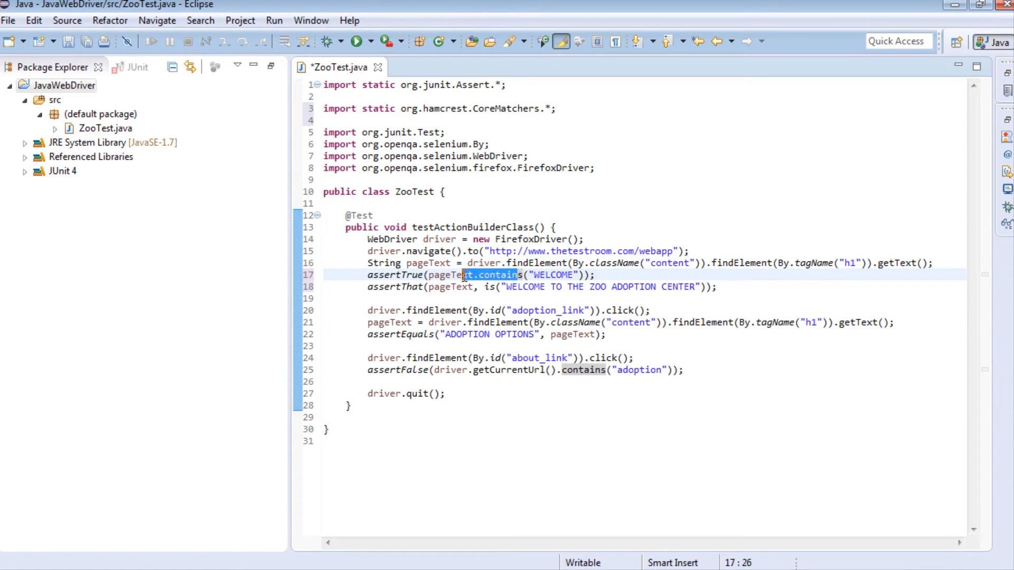
{"action": "mouse_move", "coordinate": [444, 288]}
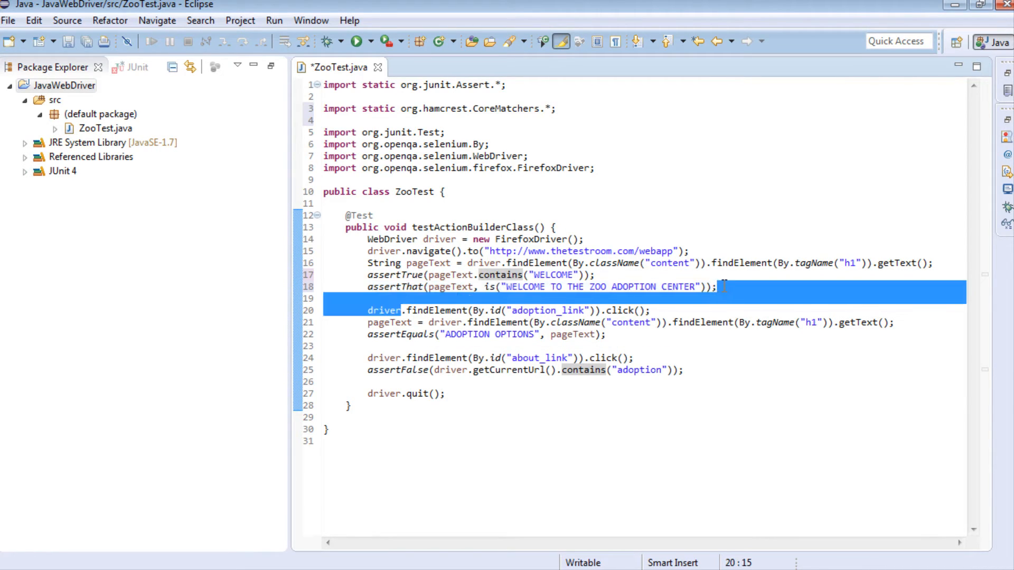
Step: Change the expected heading to ...CENTER1 and compare with the live welcome heading in Firefox
{"action": "left_click", "coordinate": [707, 287]}
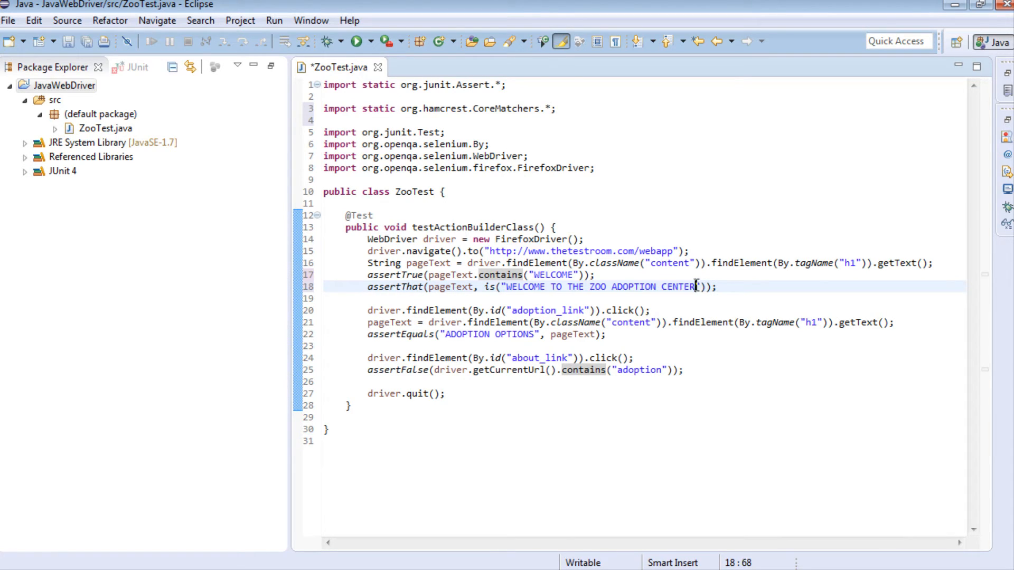
{"action": "type", "text": "1"}
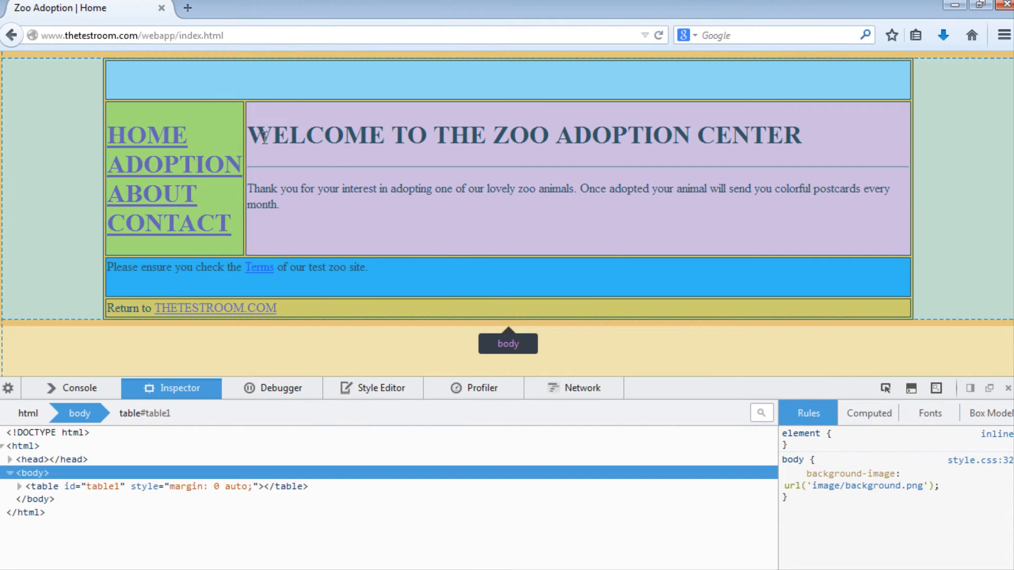
{"action": "left_click_drag", "start_coordinate": [248, 134], "coordinate": [470, 134]}
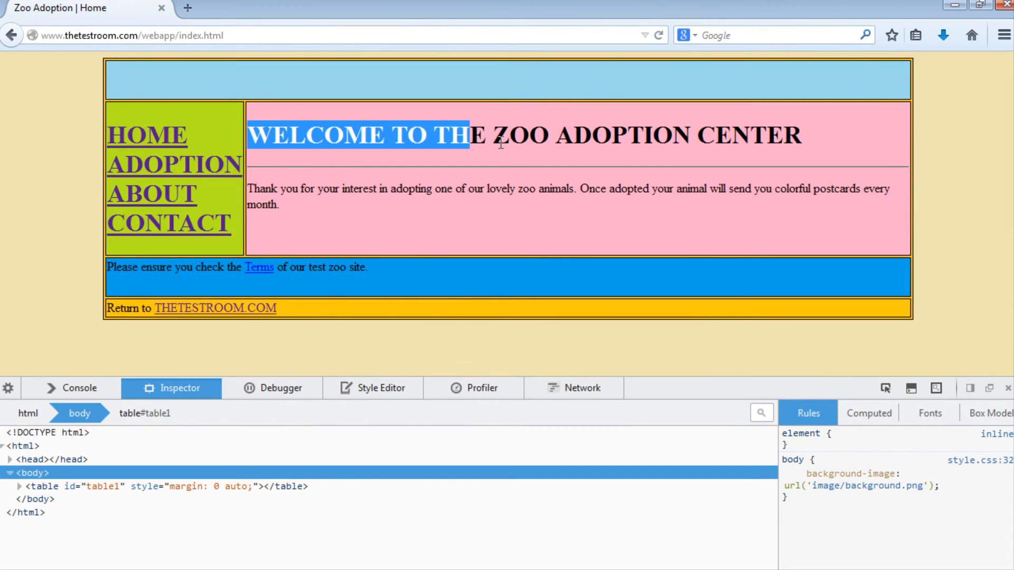
{"action": "left_click_drag", "start_coordinate": [469, 136], "coordinate": [802, 136]}
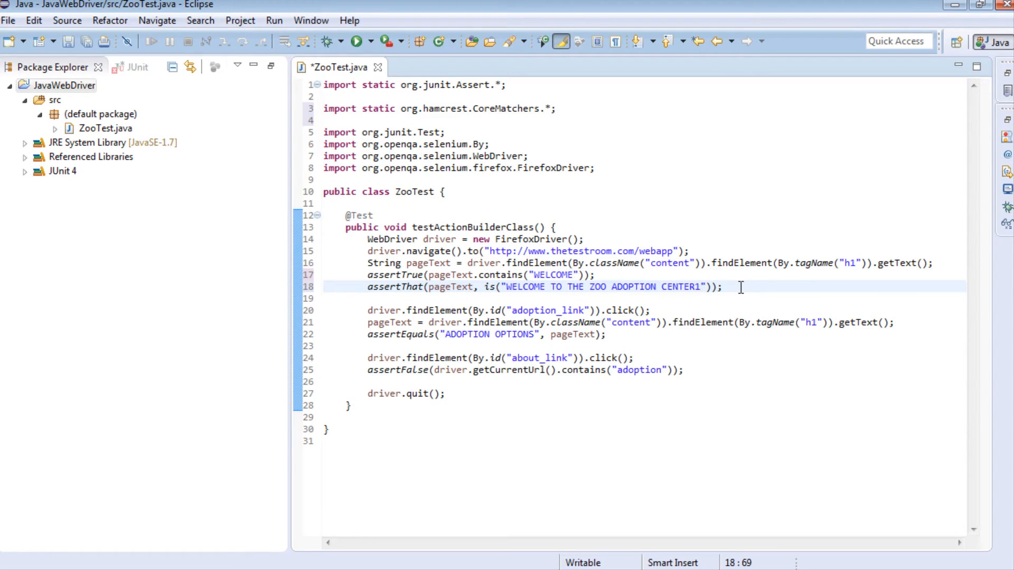
Step: Run ZooTest and read the failure: expected heading ...CENTER1 but the page shows ...CENTER
{"action": "right_click", "coordinate": [742, 287]}
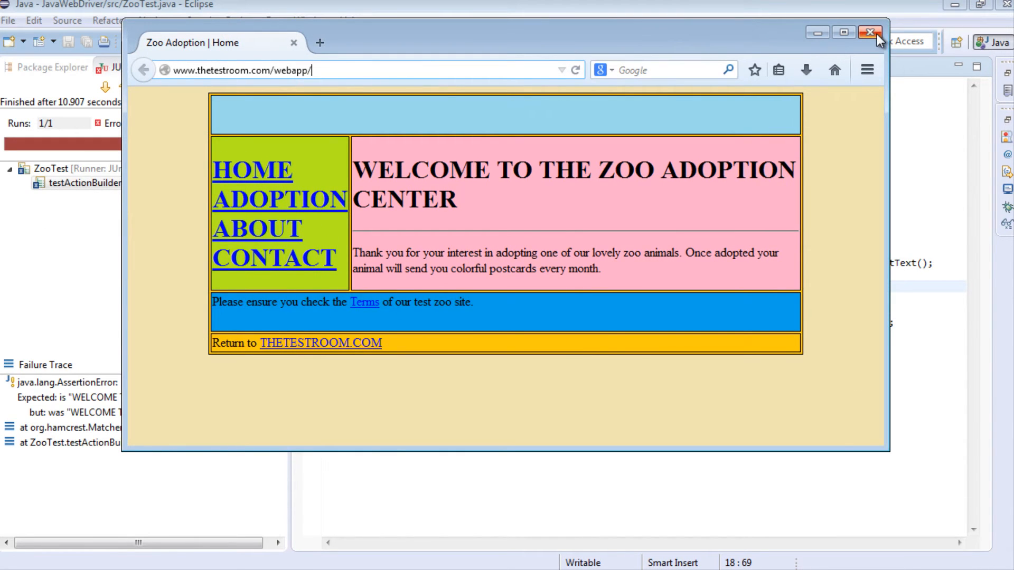
{"action": "left_click", "coordinate": [868, 31]}
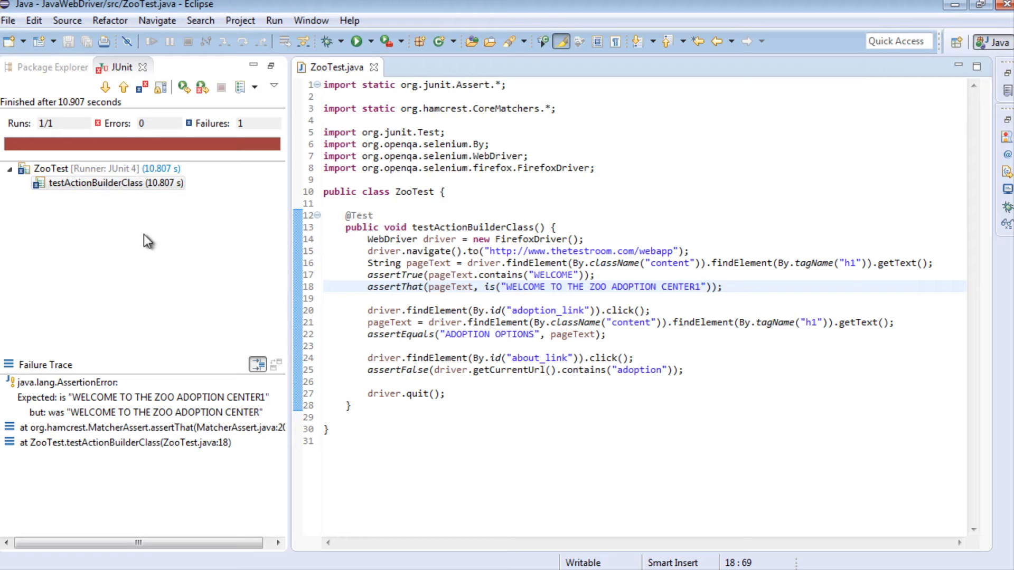
{"action": "left_click", "coordinate": [101, 184]}
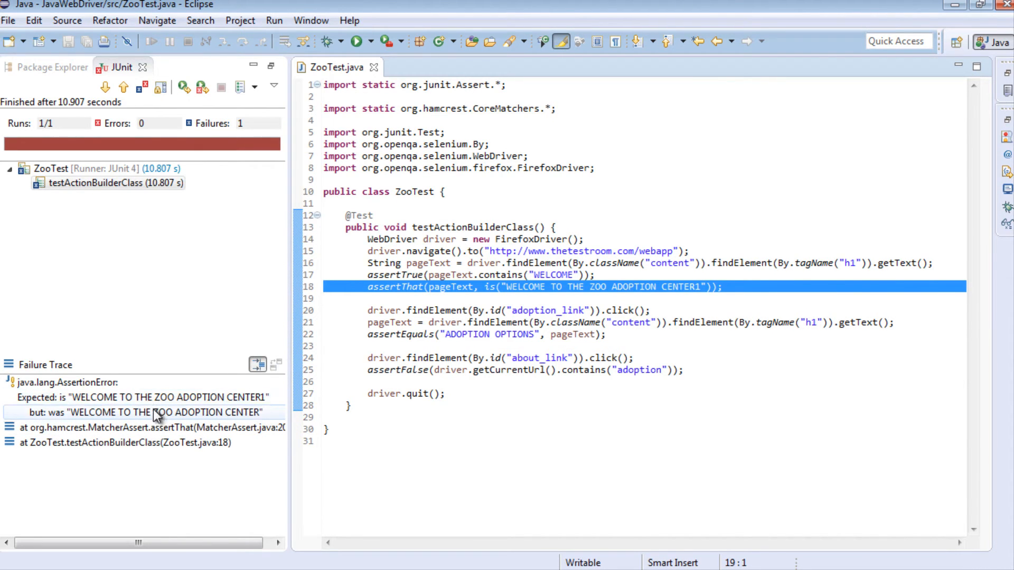
{"action": "mouse_move", "coordinate": [424, 307]}
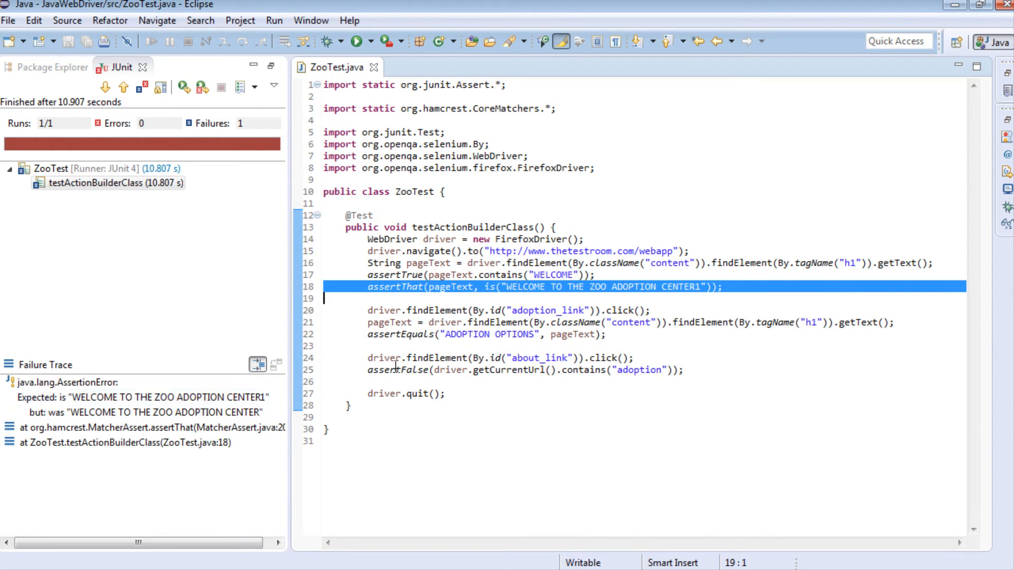
{"action": "mouse_move", "coordinate": [400, 300]}
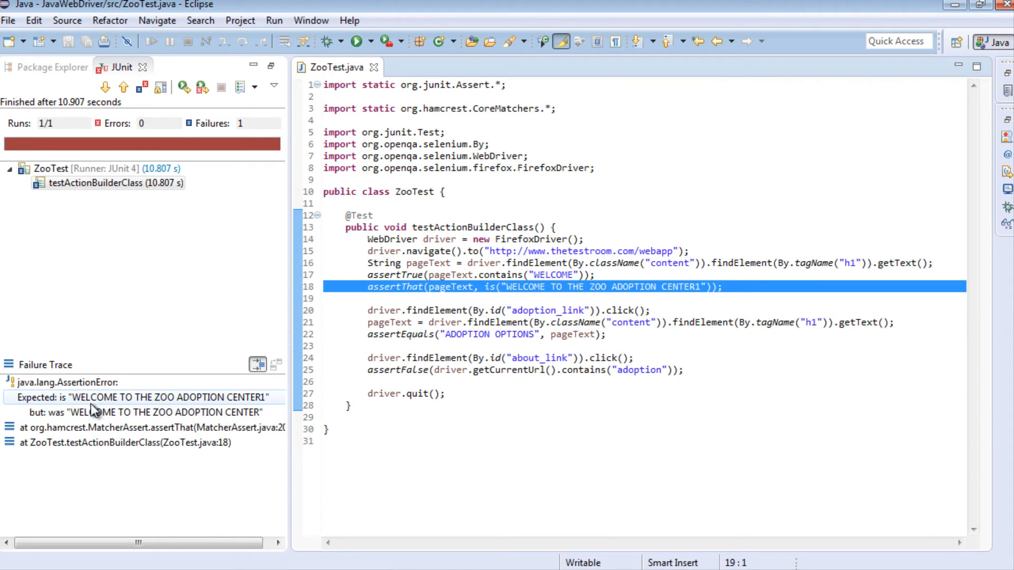
{"action": "left_click", "coordinate": [125, 397]}
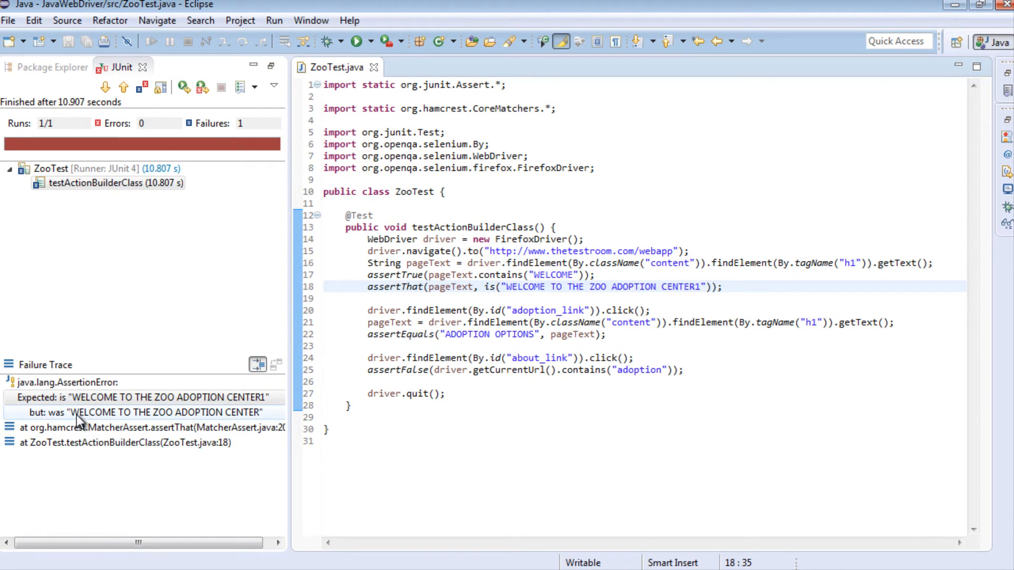
{"action": "left_click", "coordinate": [154, 412]}
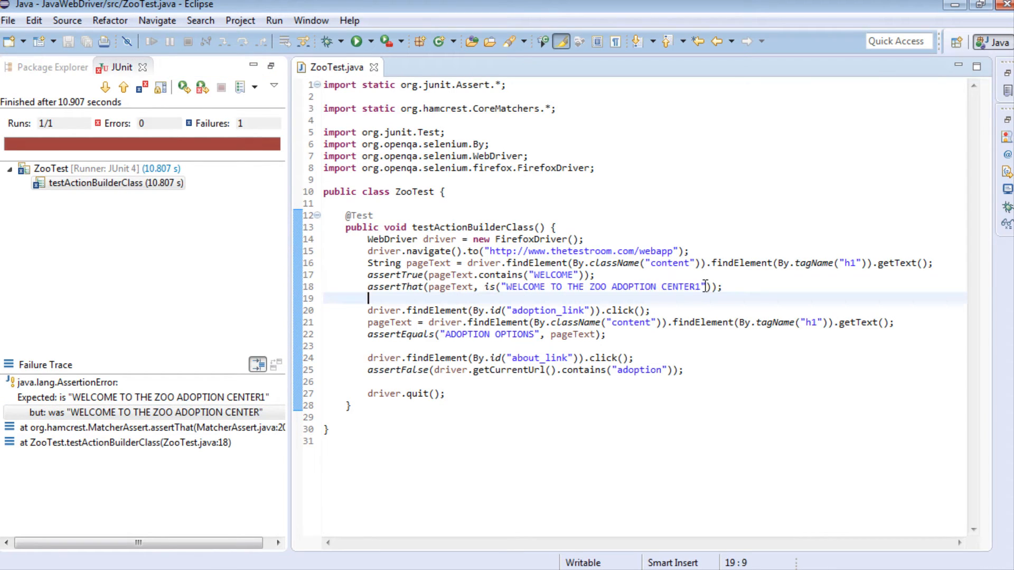
Step: Remove the stray 1 so the is(...) matcher expects WELCOME TO THE ZOO ADOPTION CENTER
{"action": "key", "text": "BackSpace"}
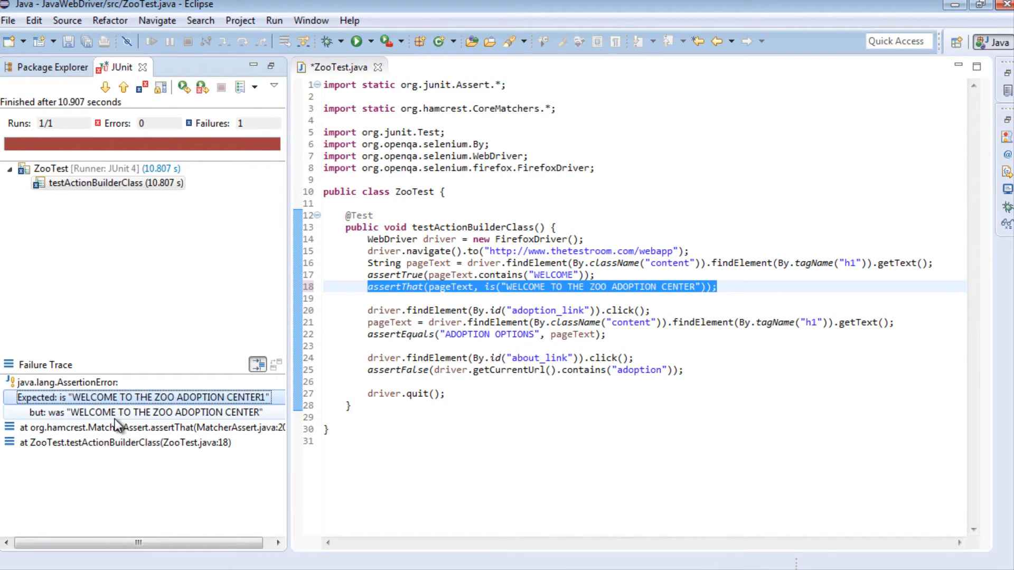
{"action": "left_click", "coordinate": [122, 412]}
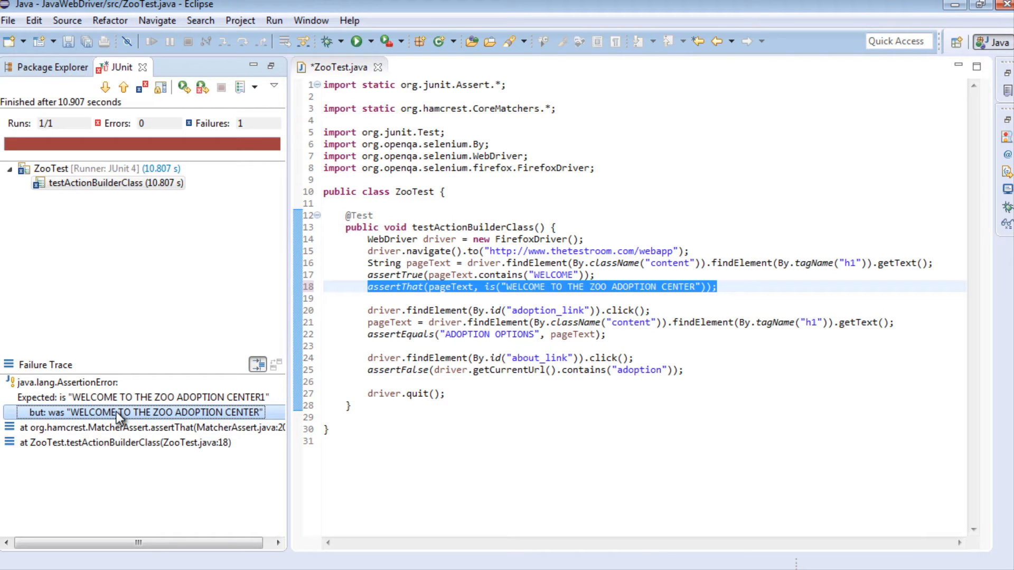
{"action": "mouse_move", "coordinate": [265, 418]}
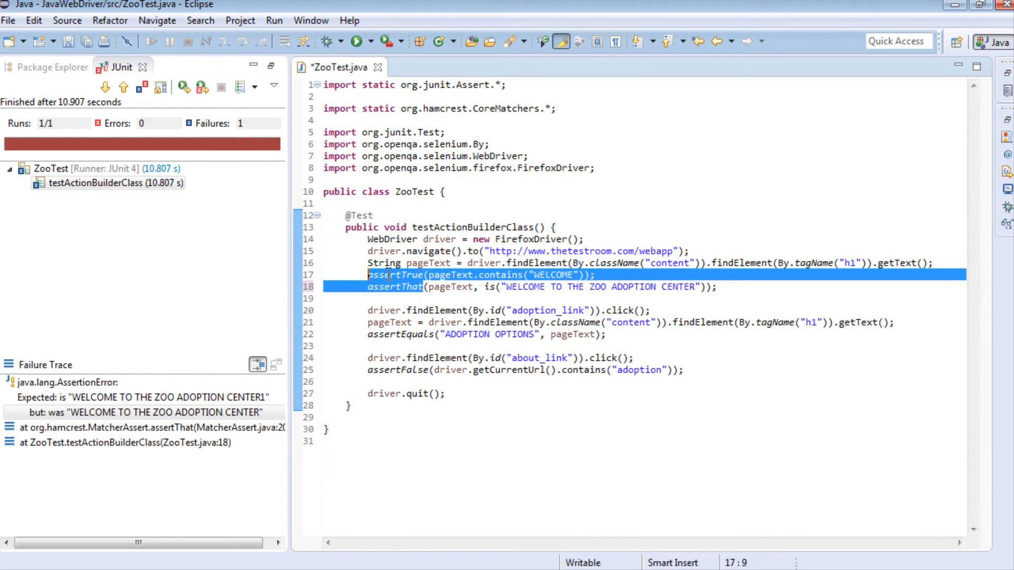
{"action": "left_click", "coordinate": [391, 274]}
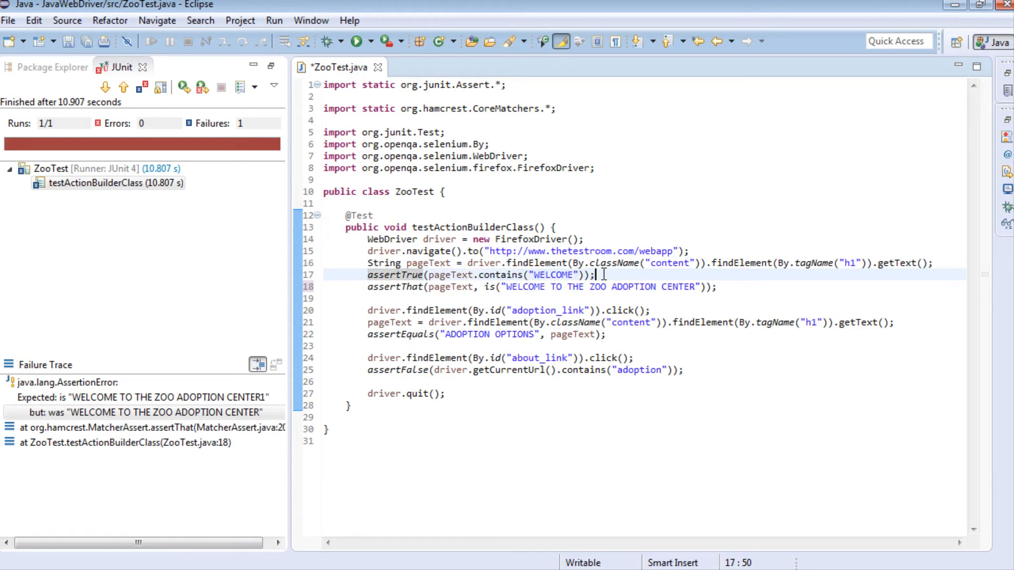
Step: Start a new assertThat(...) line after the ADOPTION OPTIONS check, fixing a misspelling
{"action": "left_click", "coordinate": [609, 335]}
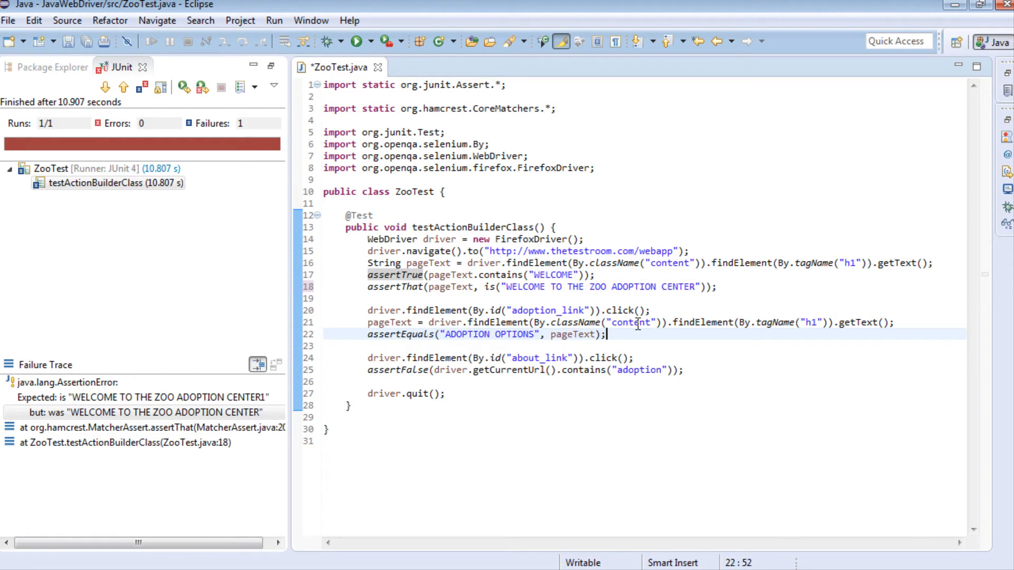
{"action": "type", "text": "ass"}
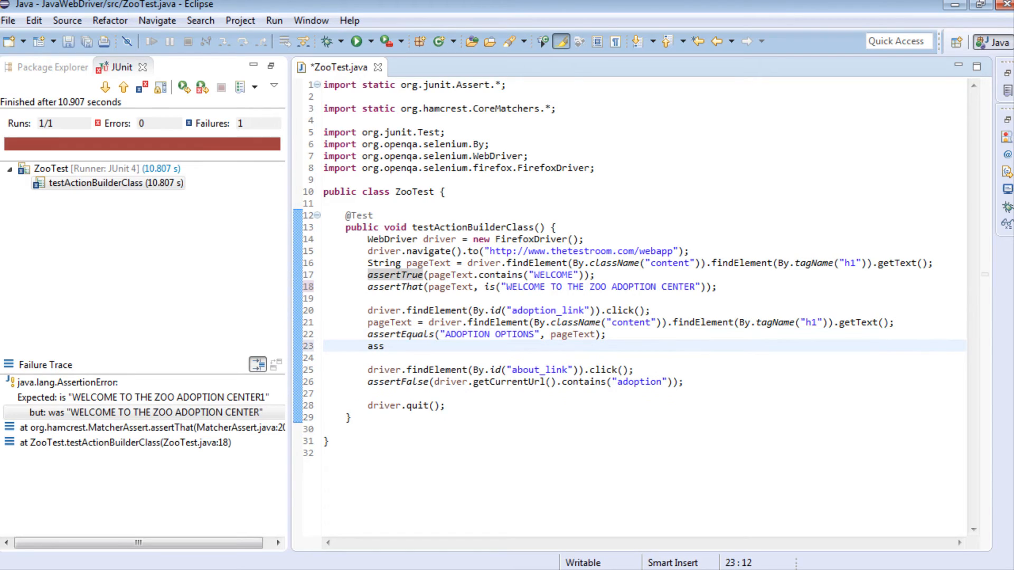
{"action": "type", "text": "rthThat"}
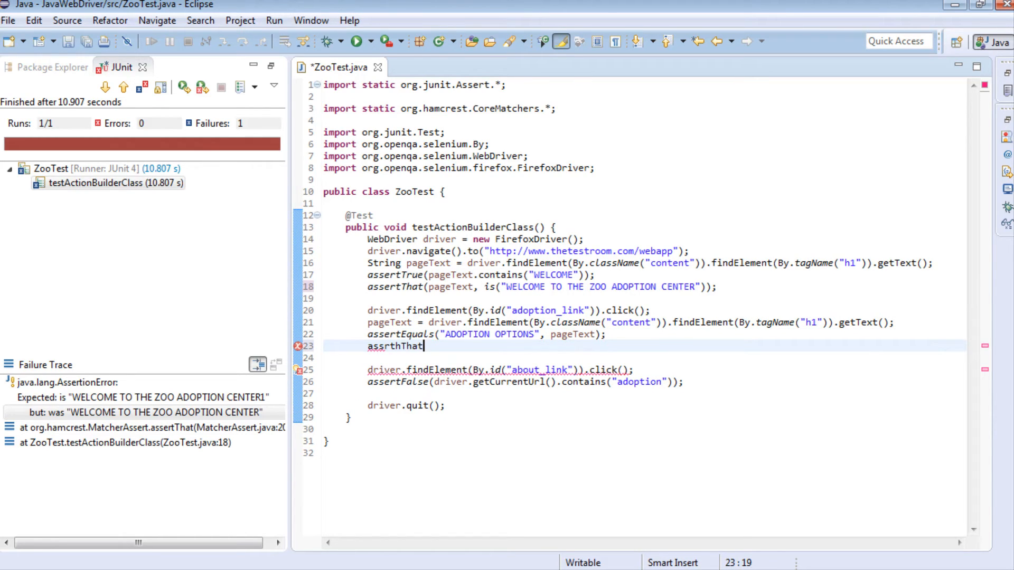
{"action": "key", "text": "BackSpace"}
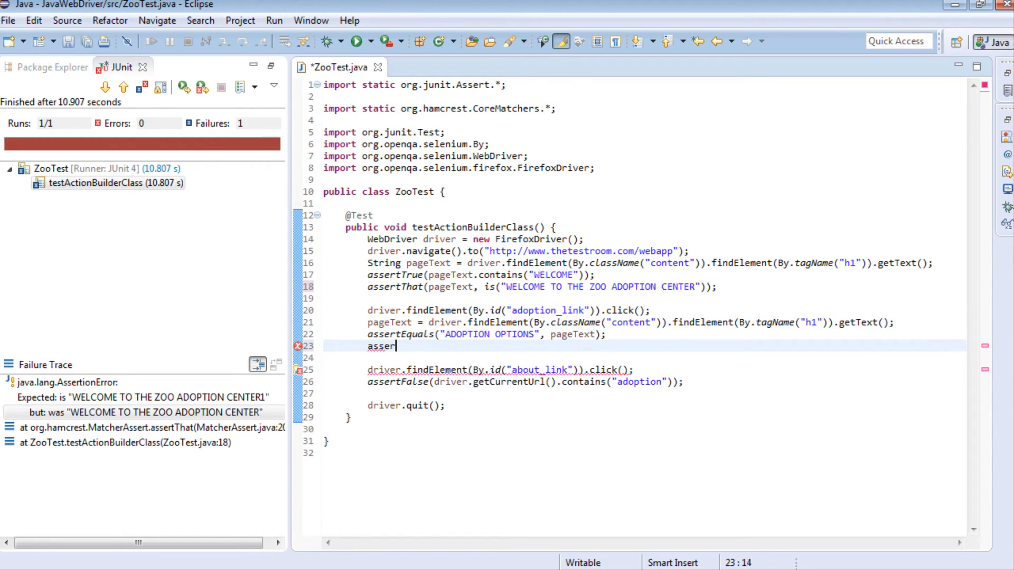
{"action": "type", "text": "tThat()"}
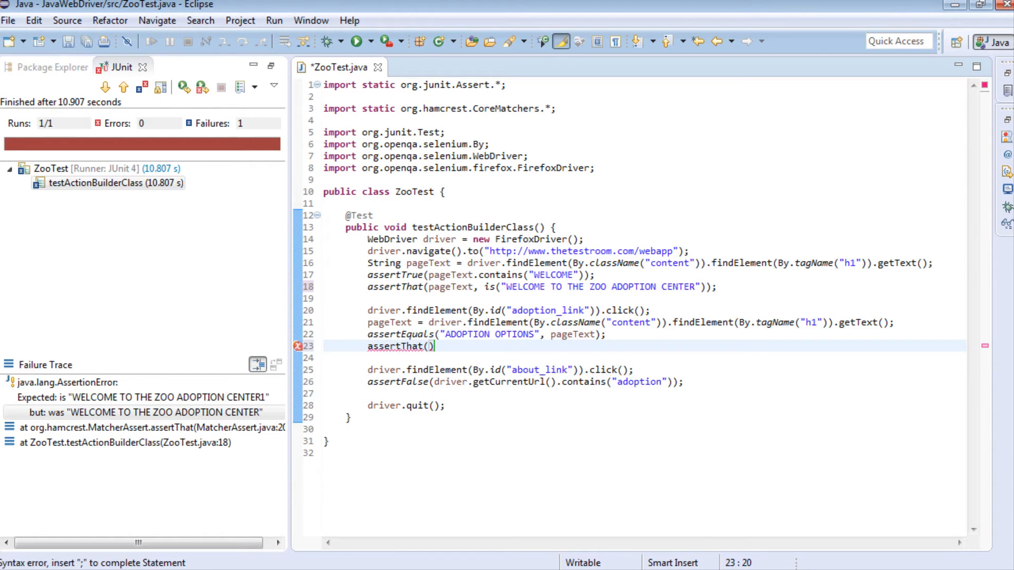
Step: Complete it as assertThat(pageText, equalTo("blah")) with a deliberately wrong value
{"action": "type", "text": "pageText,"}
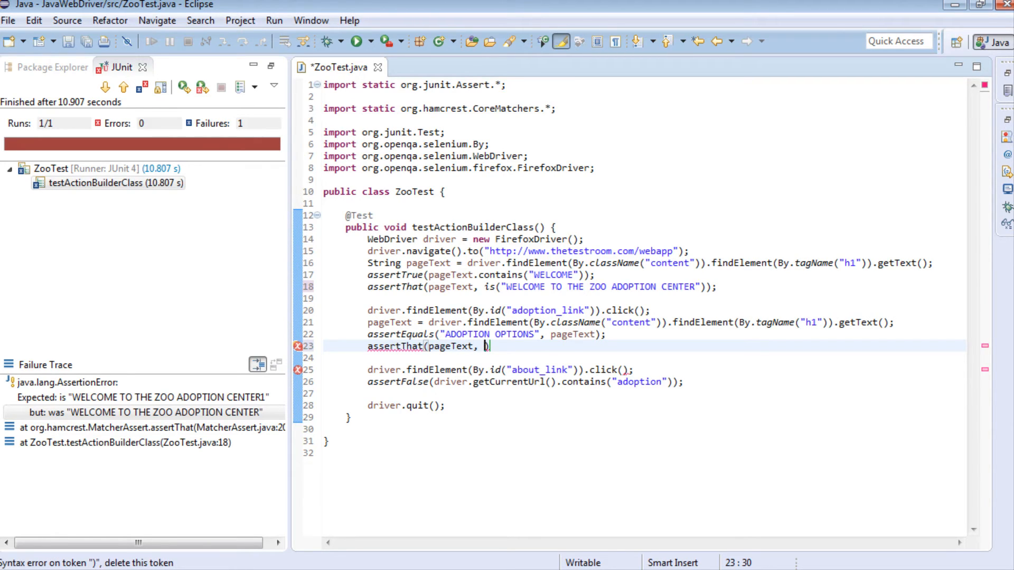
{"action": "type", "text": "eua"}
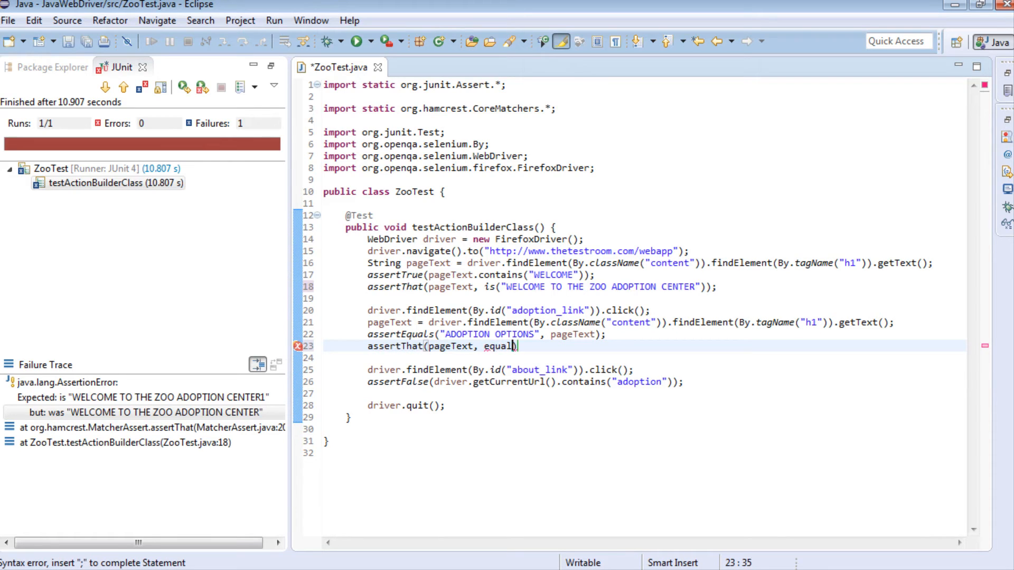
{"action": "type", "text": "To()"}
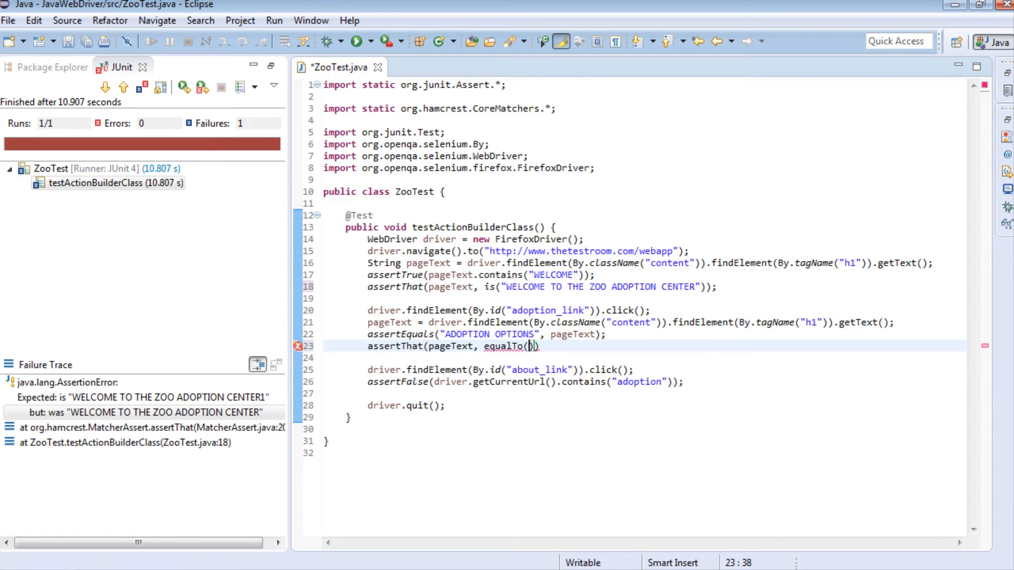
{"action": "type", "text": "\""}
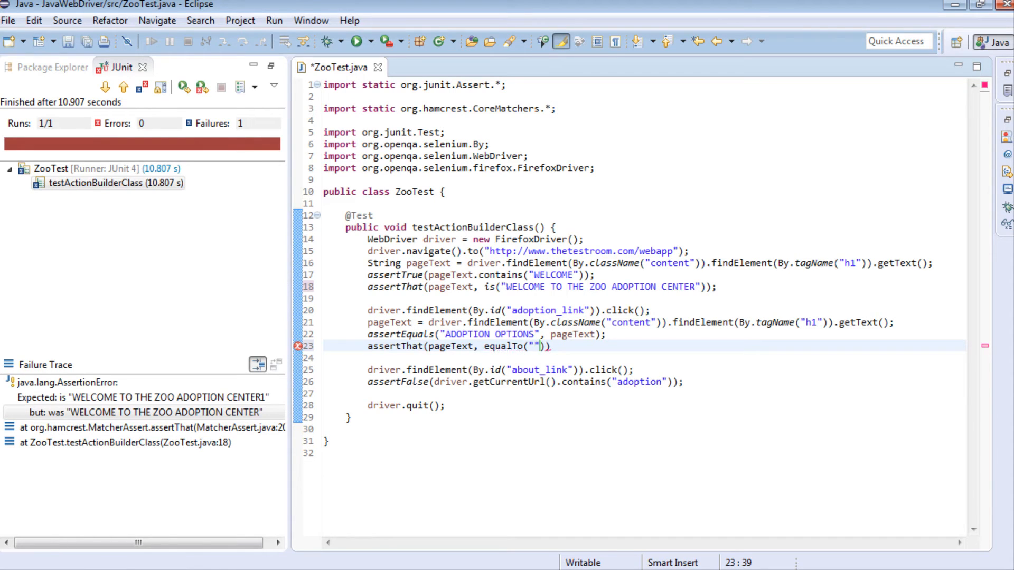
{"action": "type", "text": "blah"}
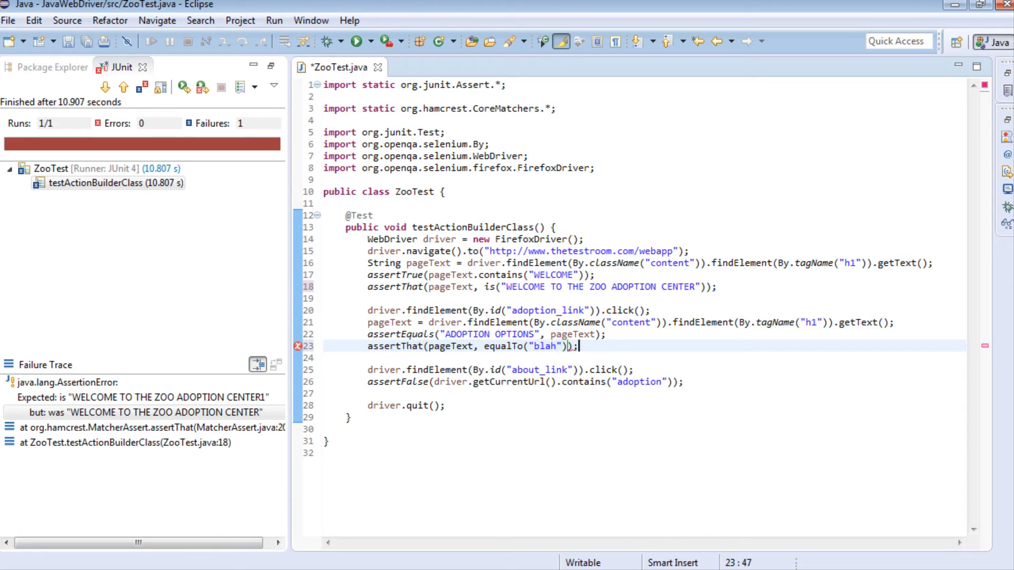
Step: Run the test and read the failure trace: expected "blah" but was "ADOPTION OPTIONS"
{"action": "right_click", "coordinate": [575, 347]}
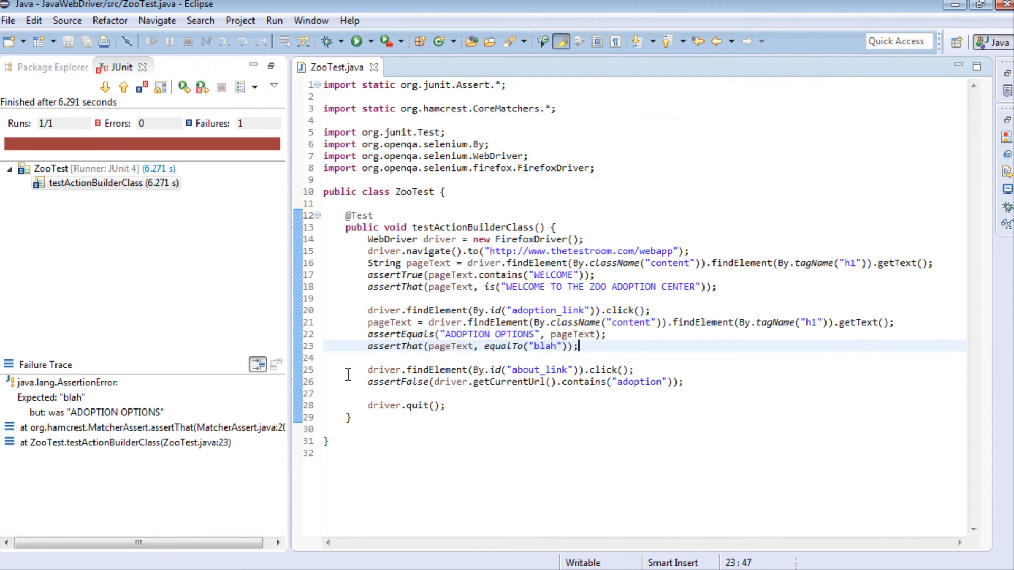
{"action": "left_click", "coordinate": [95, 412]}
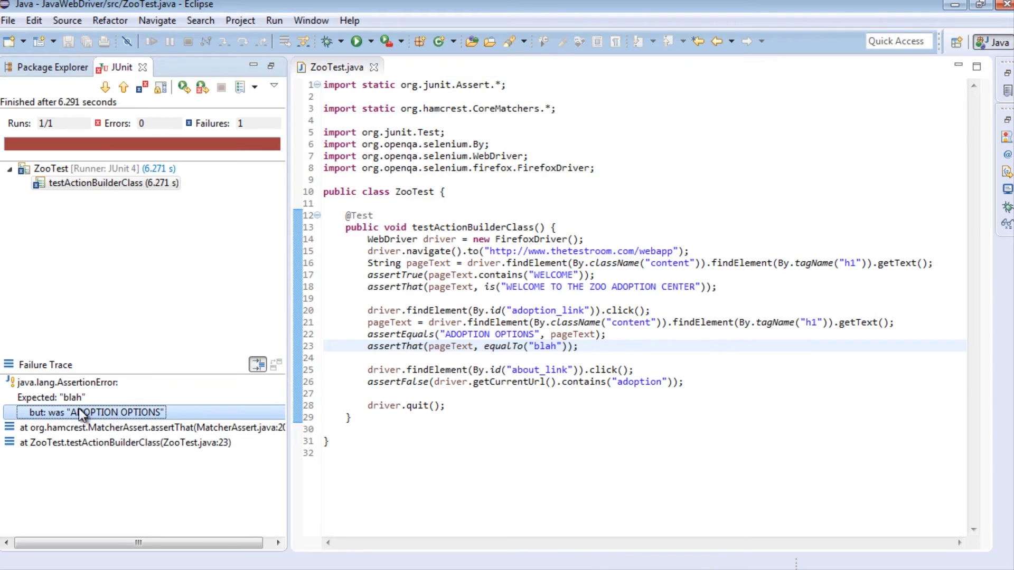
{"action": "left_click", "coordinate": [49, 397]}
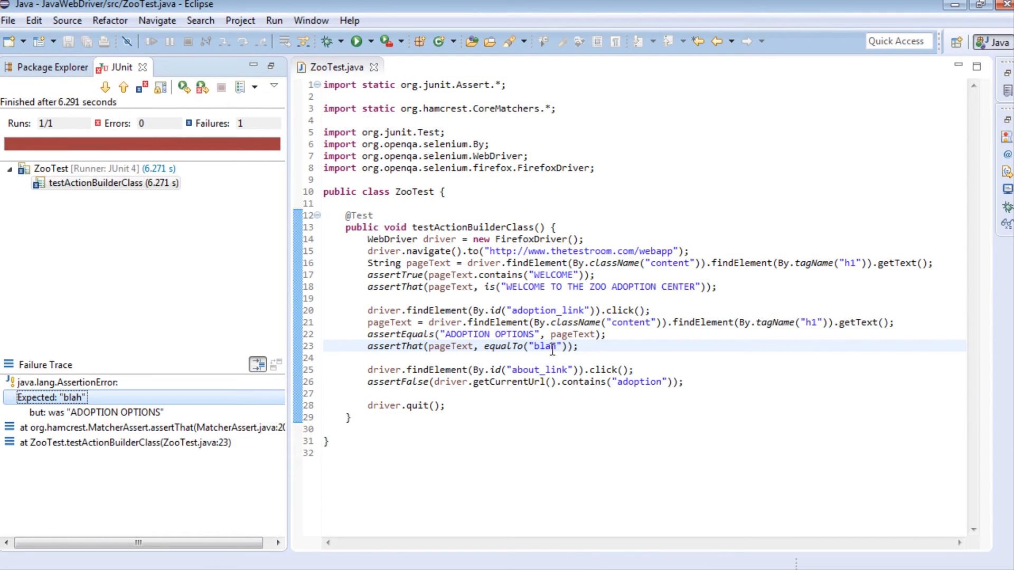
{"action": "mouse_move", "coordinate": [72, 418]}
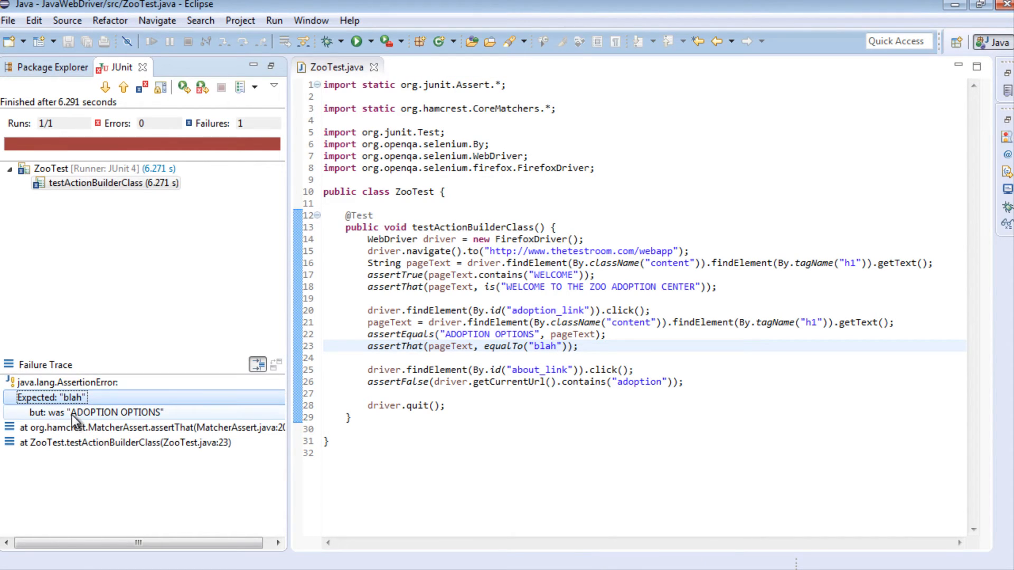
Step: Replace "blah" with "ADOPTION OPTIONS" in the equalTo check on line 23
{"action": "left_click", "coordinate": [590, 346]}
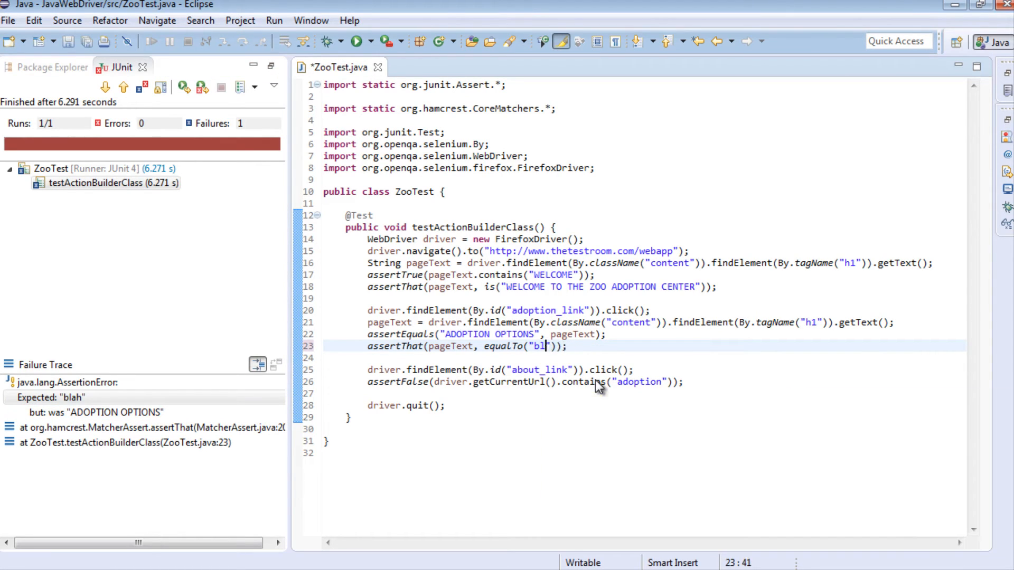
{"action": "type", "text": "ADOPTION"}
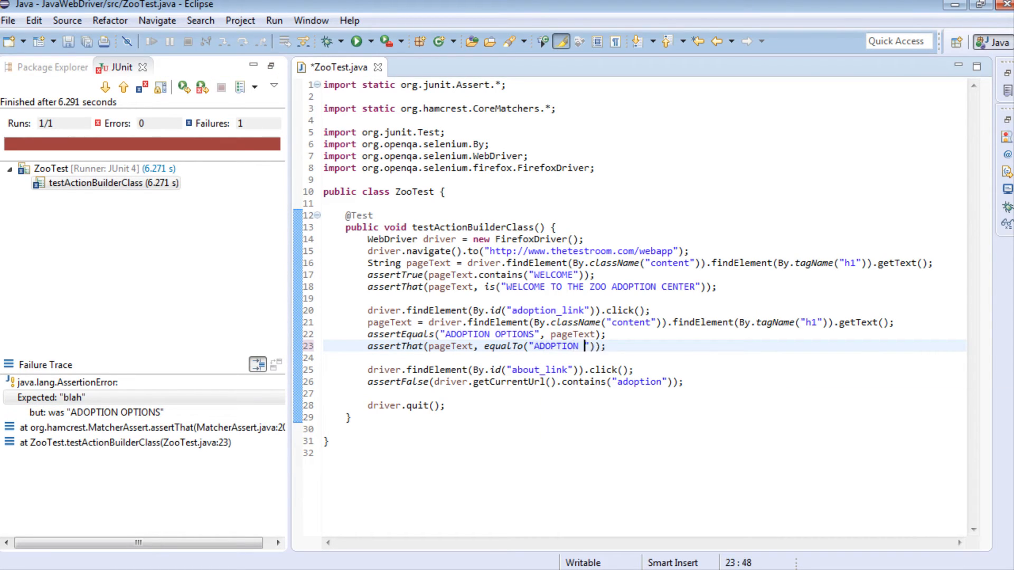
{"action": "type", "text": "OPTIONS"}
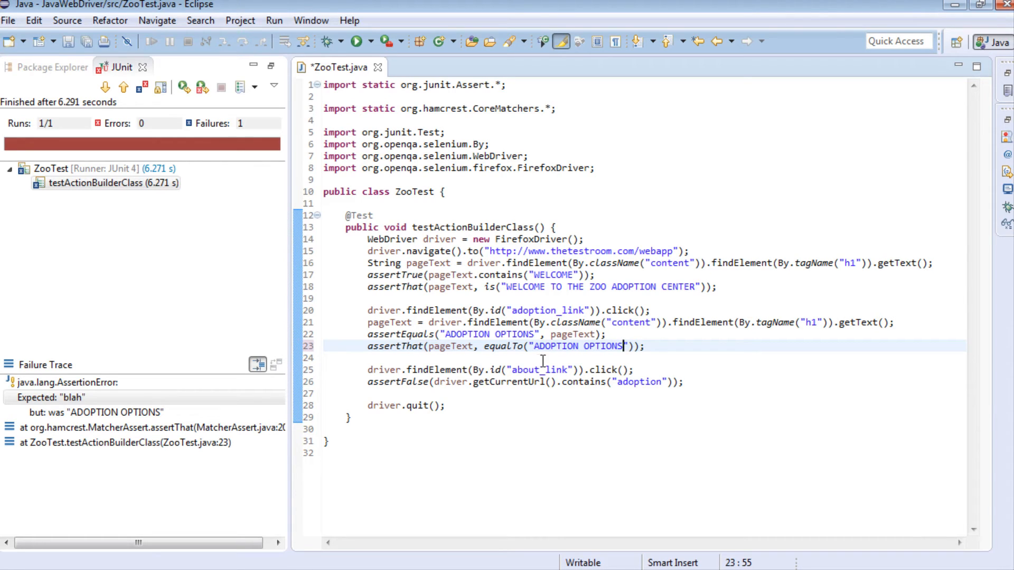
{"action": "left_click", "coordinate": [505, 346]}
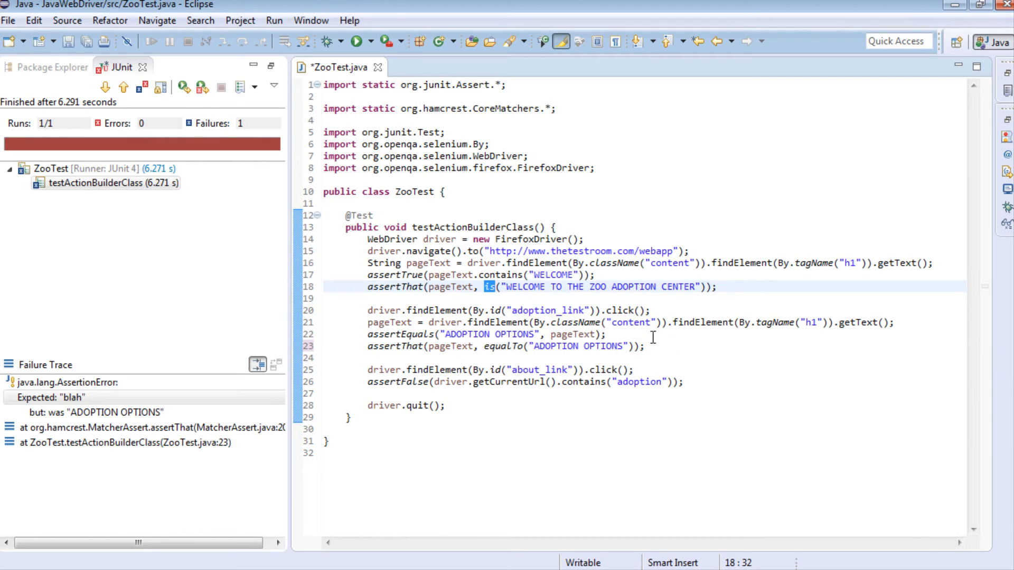
{"action": "left_click", "coordinate": [646, 346]}
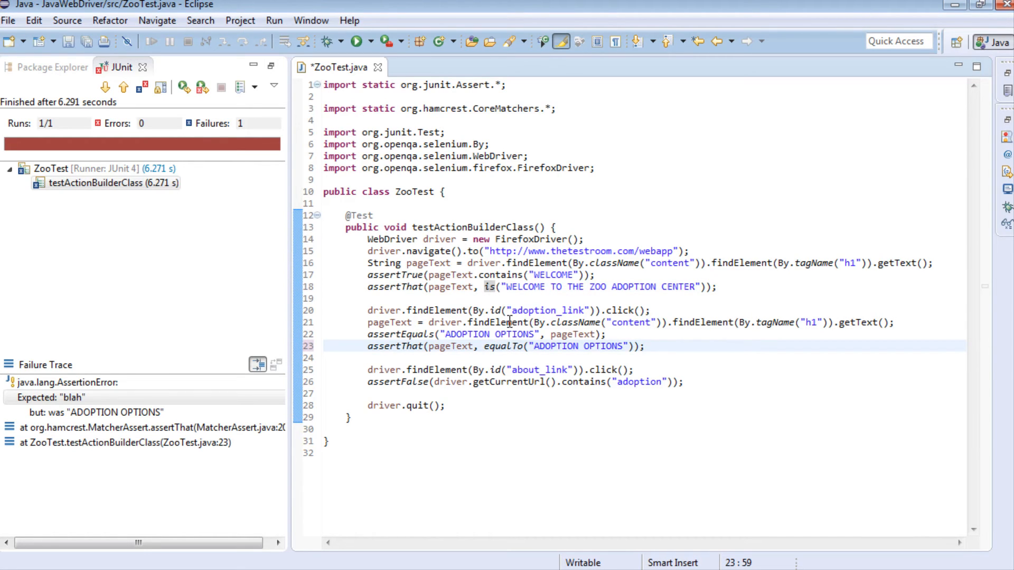
{"action": "left_click", "coordinate": [649, 347]}
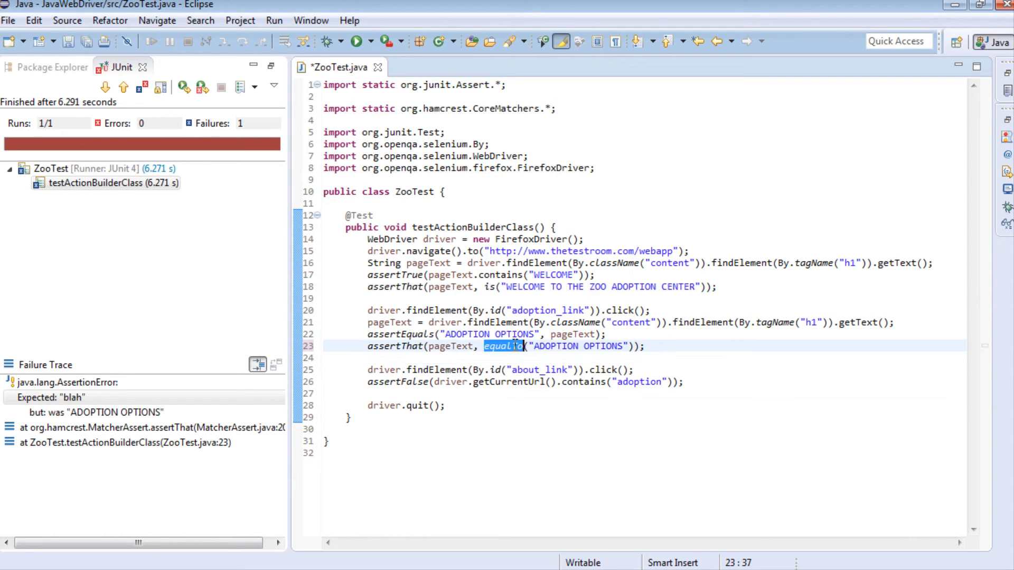
{"action": "left_click", "coordinate": [489, 287]}
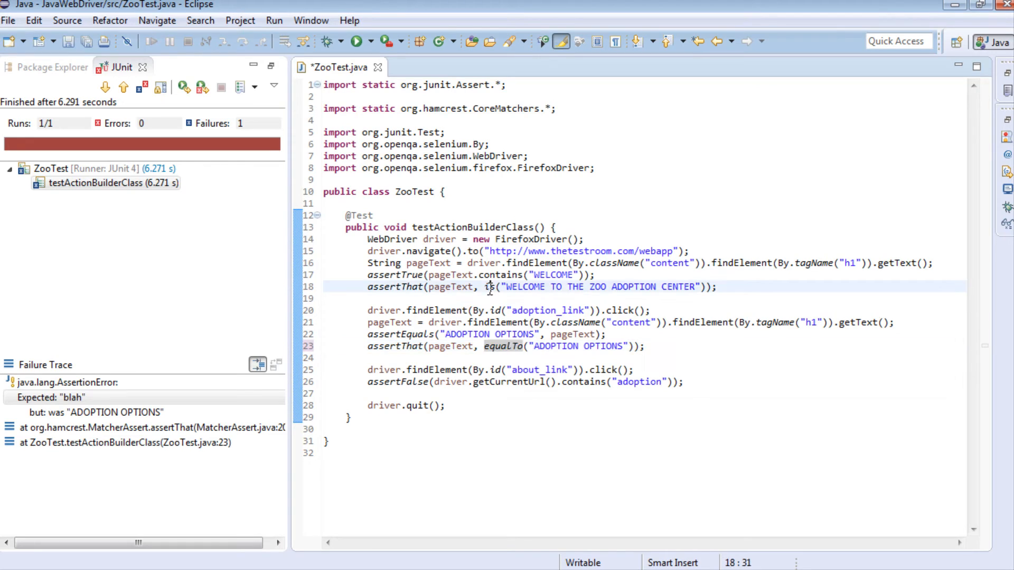
{"action": "mouse_move", "coordinate": [485, 304]}
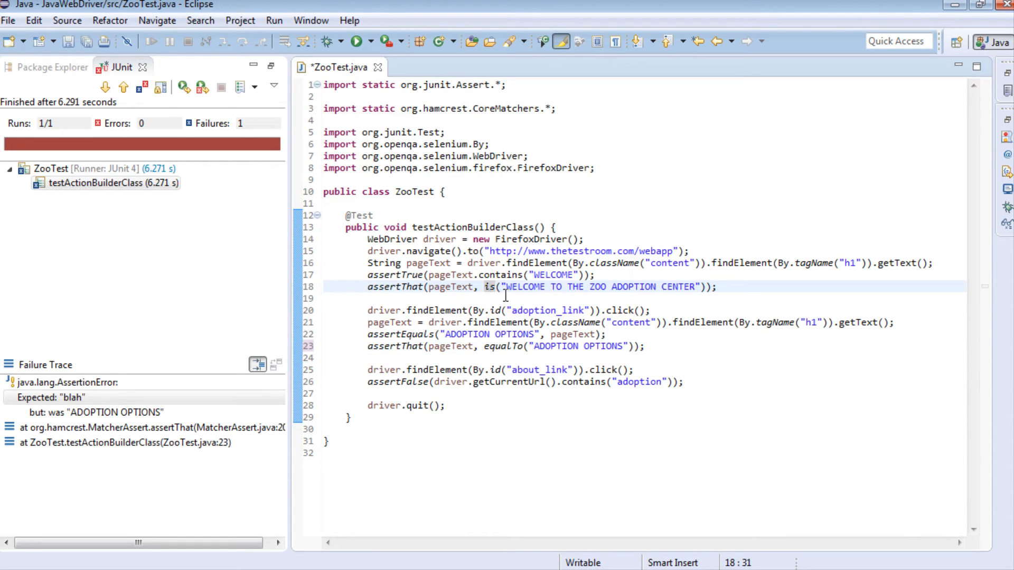
{"action": "mouse_move", "coordinate": [537, 324]}
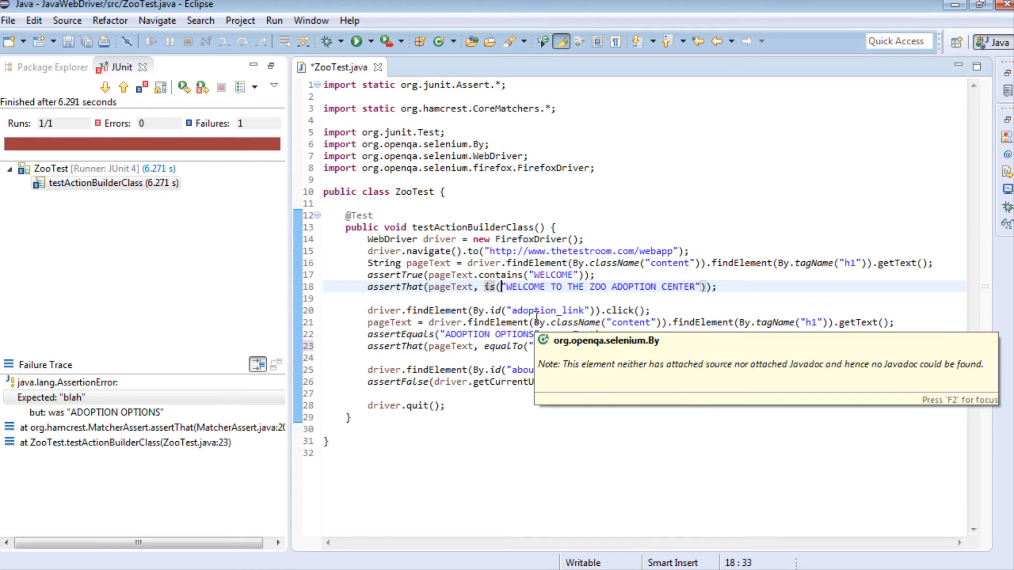
{"action": "type", "text": "equalTo"}
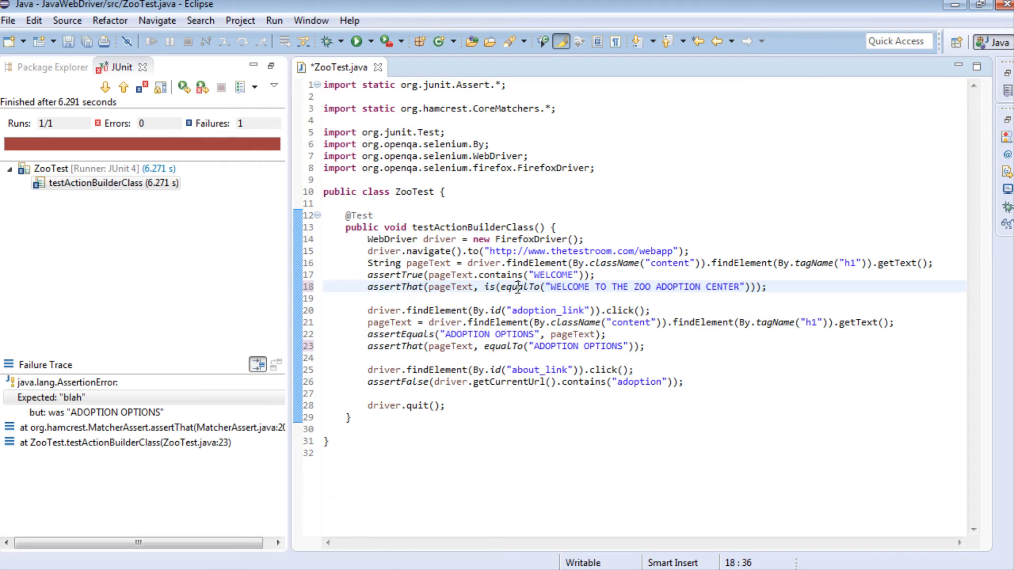
{"action": "double_click", "coordinate": [520, 287]}
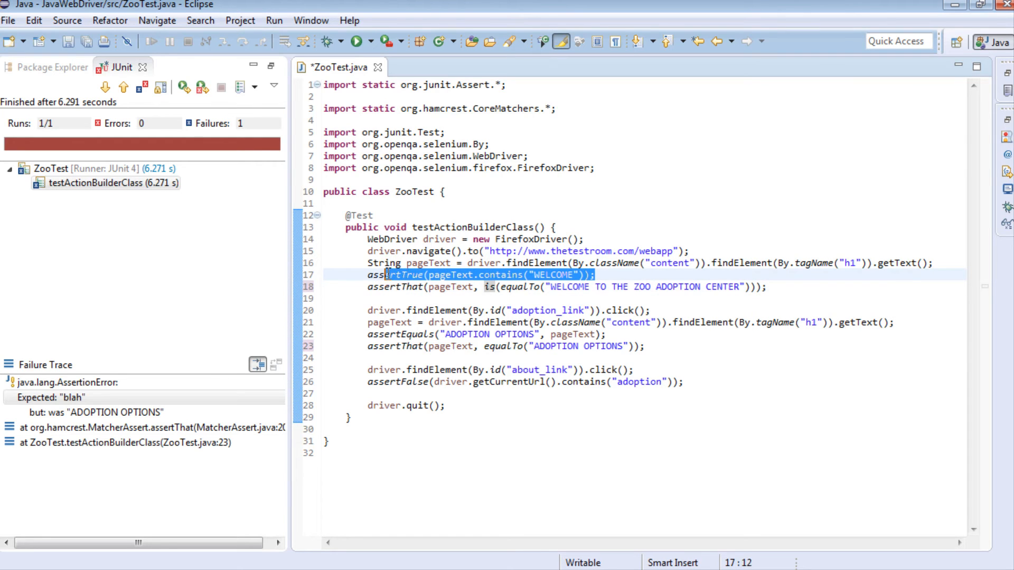
{"action": "mouse_move", "coordinate": [534, 288]}
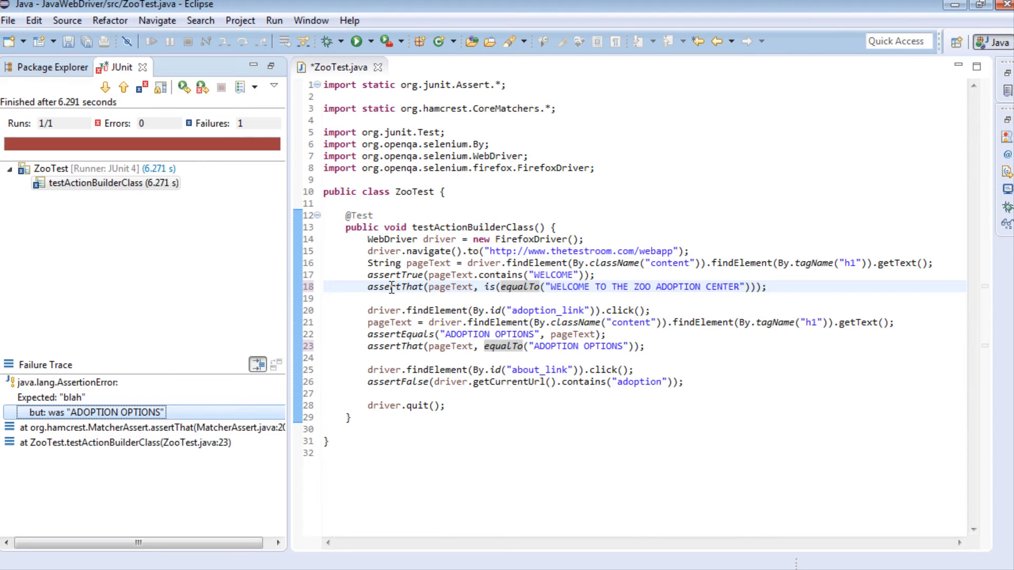
{"action": "mouse_move", "coordinate": [520, 287]}
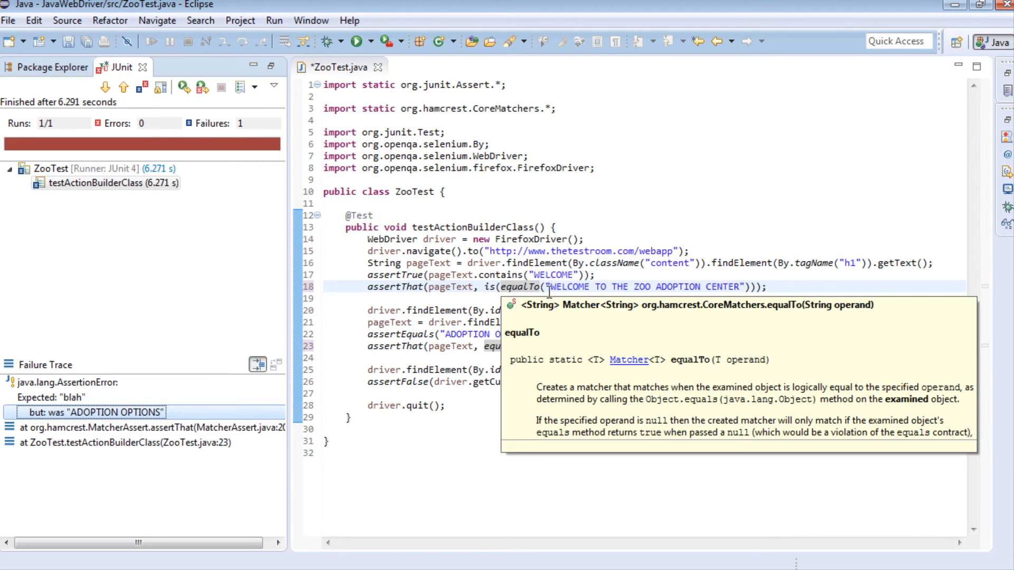
{"action": "left_click", "coordinate": [769, 286]}
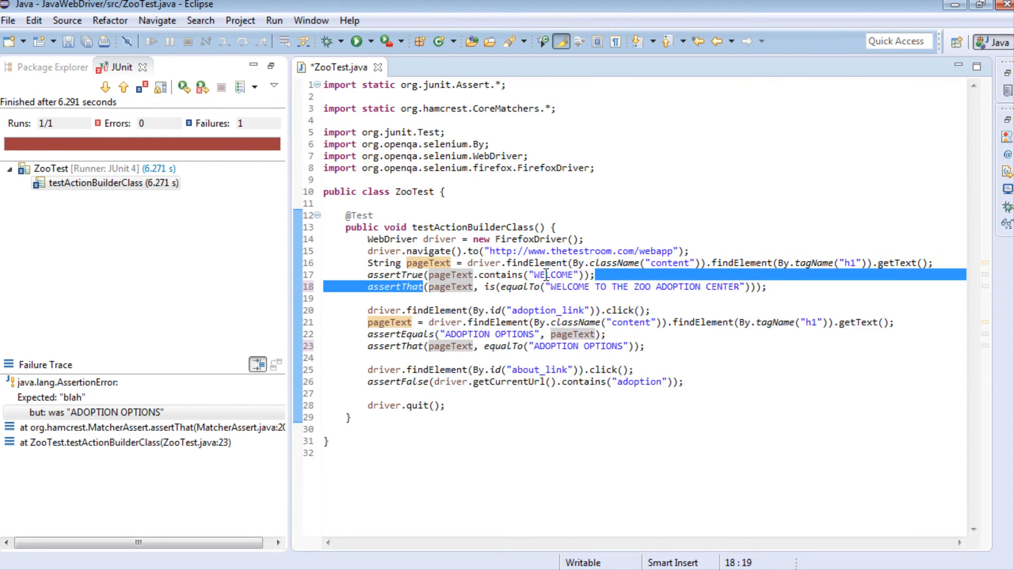
{"action": "mouse_move", "coordinate": [442, 275]}
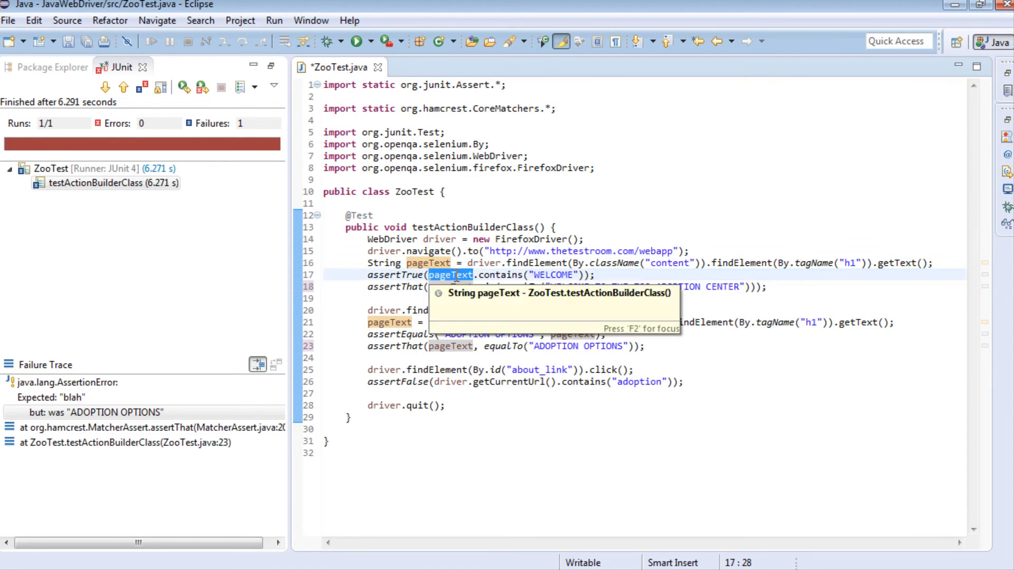
{"action": "mouse_move", "coordinate": [932, 264]}
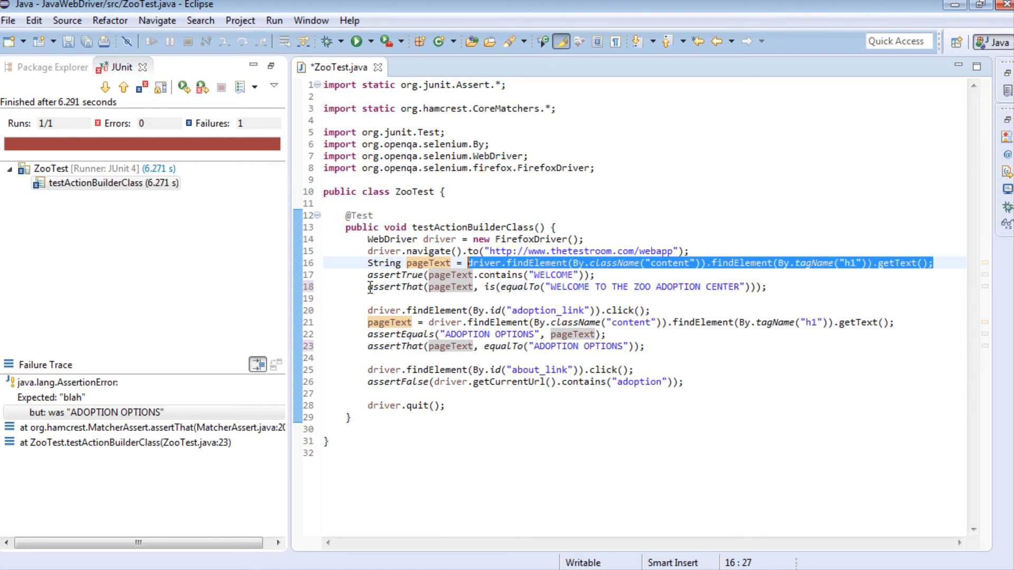
{"action": "left_click", "coordinate": [754, 288]}
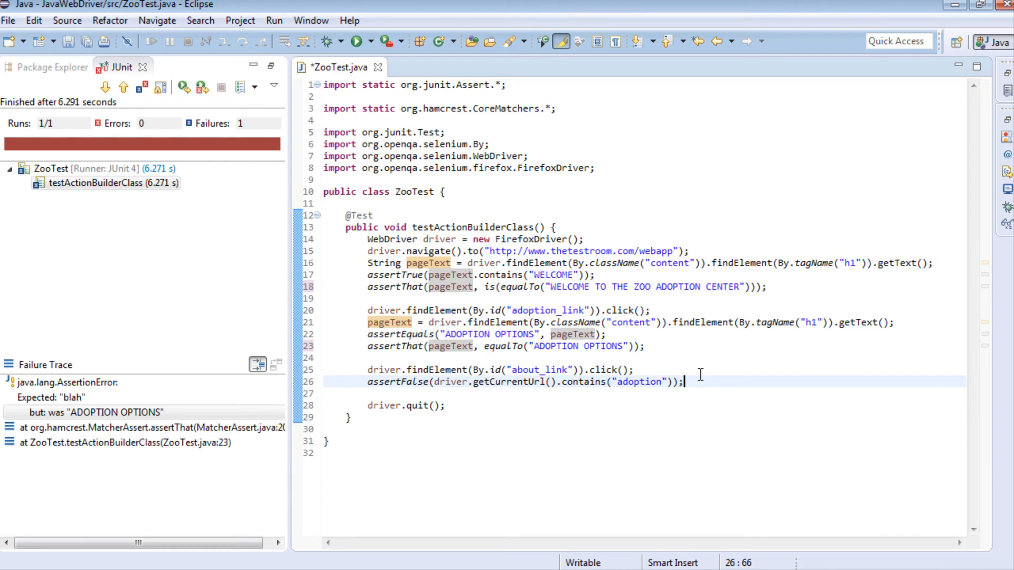
{"action": "double_click", "coordinate": [443, 383]}
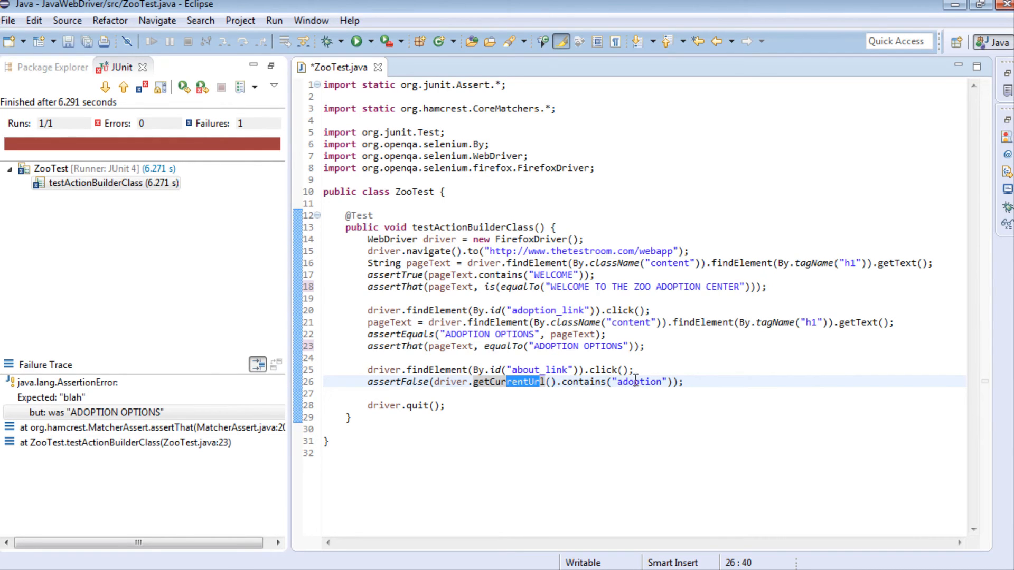
{"action": "left_click", "coordinate": [692, 382]}
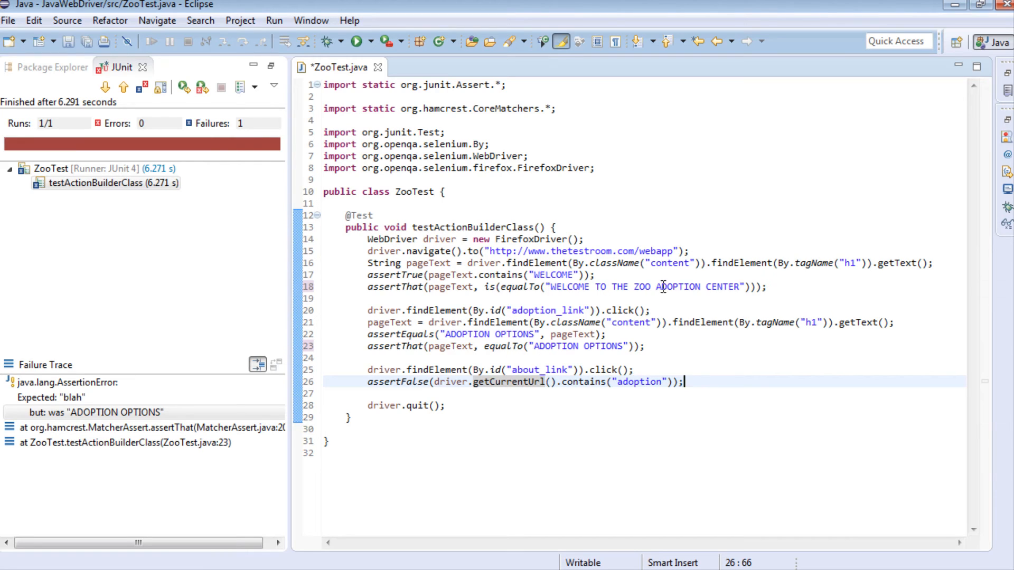
Step: Add assertThat(driver.getCurrentUrl(), instanceOf(String.class)) on line 27 using content assist
{"action": "key", "text": "Enter"}
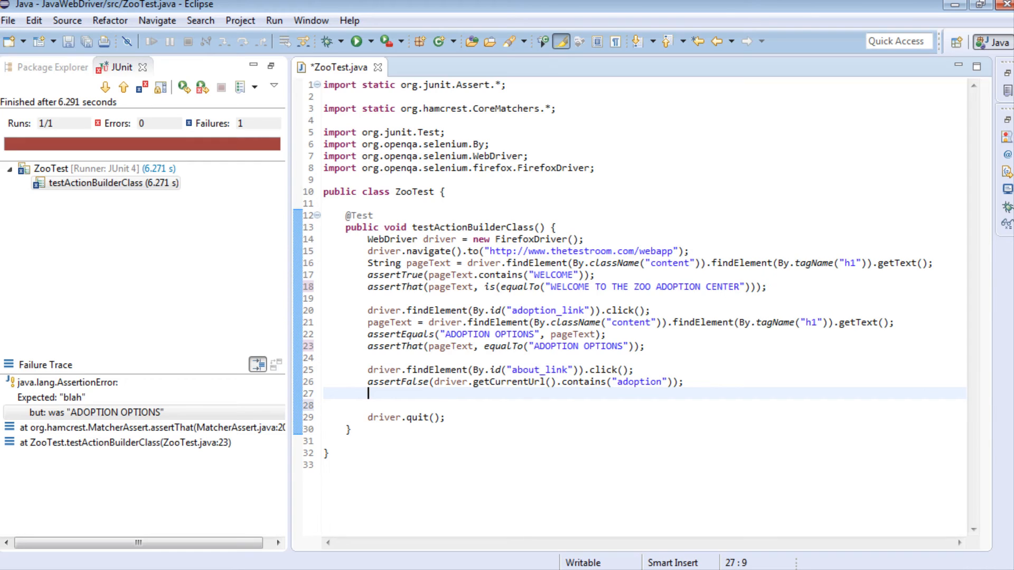
{"action": "type", "text": "assert"}
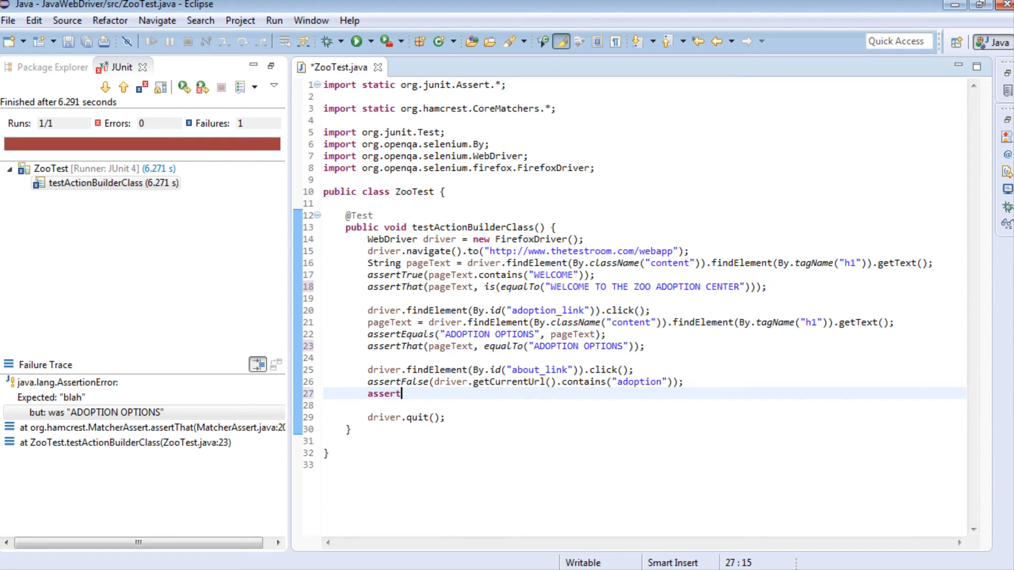
{"action": "type", "text": "That(d"}
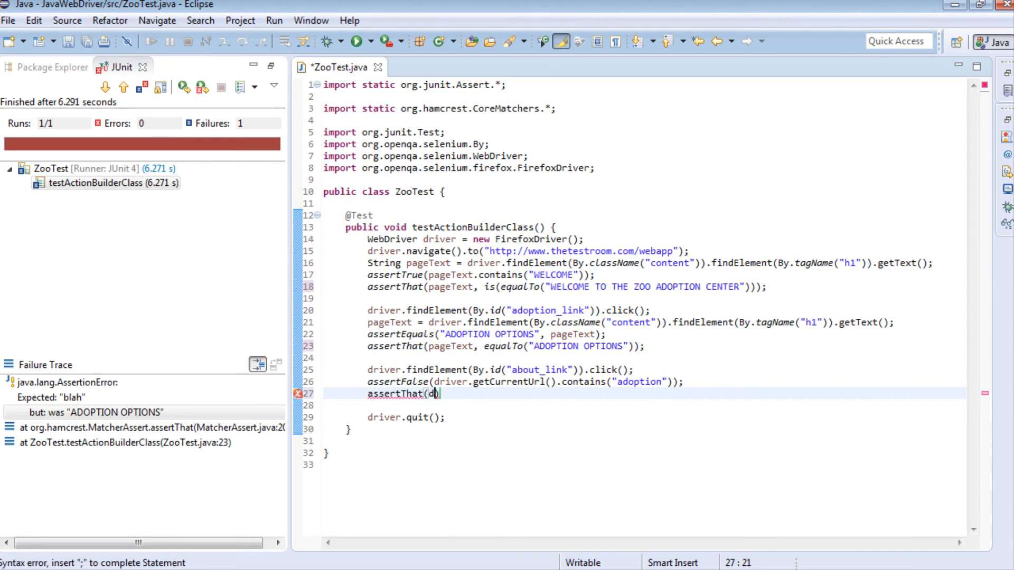
{"action": "type", "text": "river."}
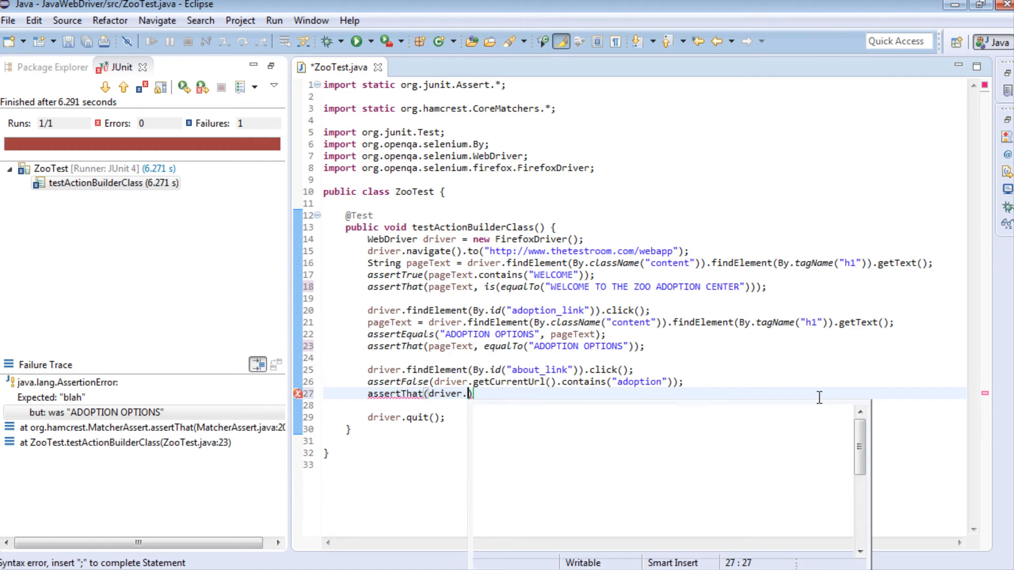
{"action": "type", "text": "g"}
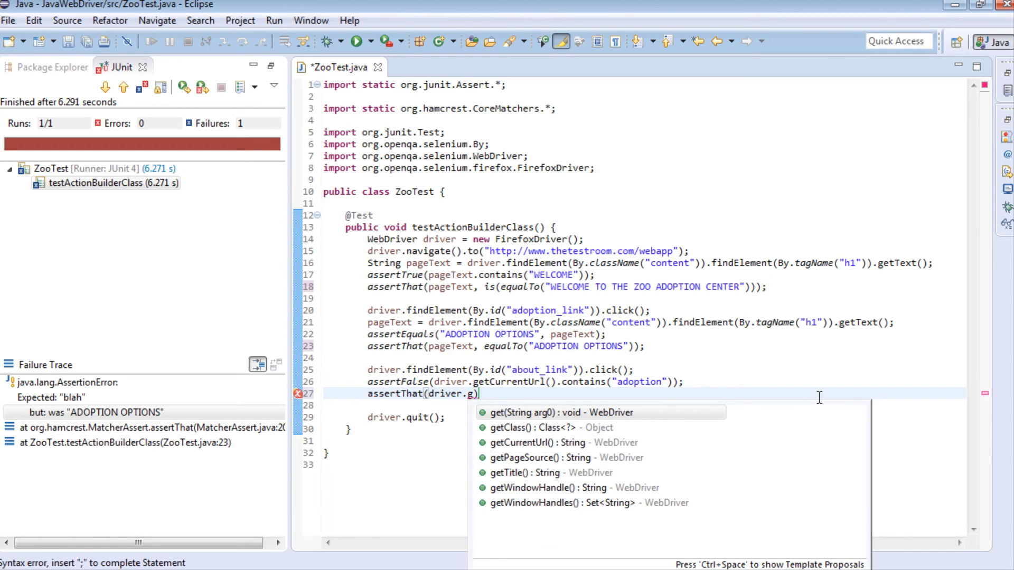
{"action": "type", "text": "CurrentUrl("}
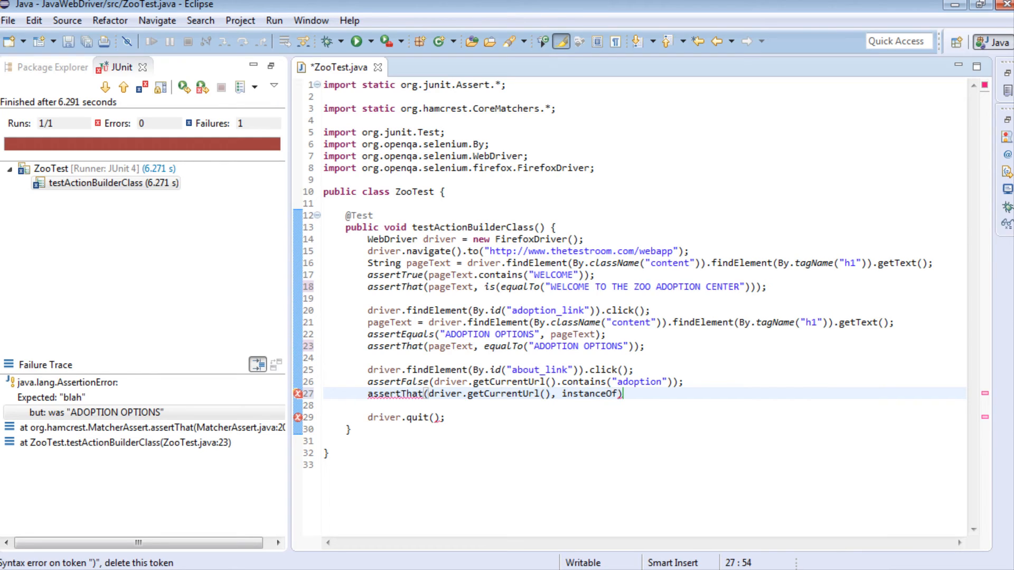
{"action": "type", "text": "String"}
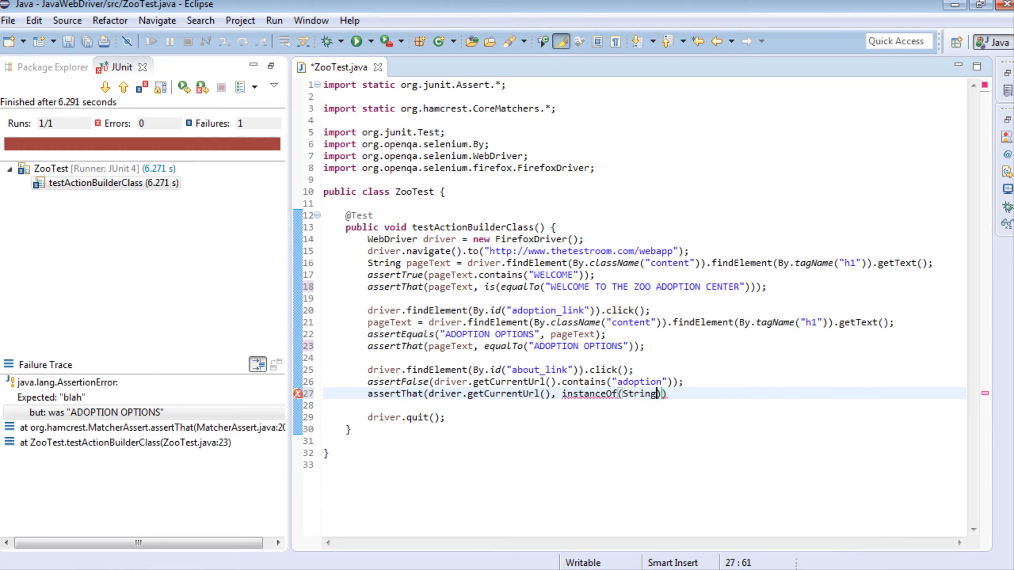
{"action": "type", "text": ".class"}
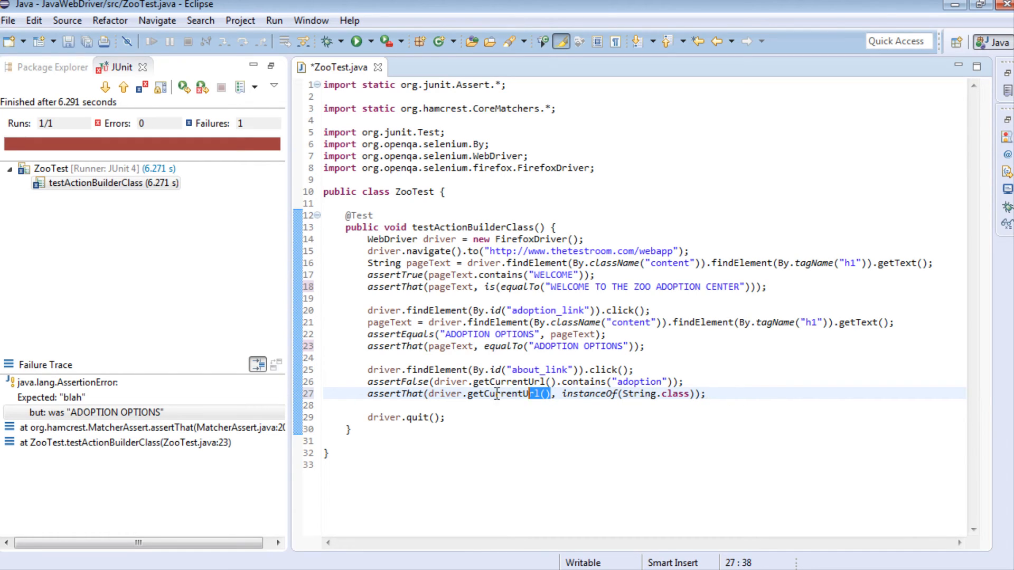
Step: Review the instanceOf matcher on line 27 and glance at the zoo site in the browser
{"action": "left_click", "coordinate": [589, 393]}
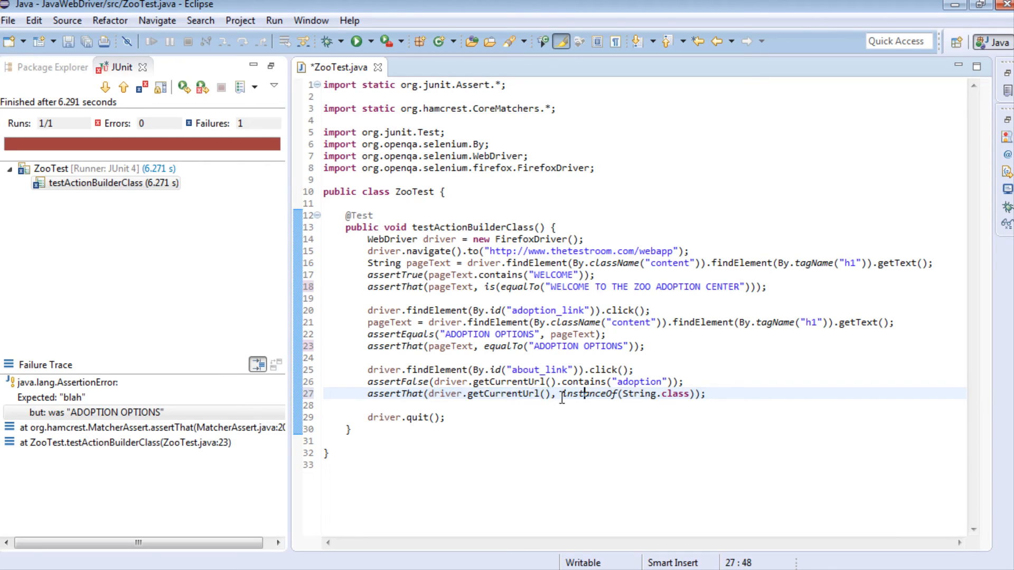
{"action": "double_click", "coordinate": [483, 394]}
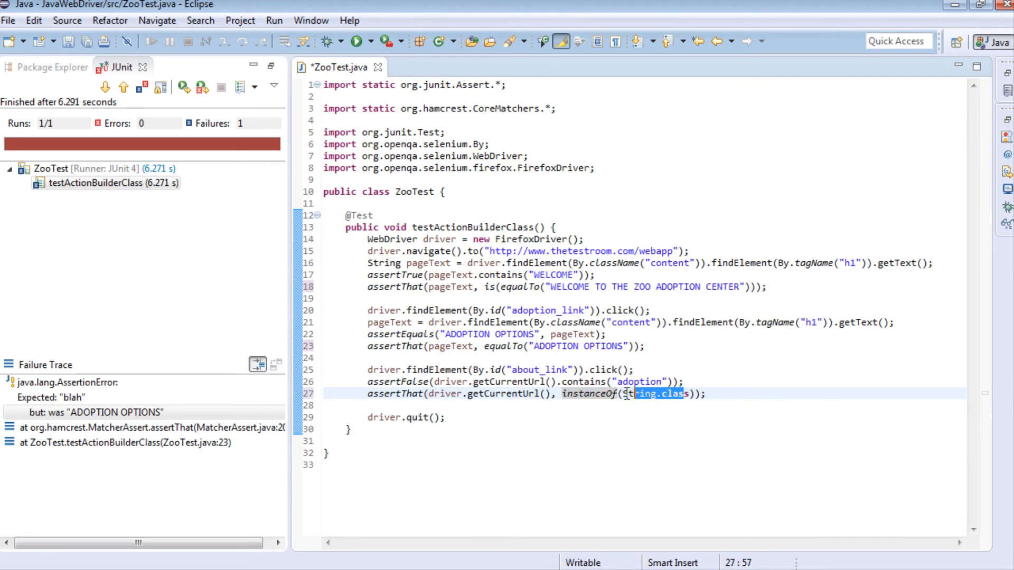
{"action": "left_click", "coordinate": [733, 393]}
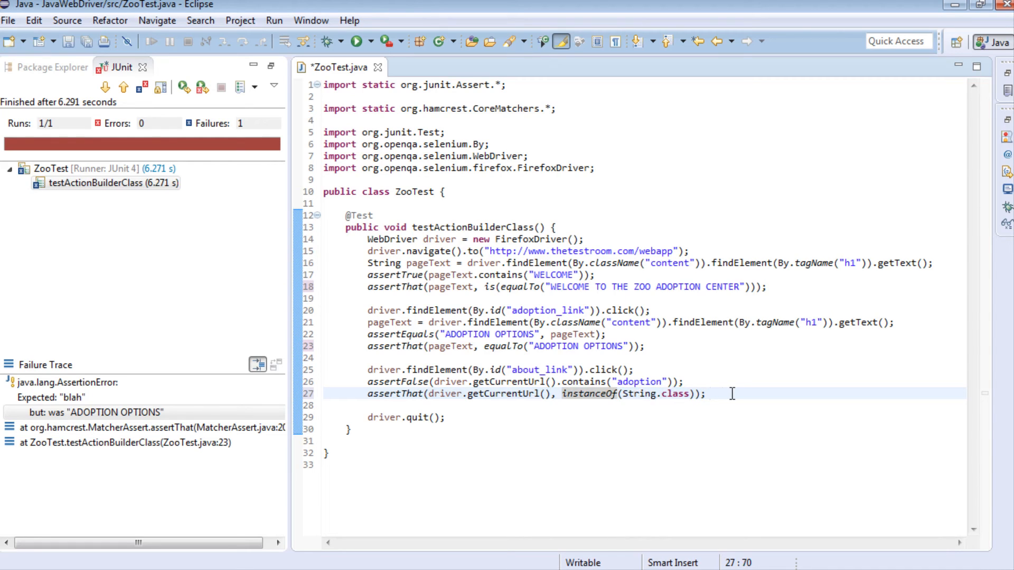
{"action": "mouse_move", "coordinate": [714, 394]}
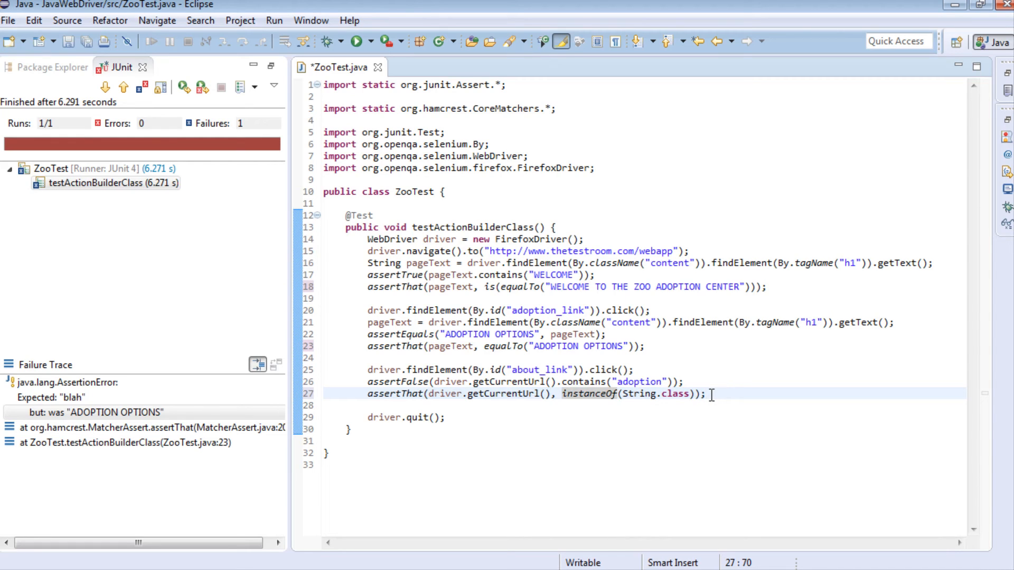
{"action": "left_click_drag", "start_coordinate": [501, 394], "coordinate": [707, 394]}
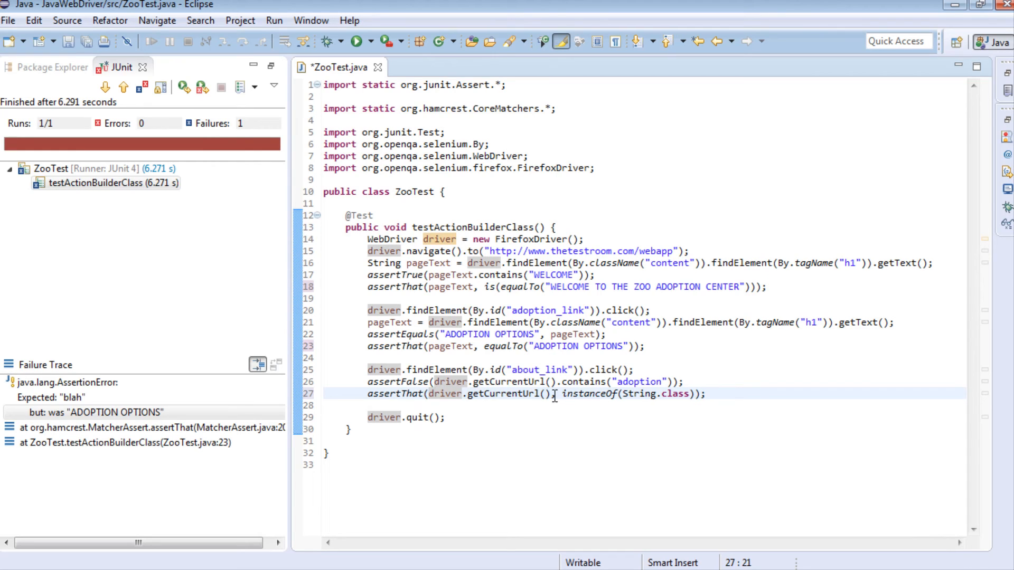
{"action": "left_click", "coordinate": [719, 394]}
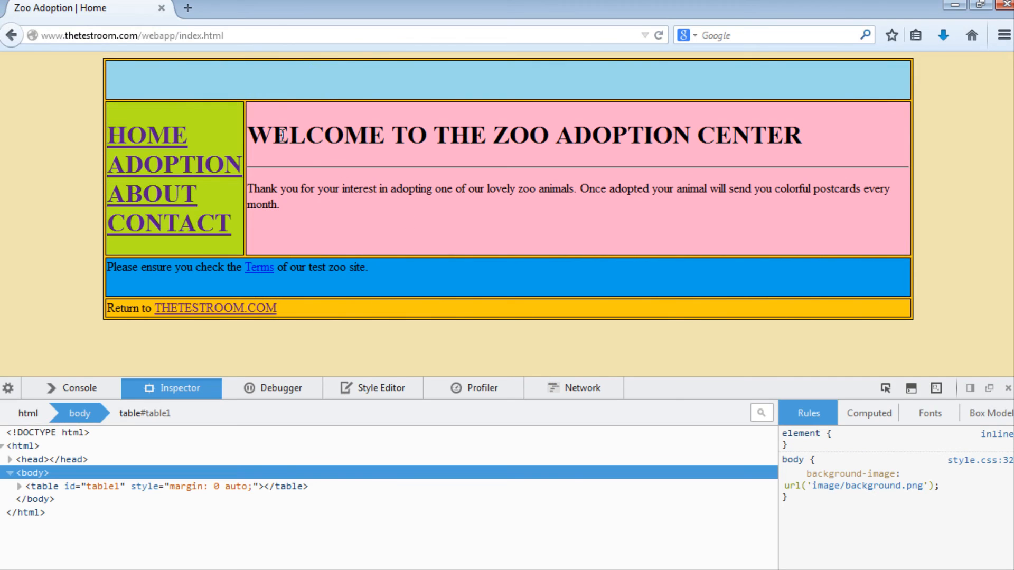
{"action": "left_click", "coordinate": [174, 164]}
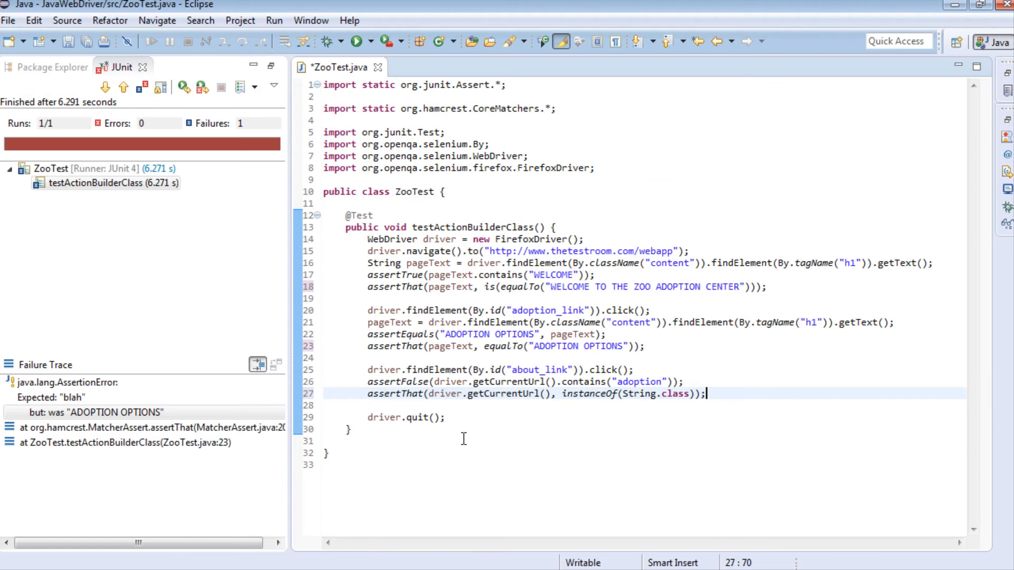
{"action": "mouse_move", "coordinate": [589, 403]}
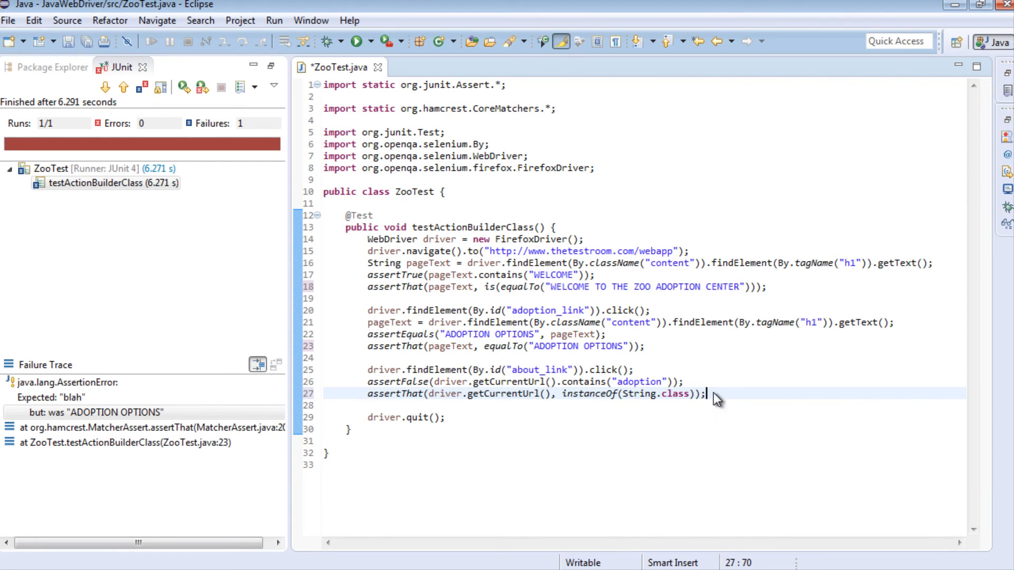
Step: Run ZooTest as a JUnit test: 1 run, 0 errors, 0 failures, green bar
{"action": "right_click", "coordinate": [716, 398]}
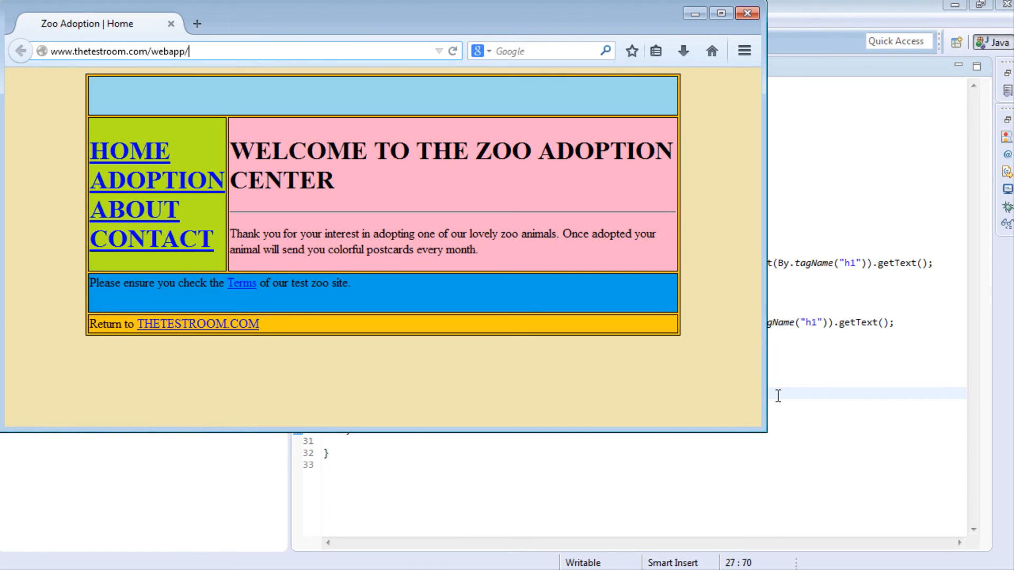
{"action": "left_click", "coordinate": [154, 180]}
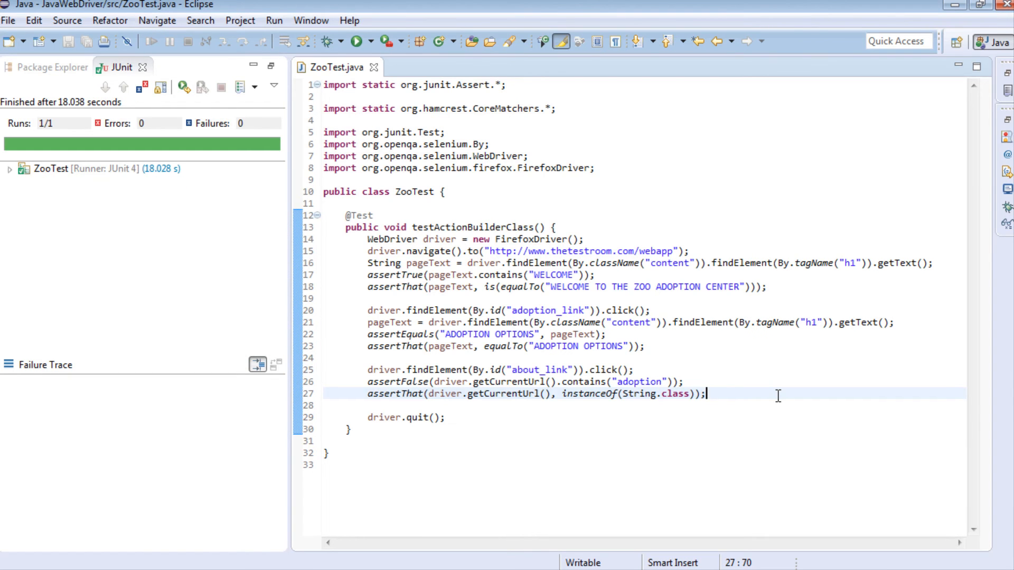
{"action": "mouse_move", "coordinate": [754, 377]}
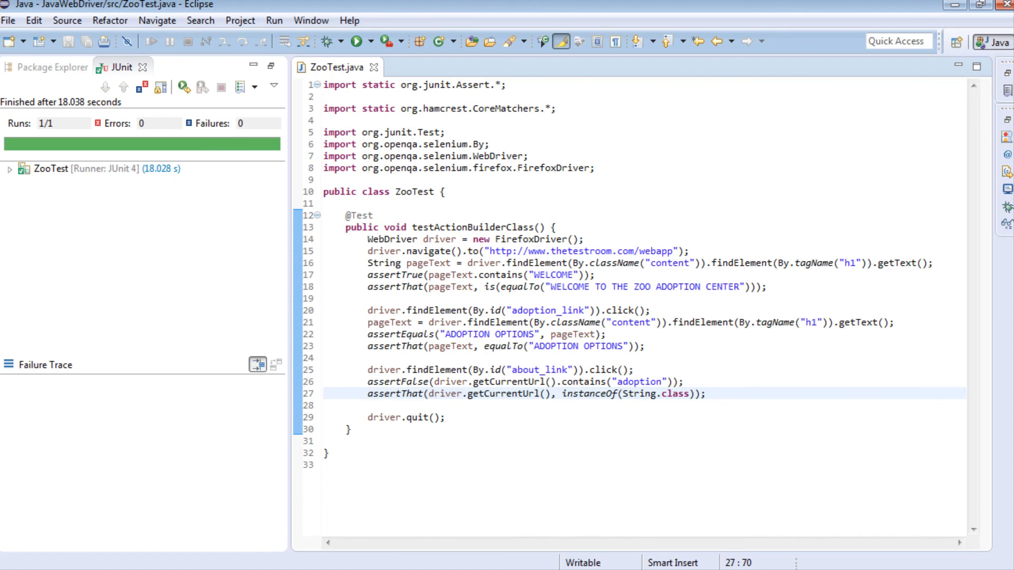
{"action": "mouse_move", "coordinate": [851, 547]}
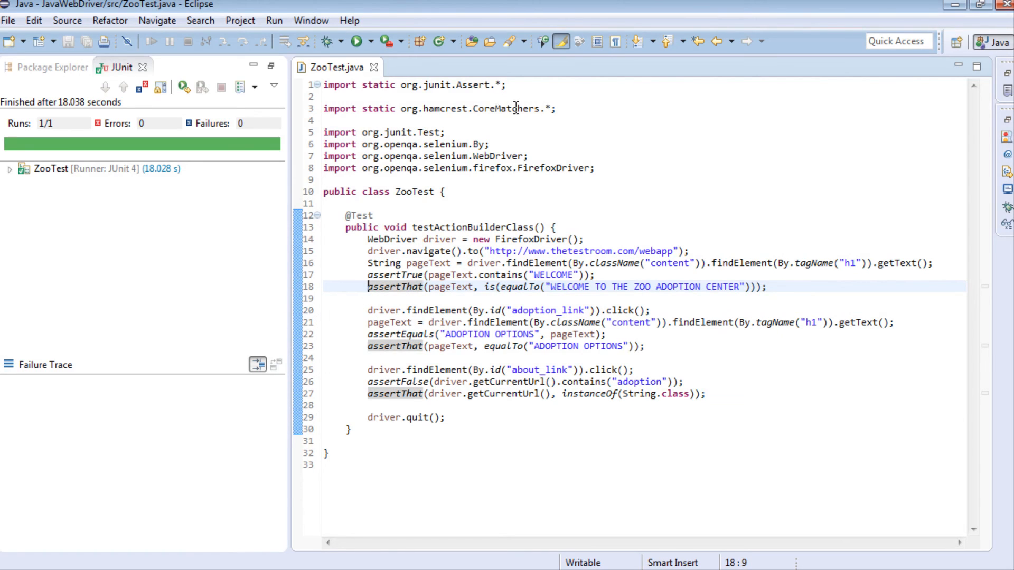
{"action": "double_click", "coordinate": [441, 108]}
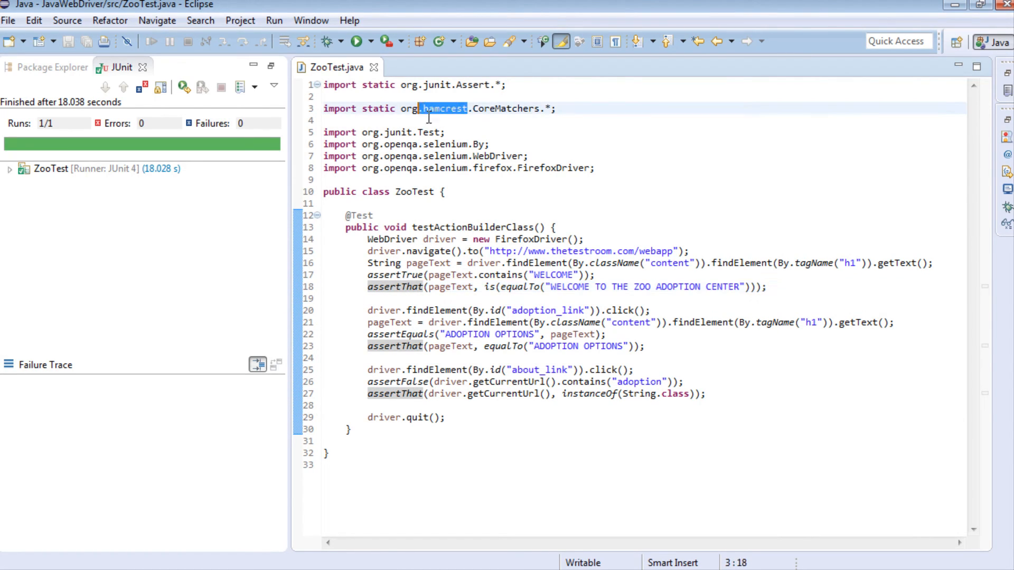
{"action": "left_click", "coordinate": [777, 287]}
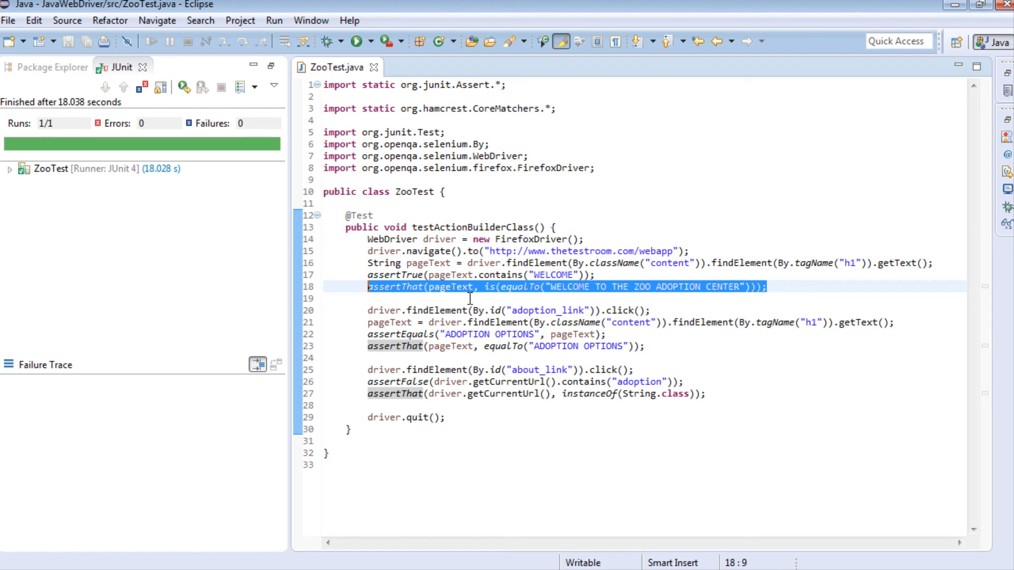
{"action": "left_click", "coordinate": [557, 286]}
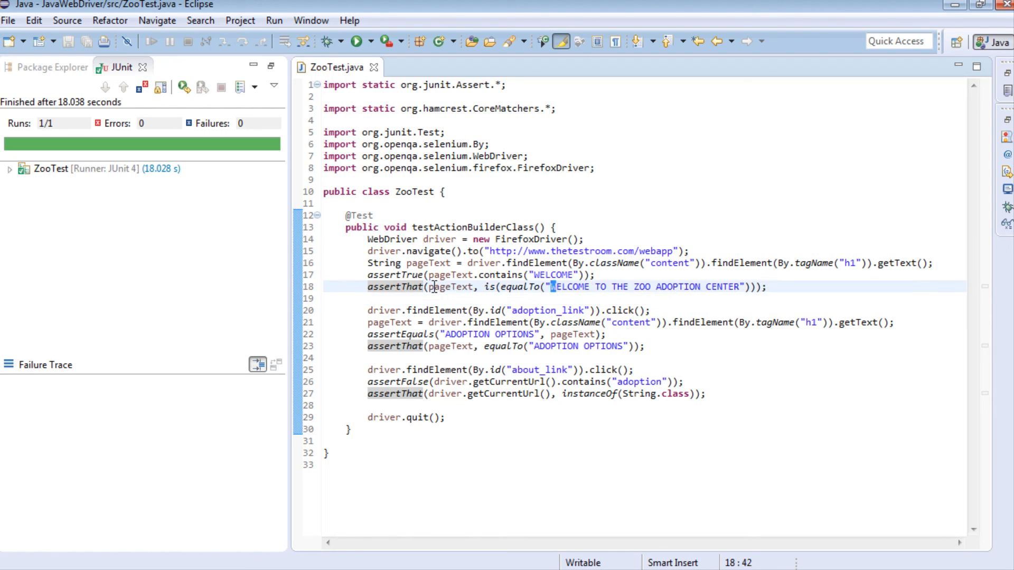